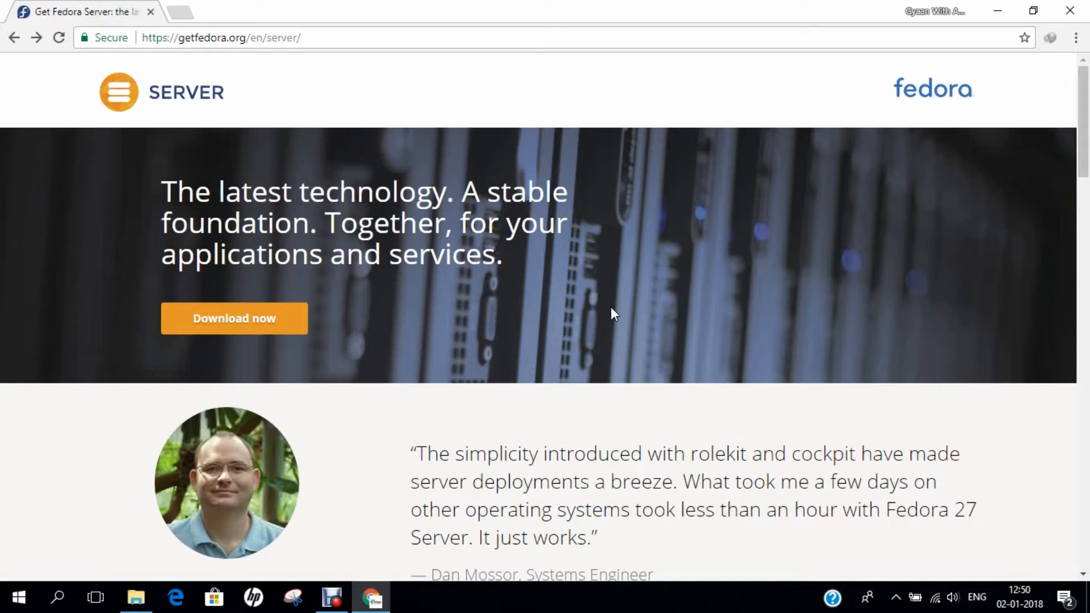
# - Browse getfedora.org and open the Fedora Server download page
pyautogui.scroll(-3)
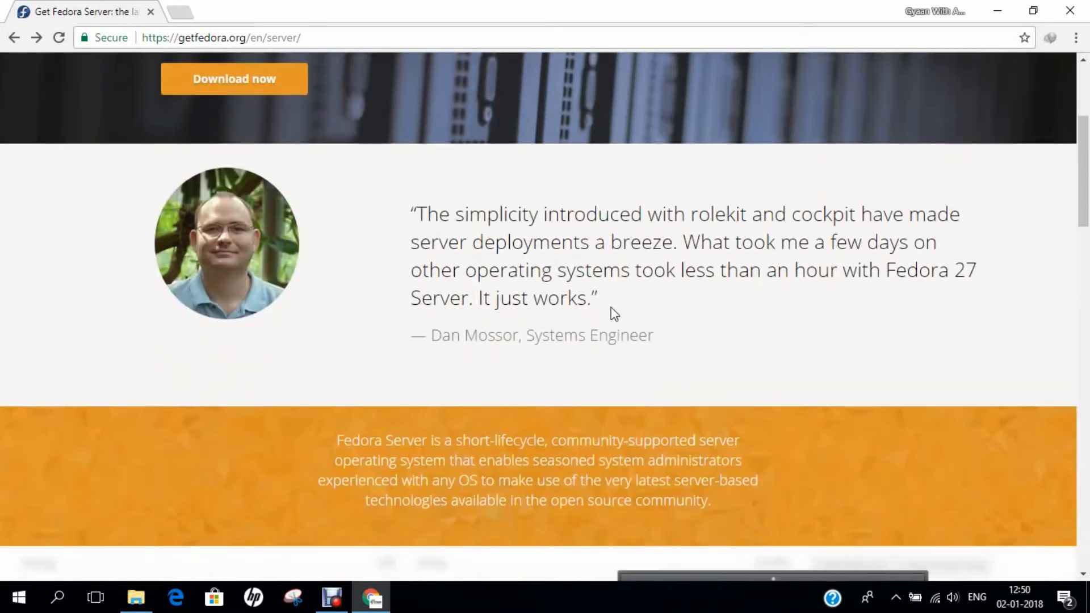
pyautogui.scroll(-3)
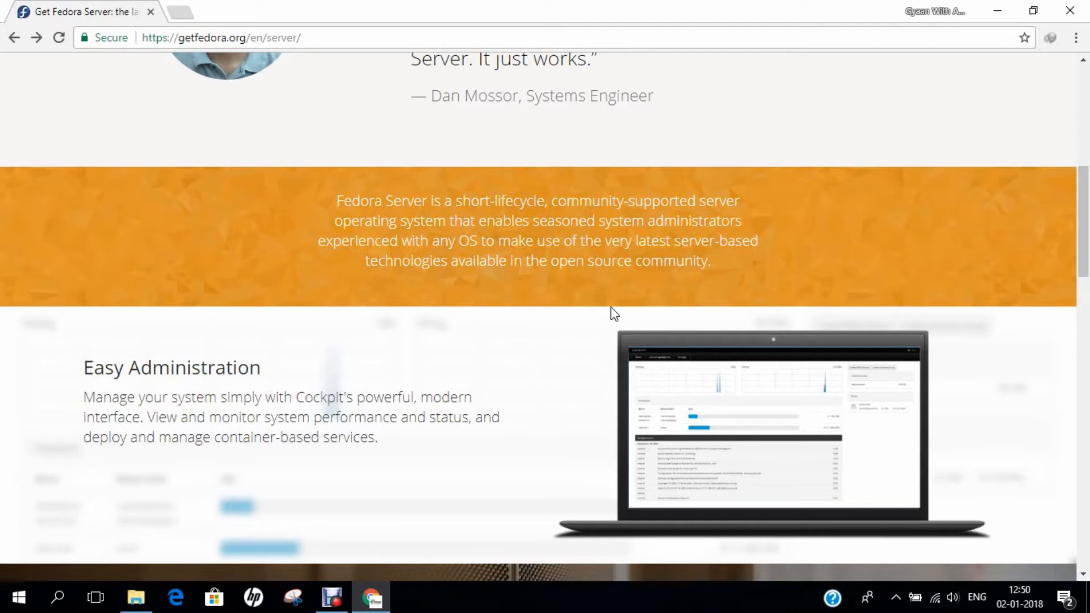
pyautogui.scroll(-3)
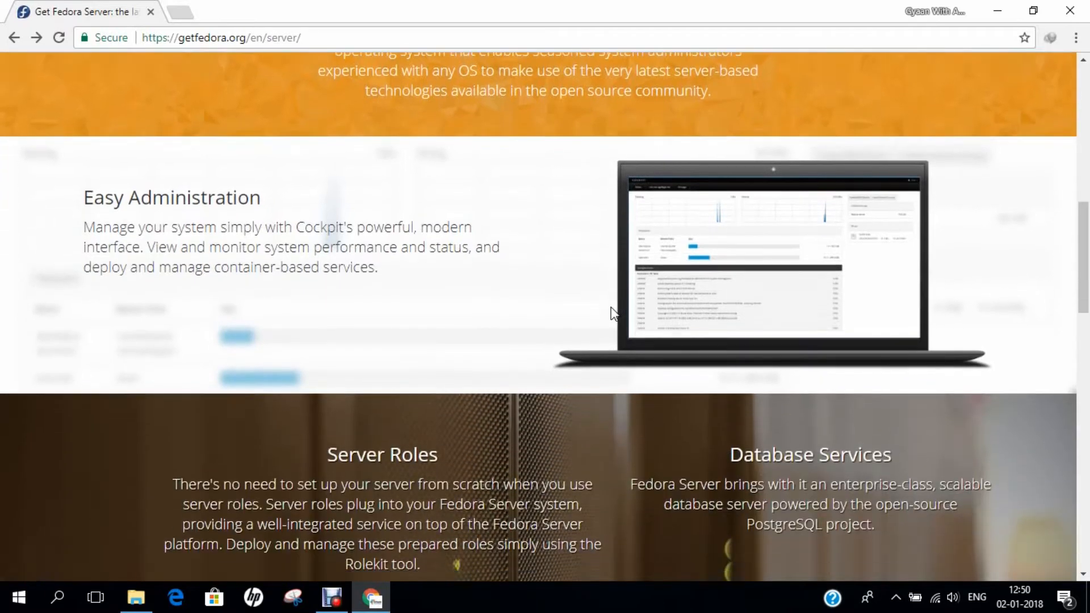
pyautogui.scroll(-3)
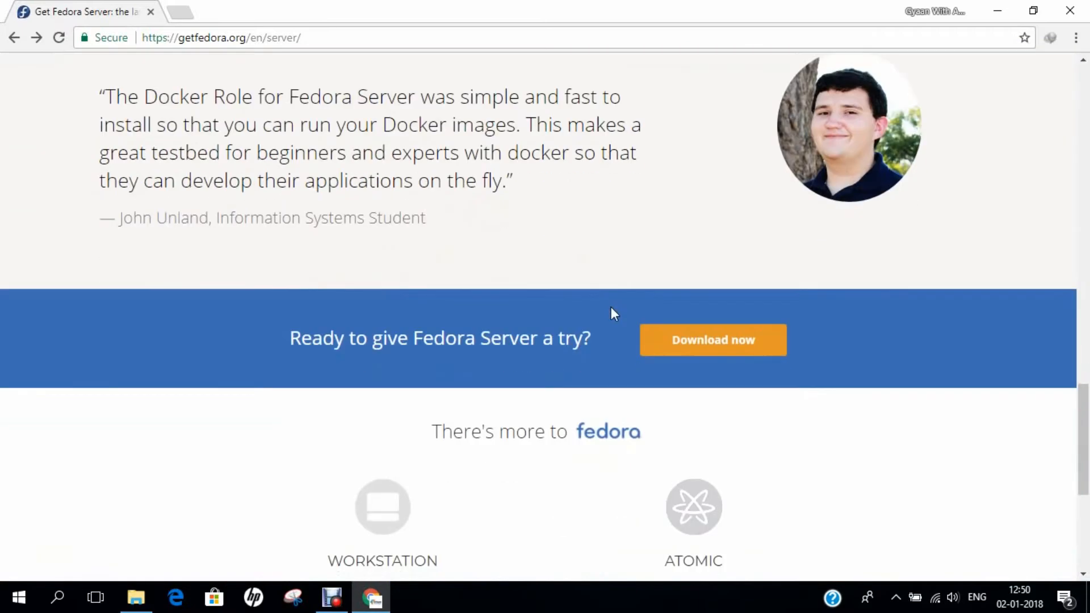
pyautogui.scroll(3)
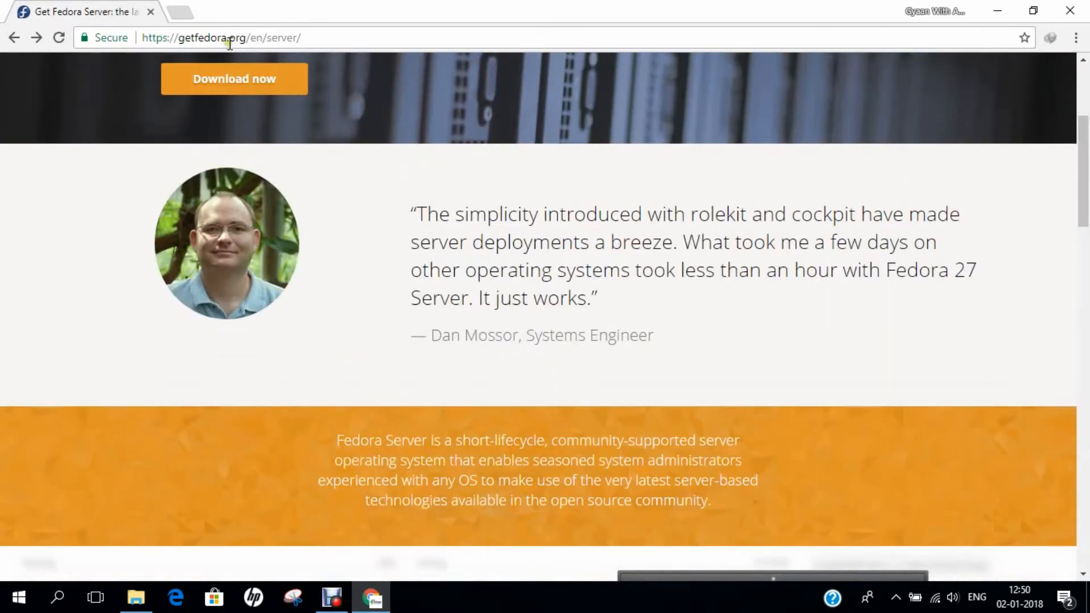
pyautogui.scroll(3)
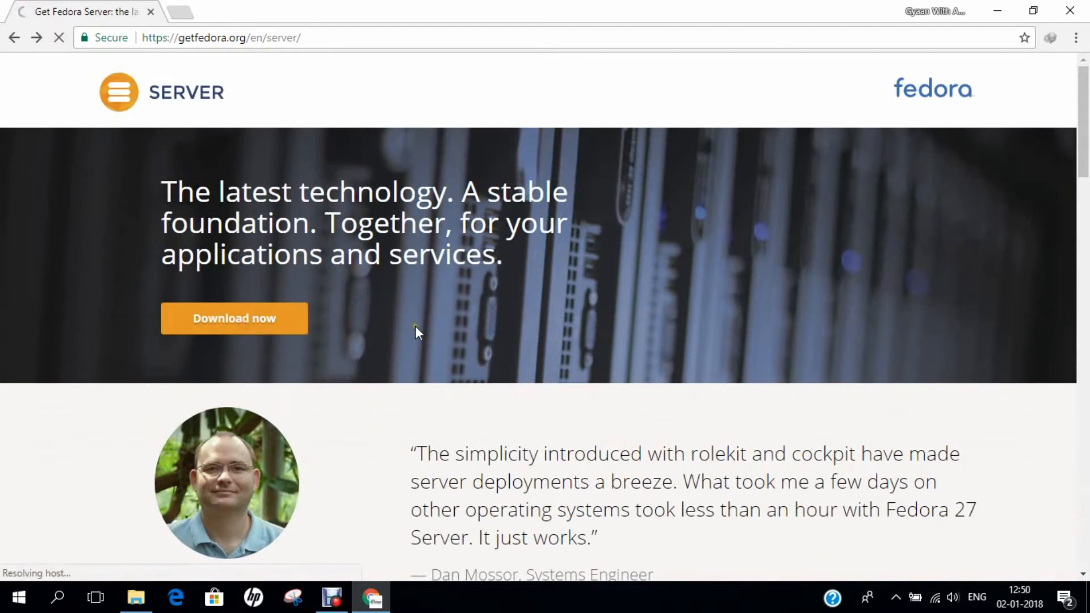
pyautogui.click(234, 319)
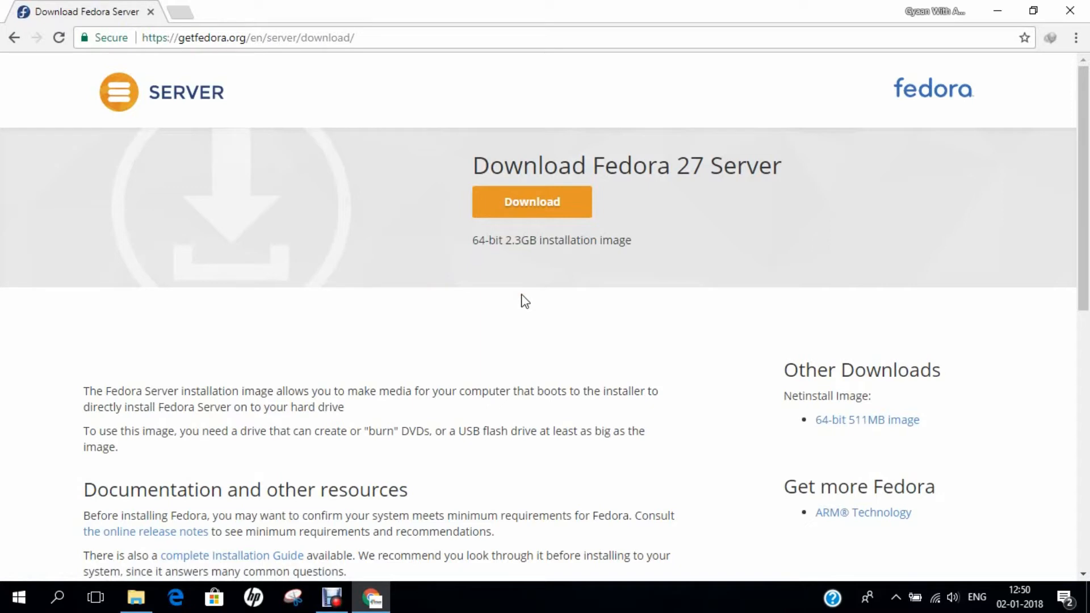
pyautogui.moveTo(530, 207)
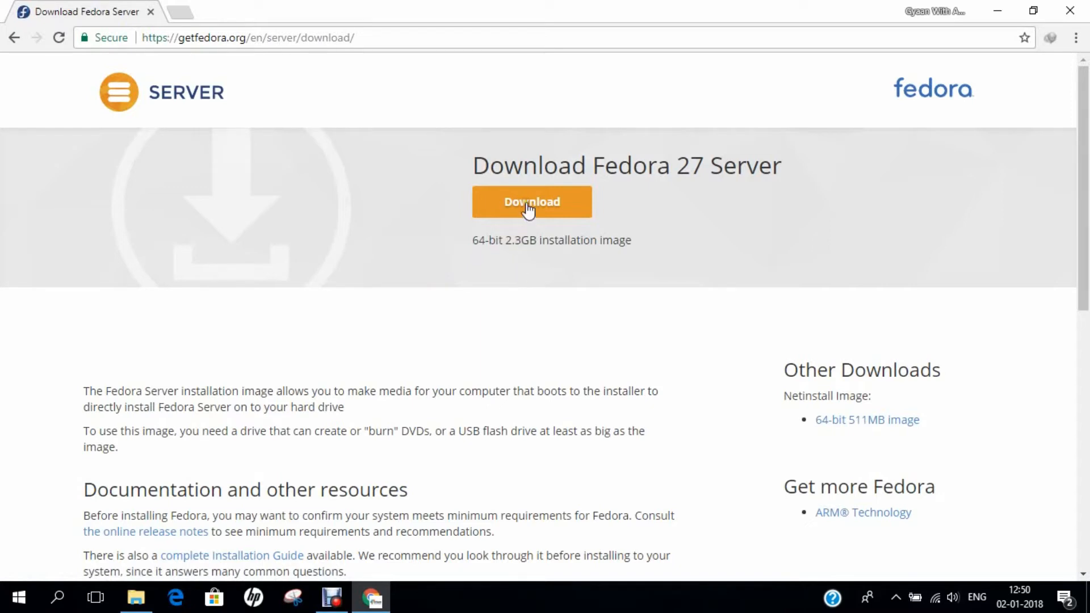
# - Download the 64-bit 2.3GB Fedora 27 Server image, then minimize Chrome
pyautogui.click(532, 202)
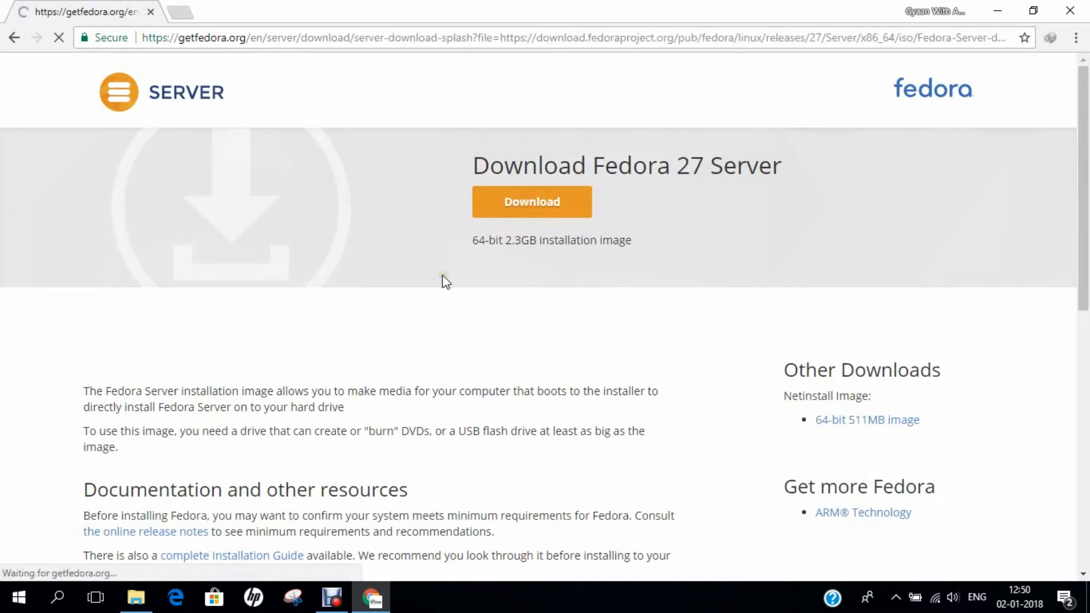
pyautogui.click(531, 202)
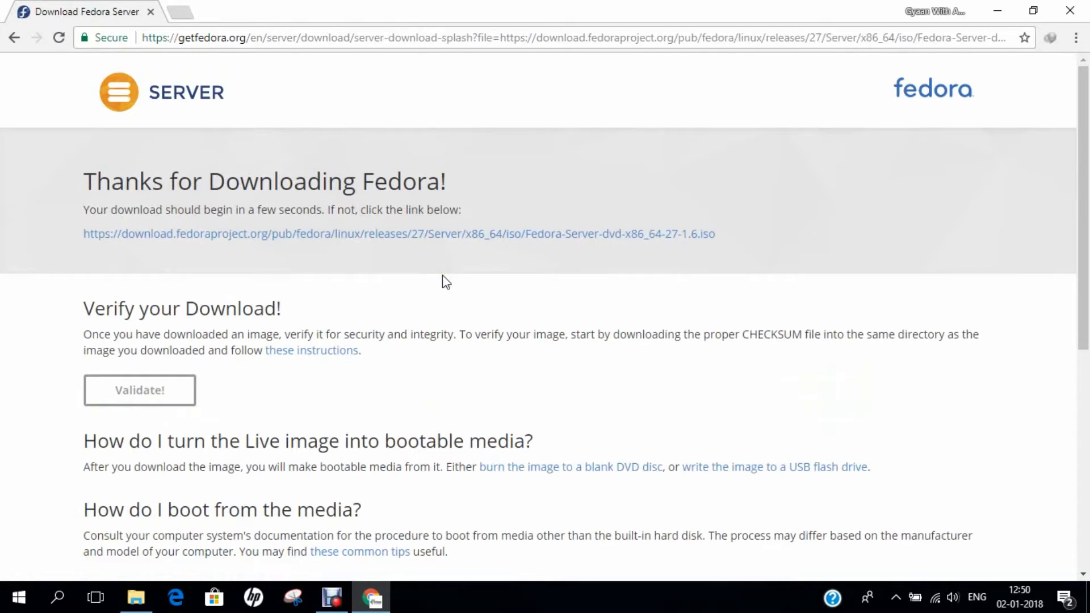
pyautogui.click(399, 233)
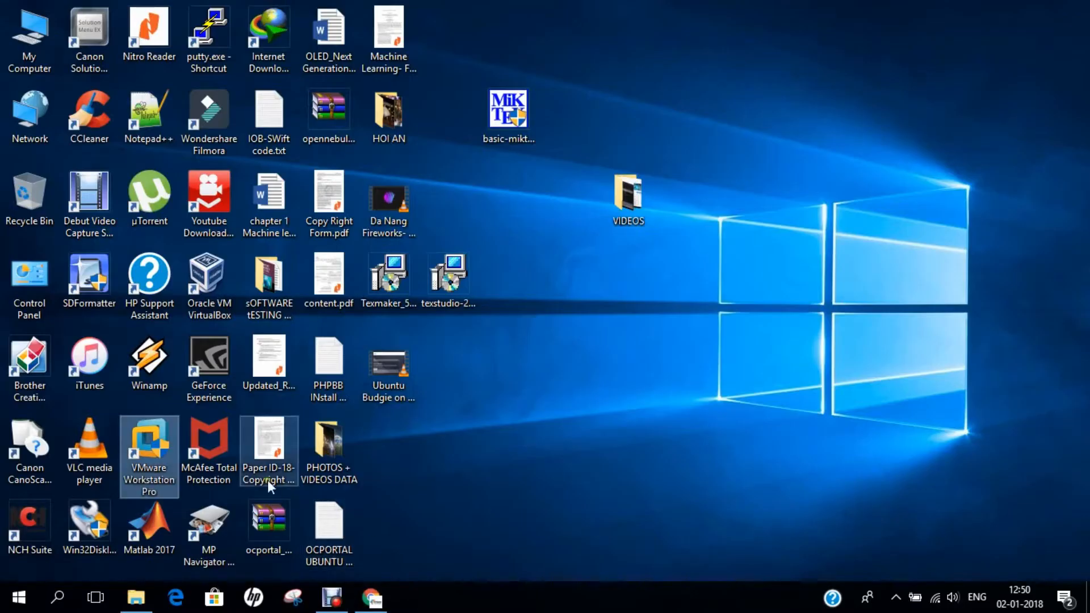
# - Launch VirtualBox and name a new Fedora Linux VM 'Fedora Server 27'
pyautogui.doubleClick(208, 272)
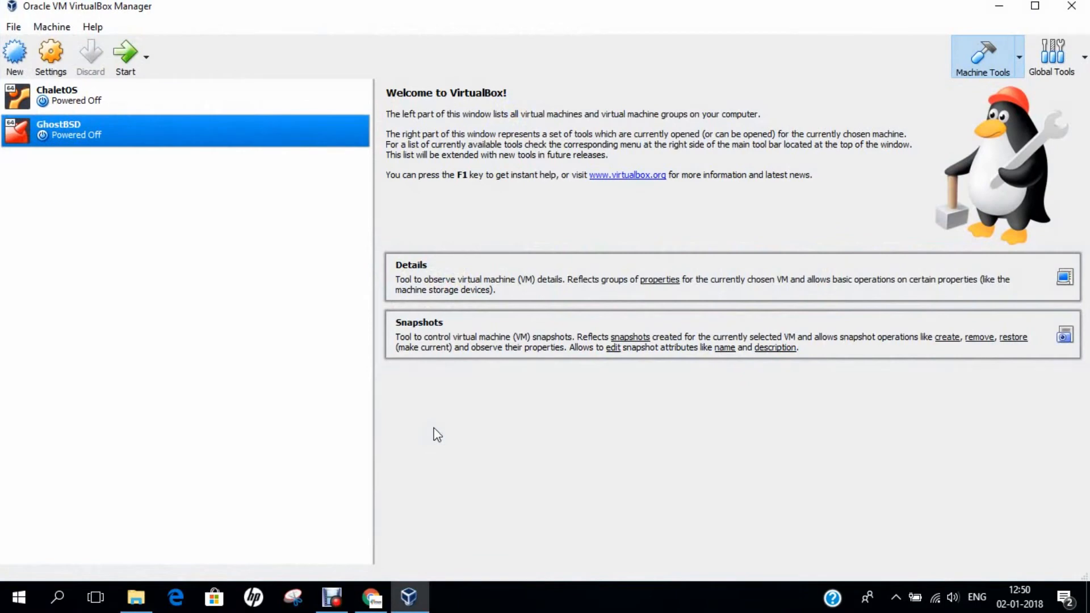
pyautogui.moveTo(292, 306)
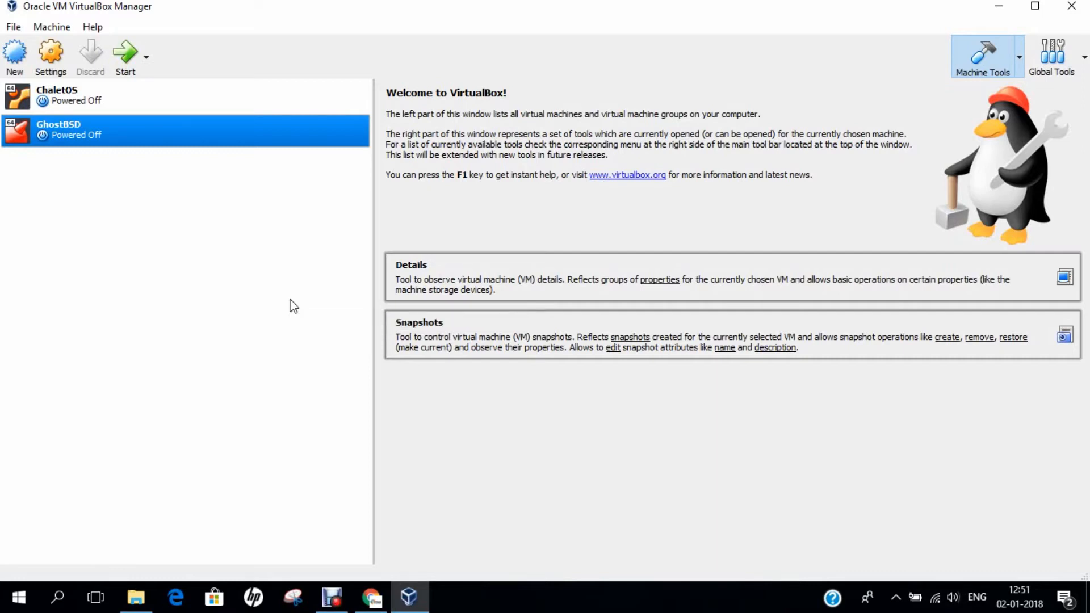
pyautogui.moveTo(270, 288)
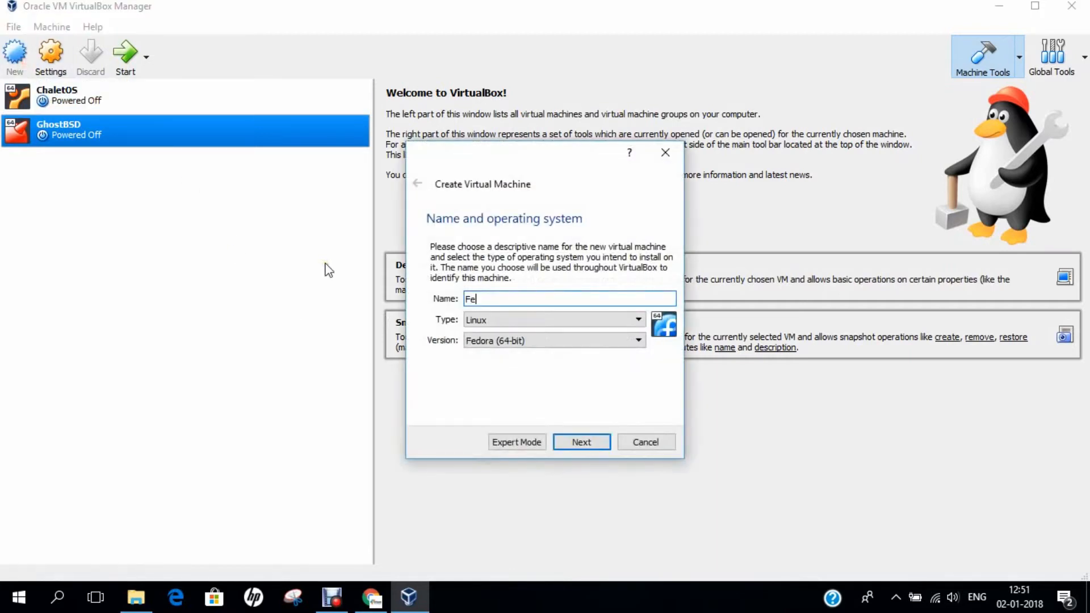
pyautogui.write('dora Server')
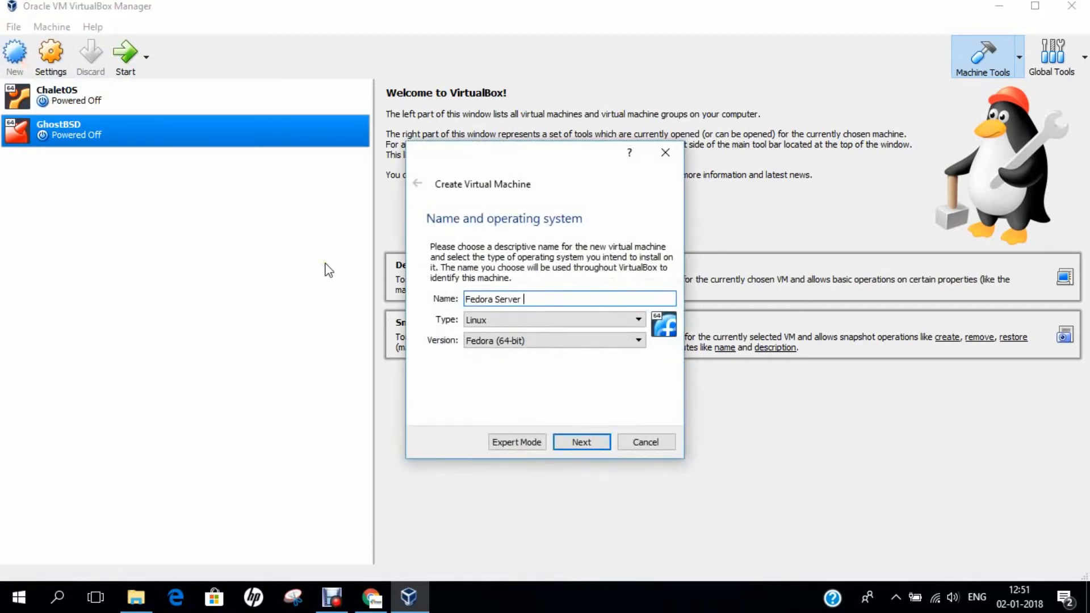
pyautogui.write('27')
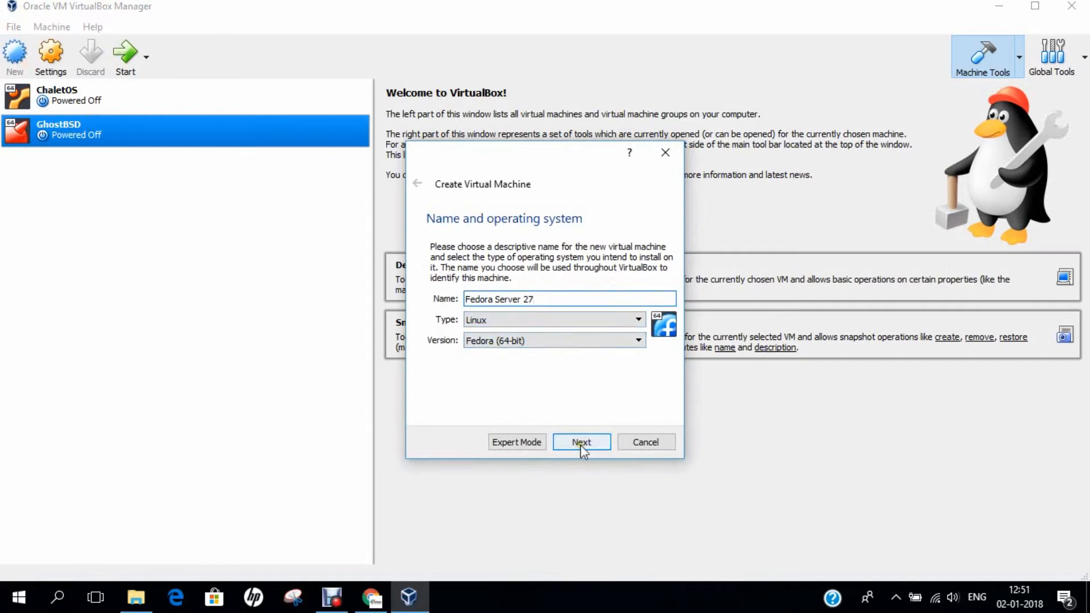
pyautogui.click(581, 443)
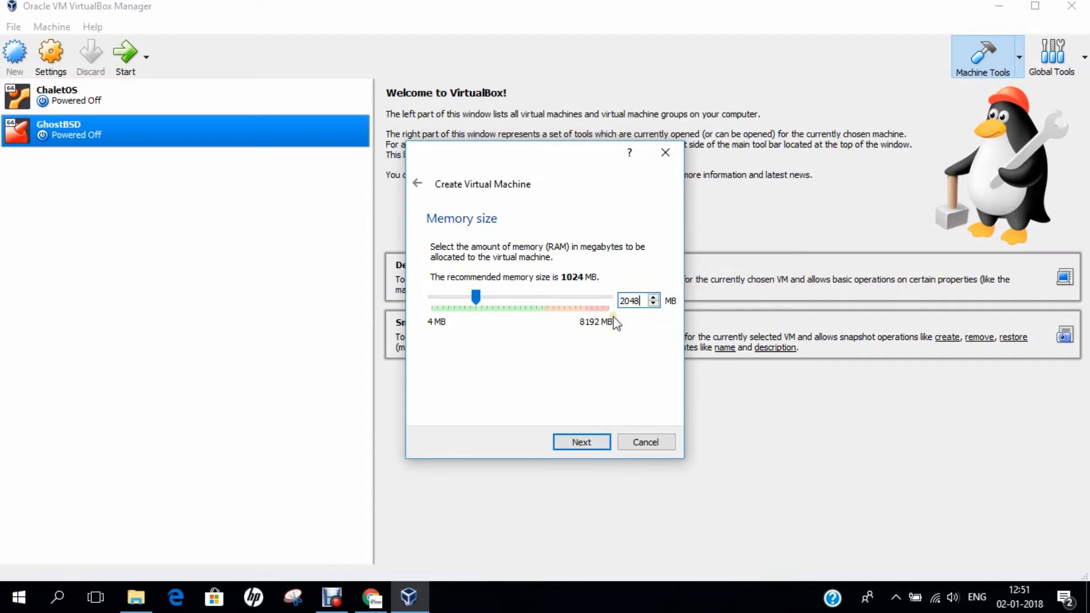
# - Give the VM 2048 MB memory and a 20 GB dynamically allocated disk
pyautogui.click(581, 442)
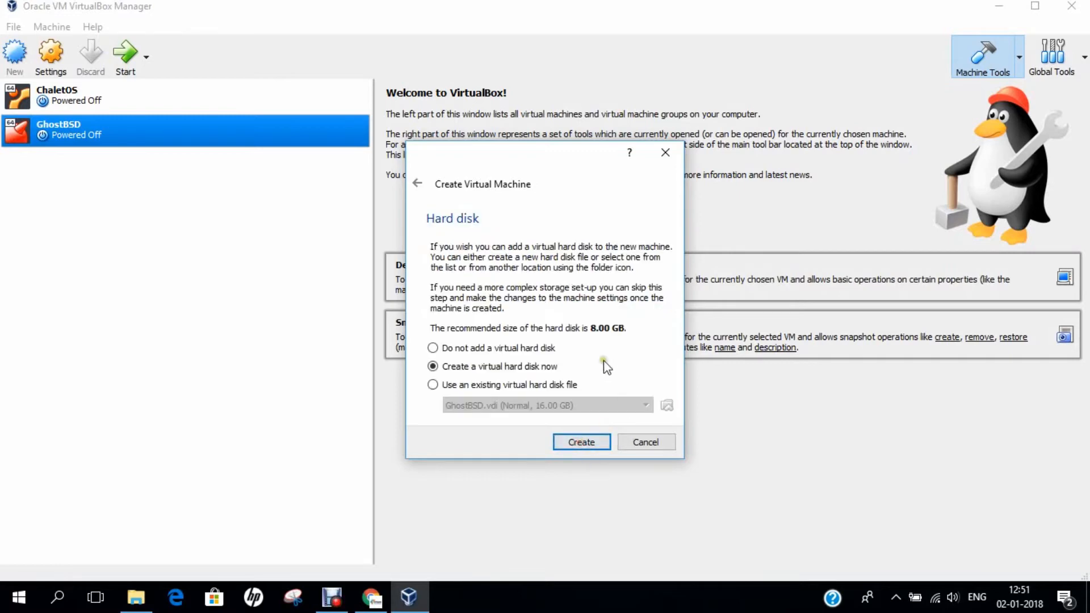
pyautogui.click(581, 441)
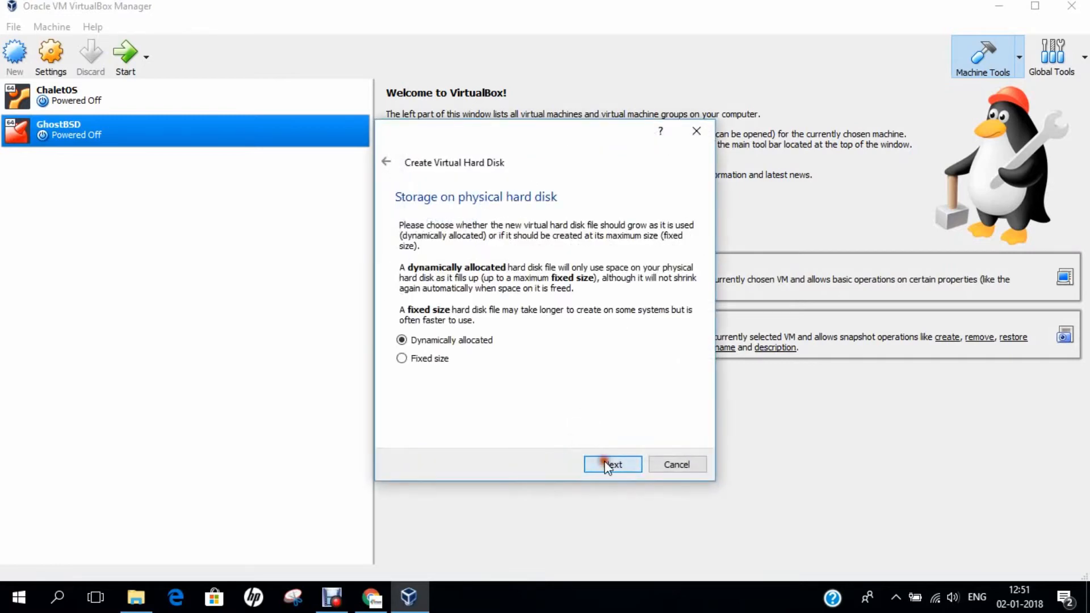
pyautogui.click(613, 465)
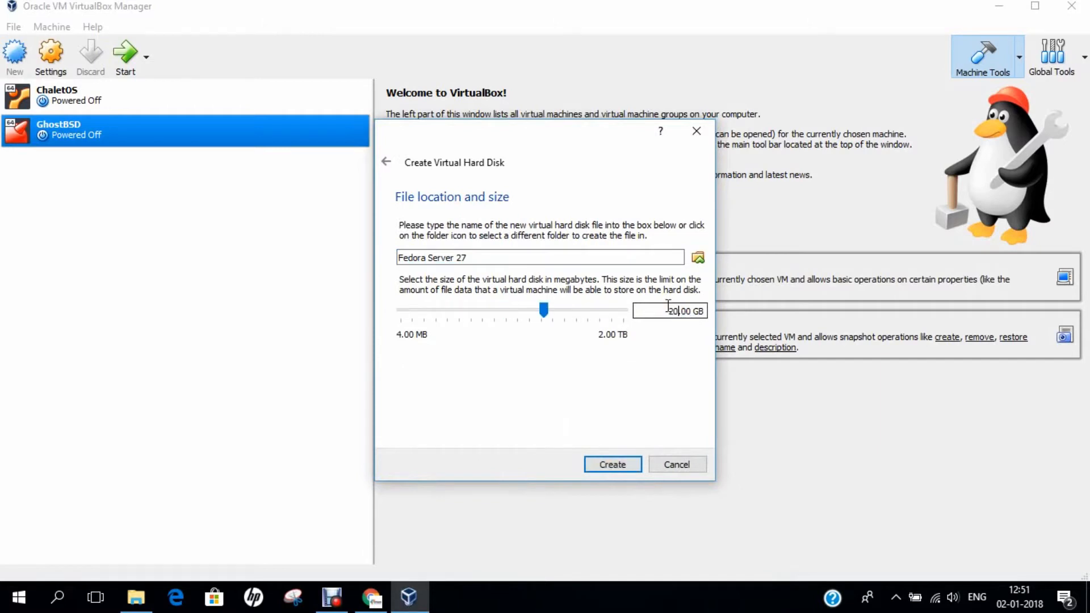
pyautogui.moveTo(572, 387)
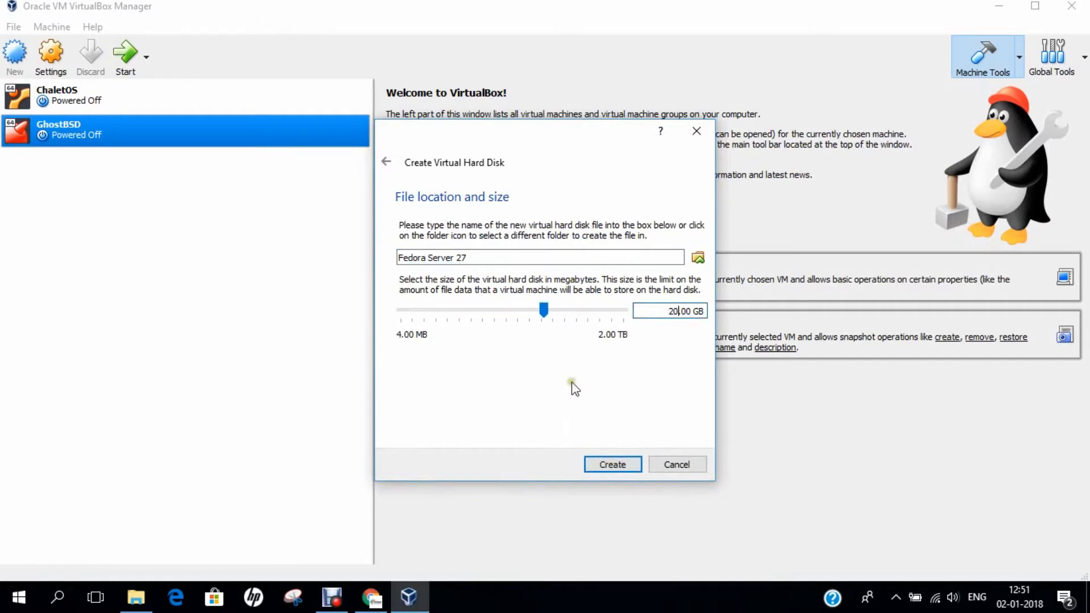
pyautogui.click(612, 464)
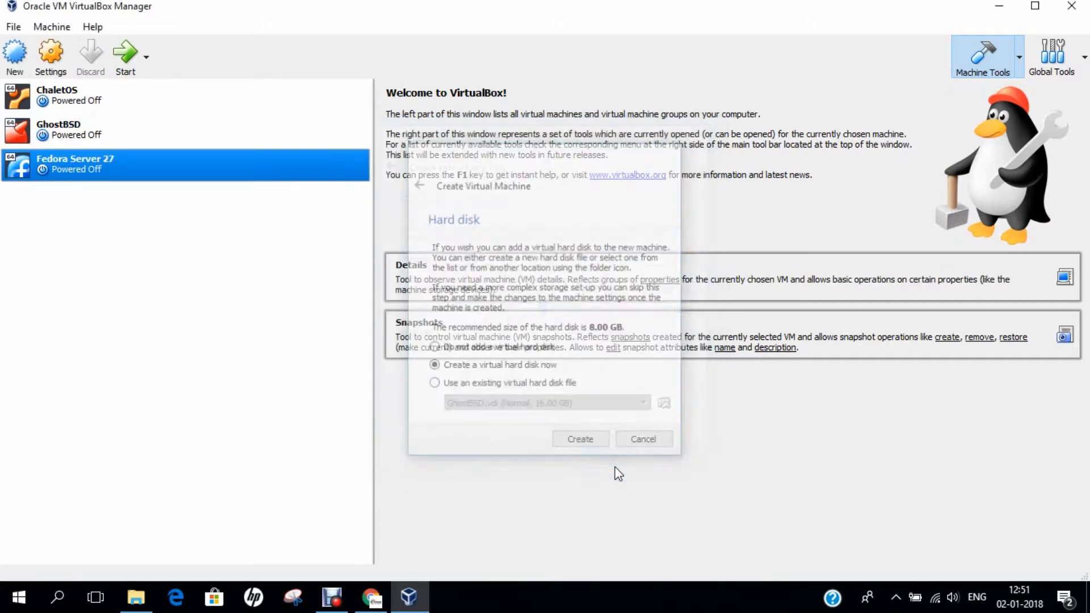
# - In Fedora Server 27's settings, enable bidirectional drag and drop
pyautogui.click(641, 439)
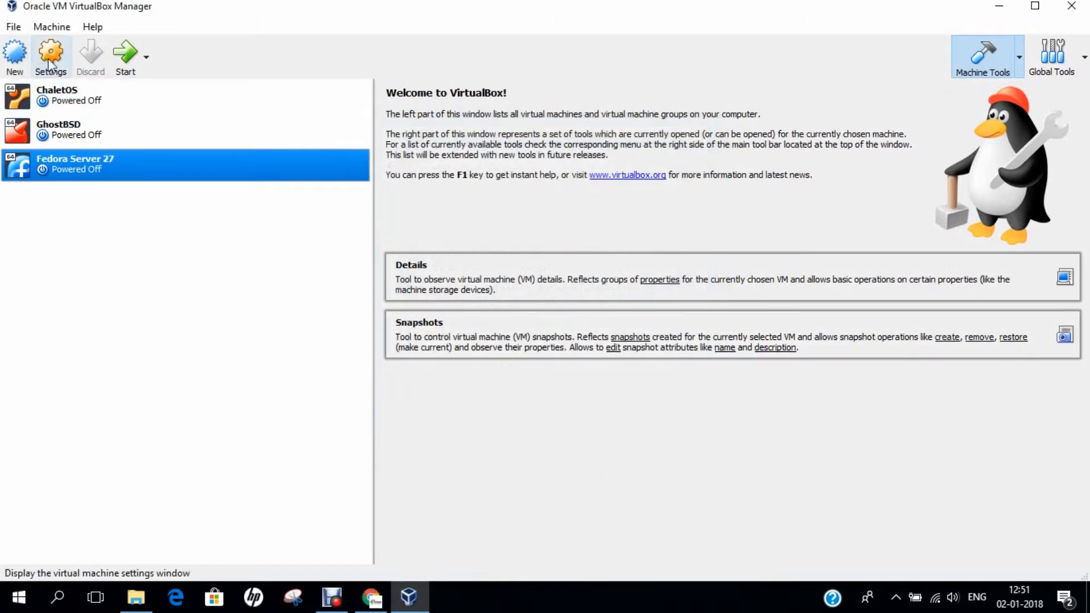
pyautogui.click(50, 56)
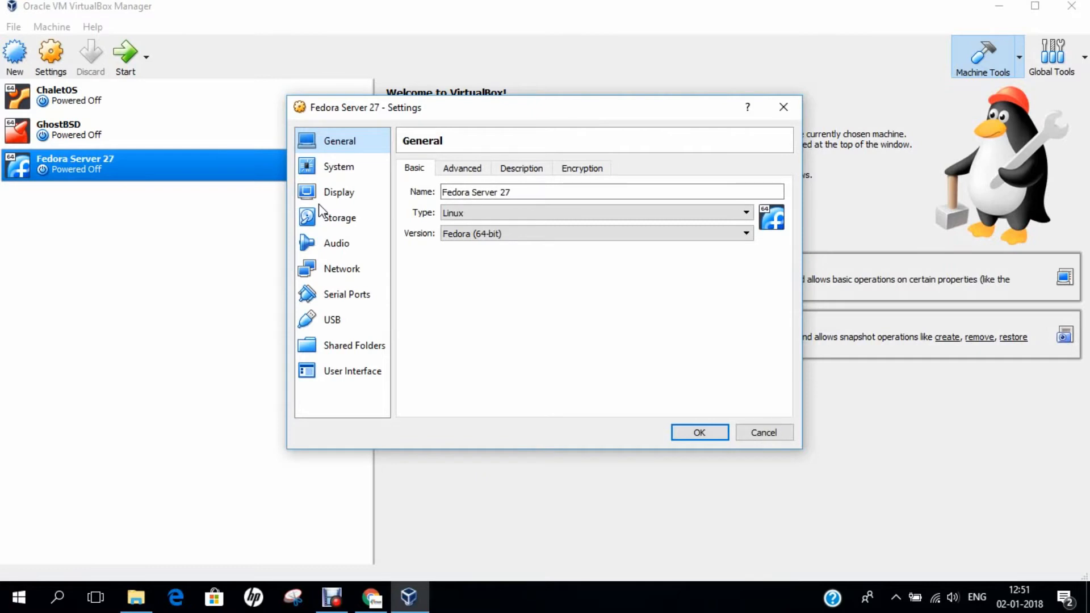
pyautogui.click(462, 168)
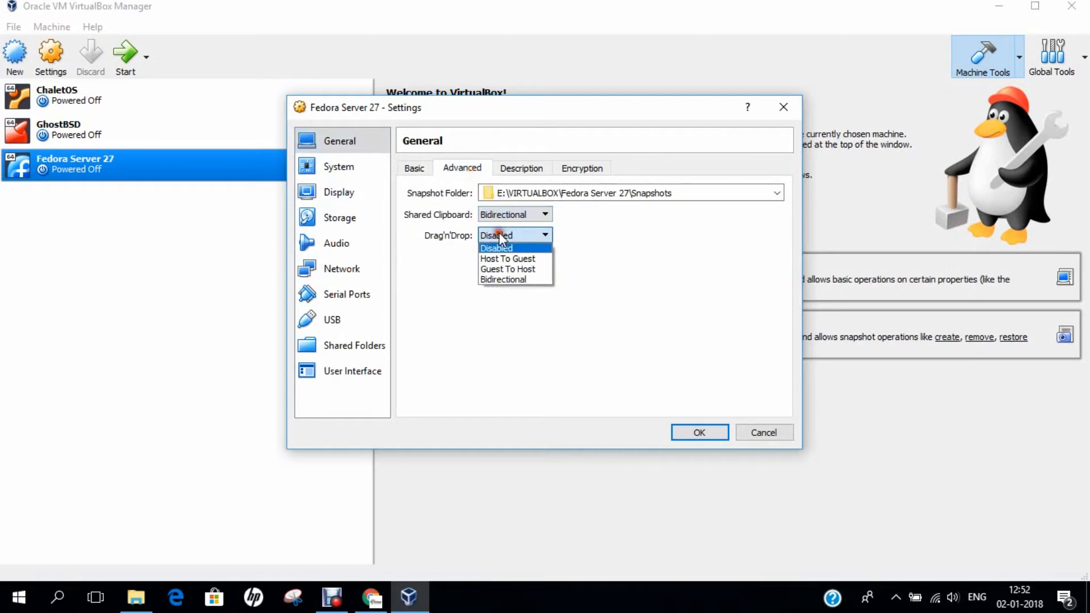
pyautogui.click(501, 279)
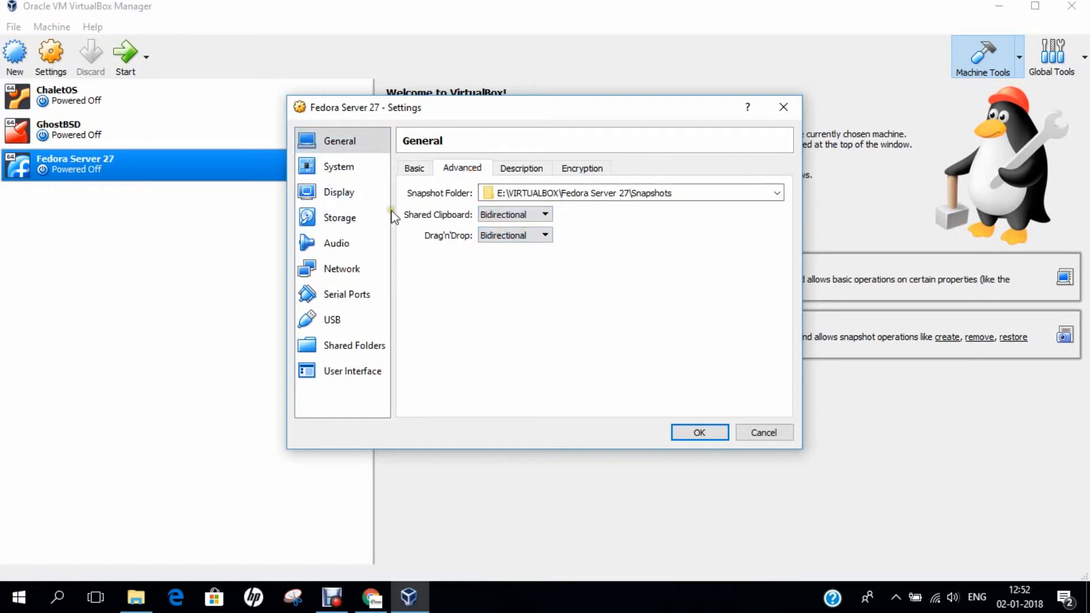
# - Put Hard Disk ahead of Optical in boot order and enable PAE/NX with 2 CPUs
pyautogui.click(338, 166)
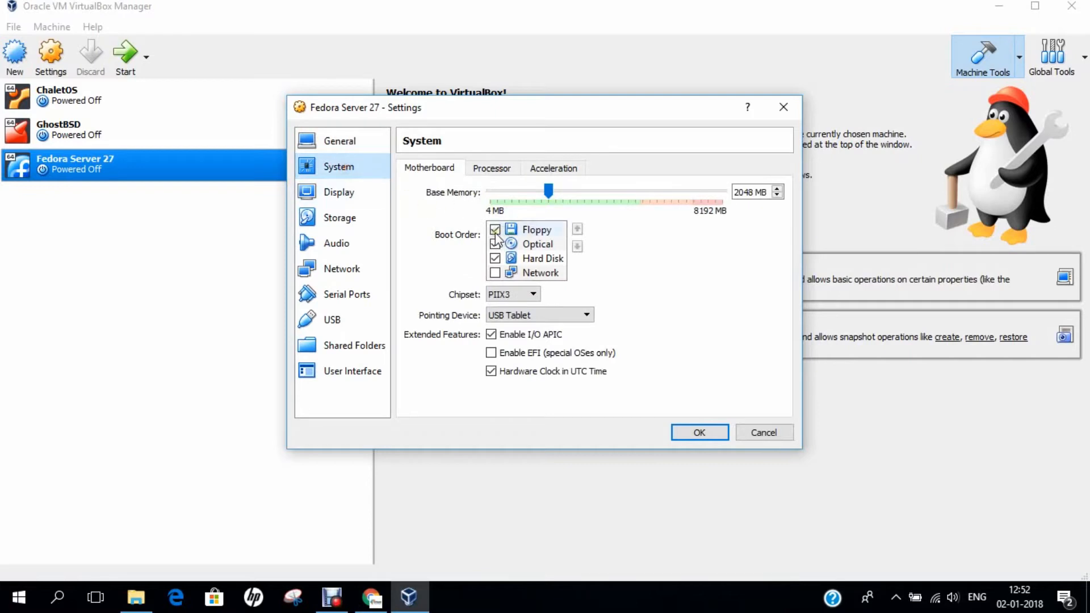
pyautogui.click(495, 229)
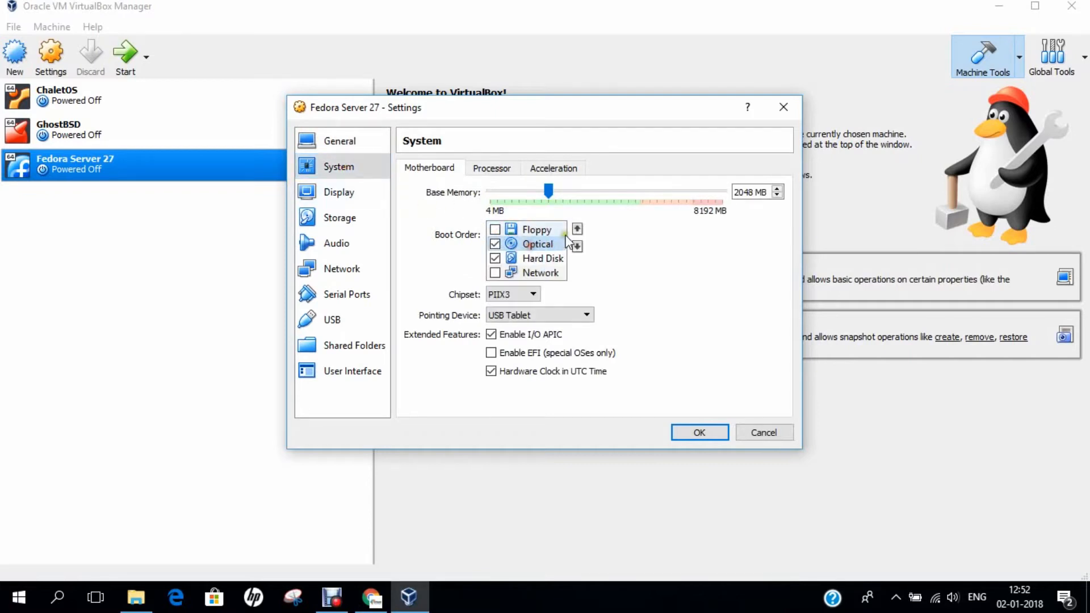
pyautogui.click(576, 228)
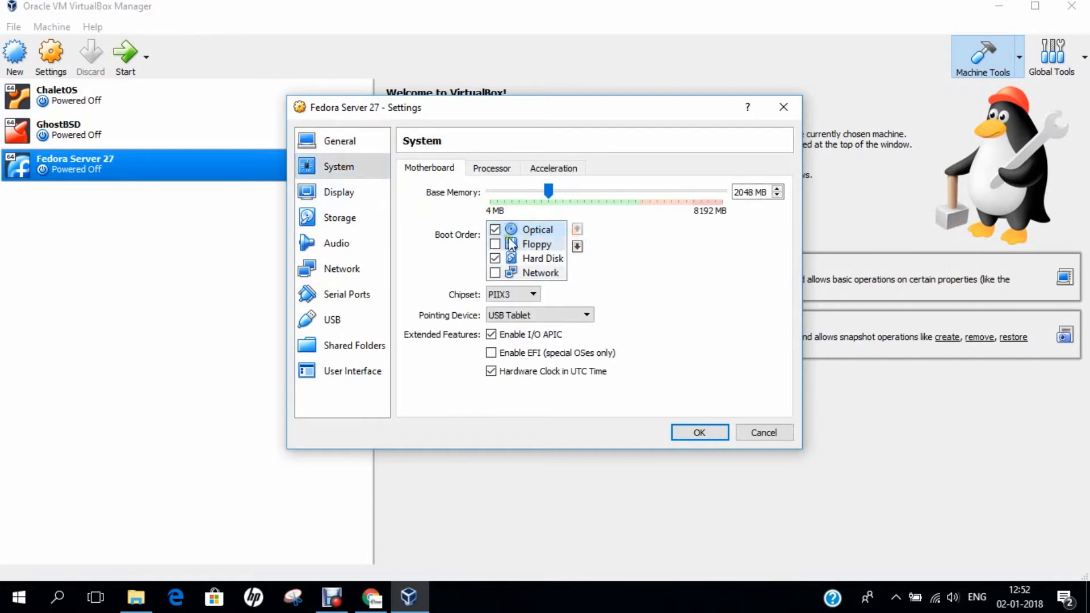
pyautogui.click(576, 246)
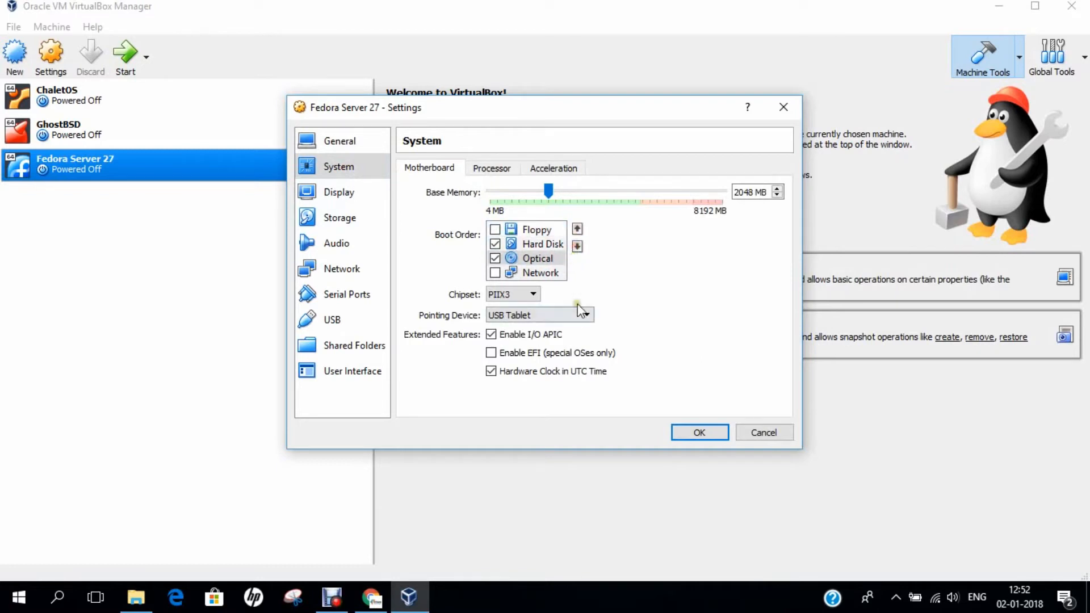
pyautogui.click(492, 167)
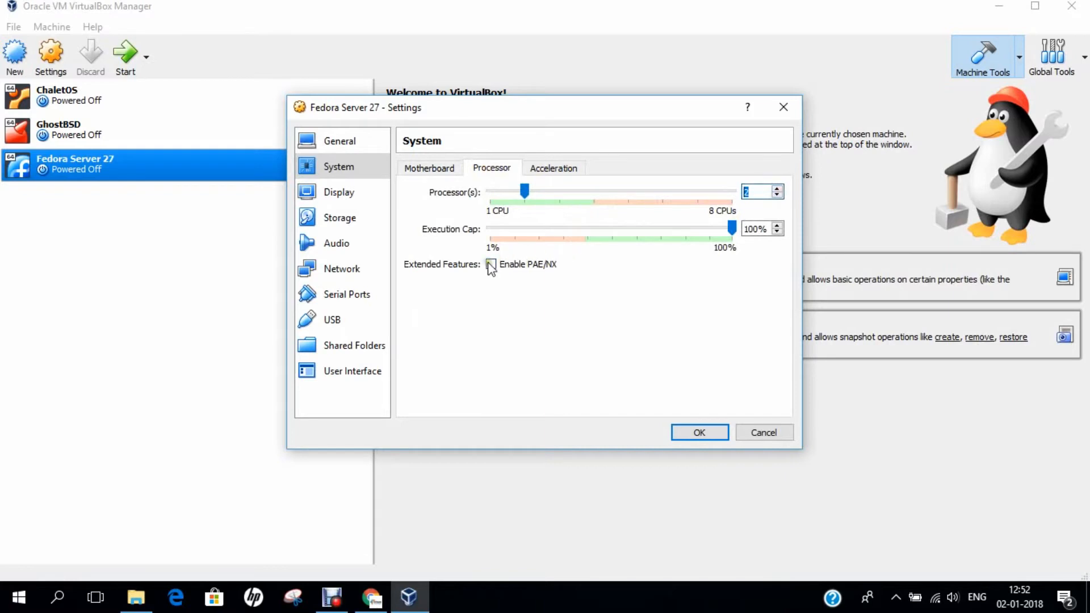
pyautogui.click(491, 264)
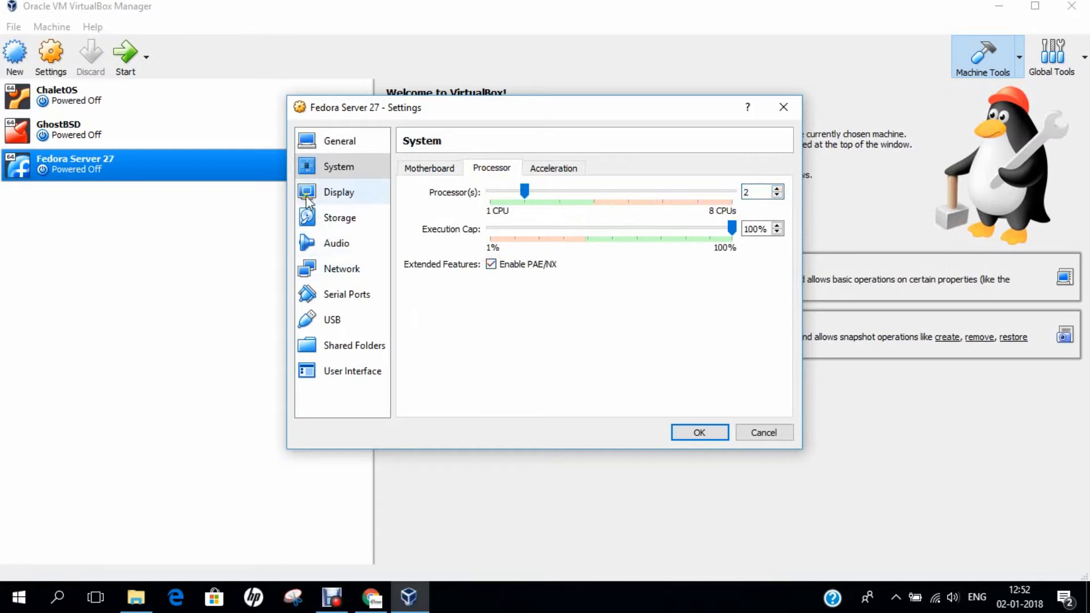
# - Attach the Fedora-Server-dvd ISO to the VM's optical drive
pyautogui.click(340, 217)
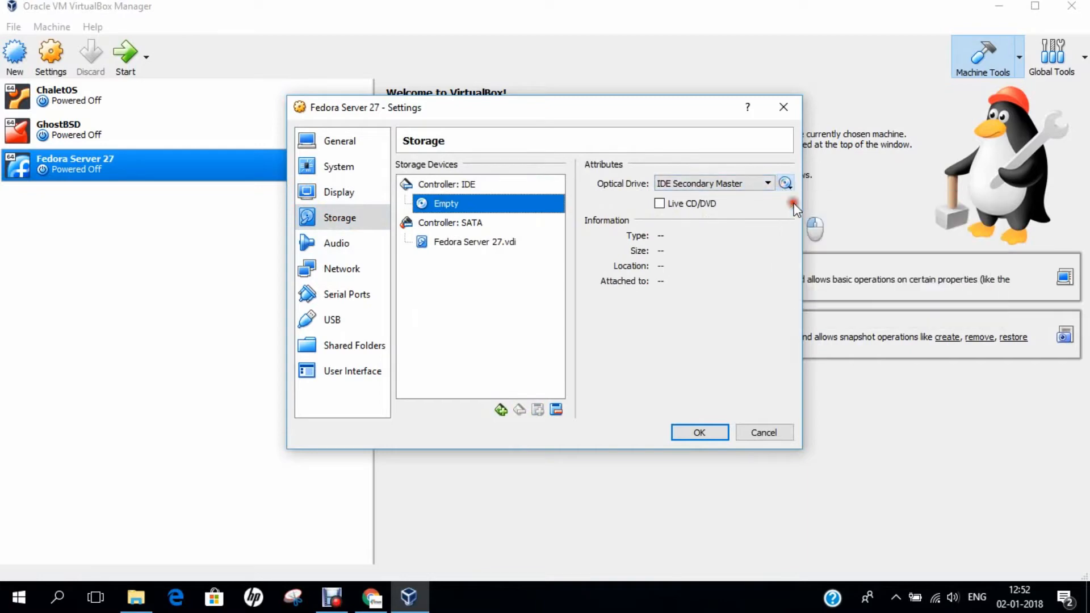
pyautogui.click(784, 183)
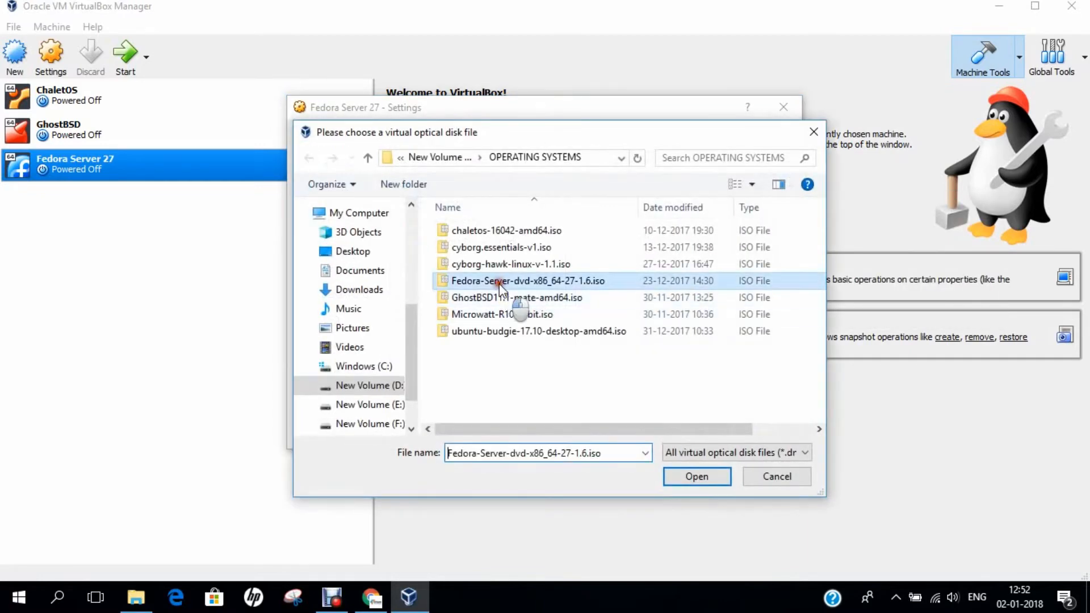
pyautogui.moveTo(696, 477)
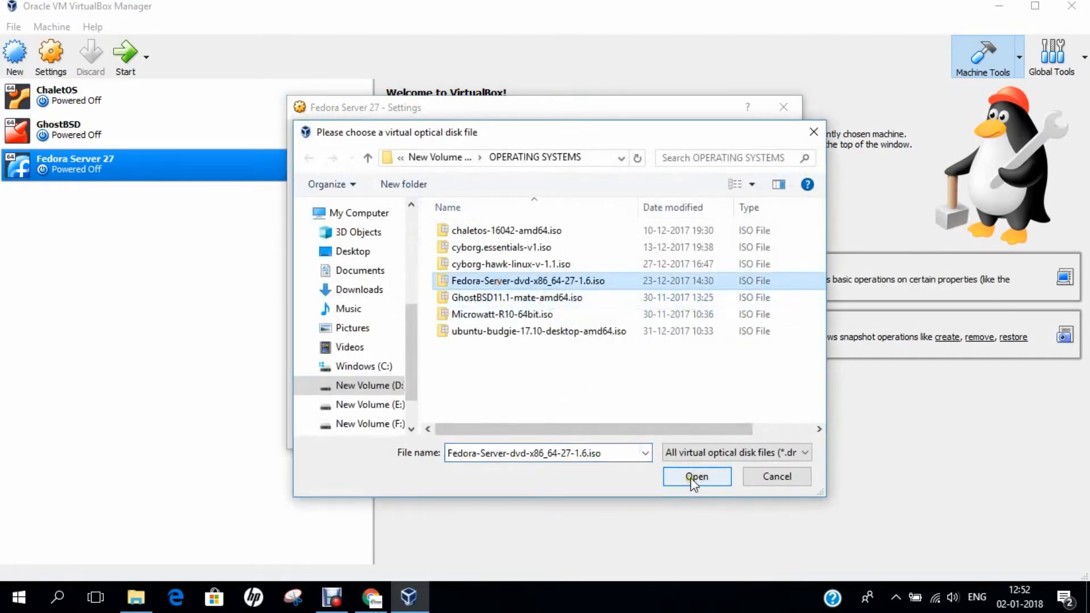
pyautogui.click(696, 476)
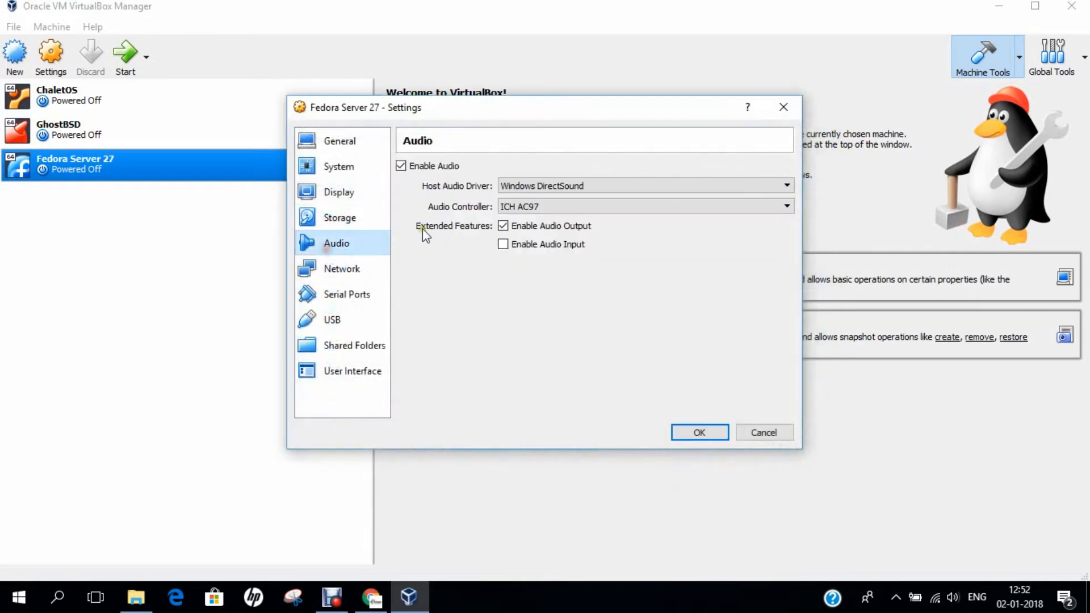
pyautogui.moveTo(404, 182)
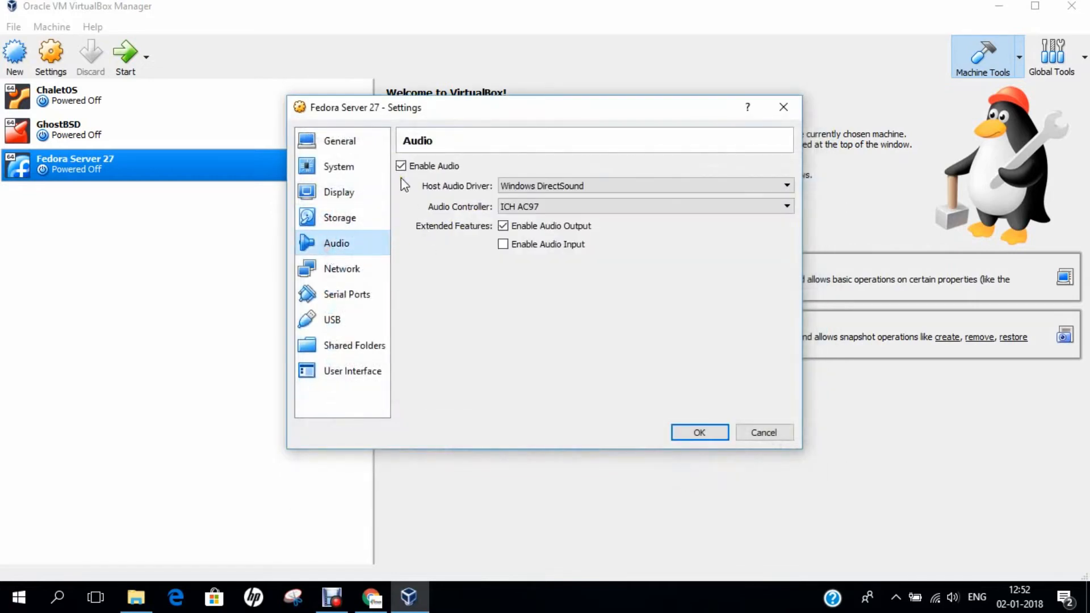
# - Set the network adapter to Bridged Adapter on the wireless card and save settings
pyautogui.click(342, 268)
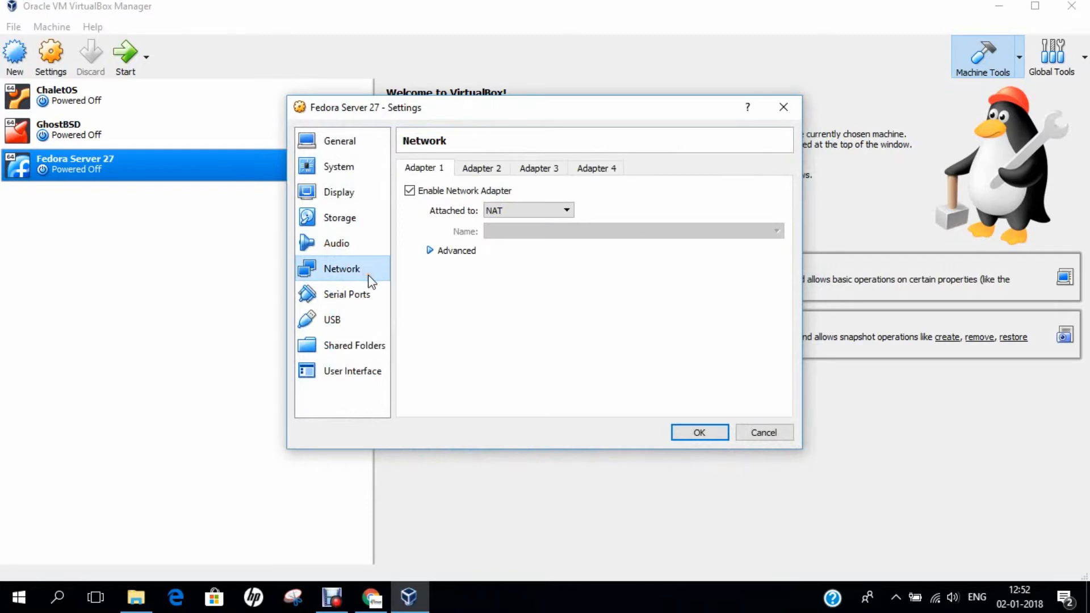
pyautogui.click(564, 210)
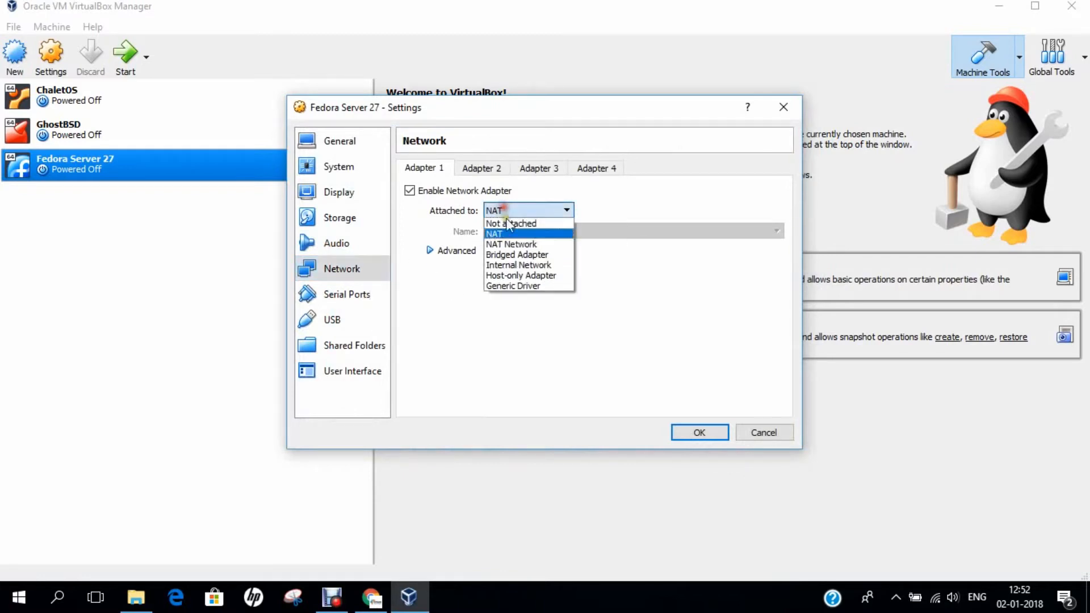
pyautogui.click(517, 254)
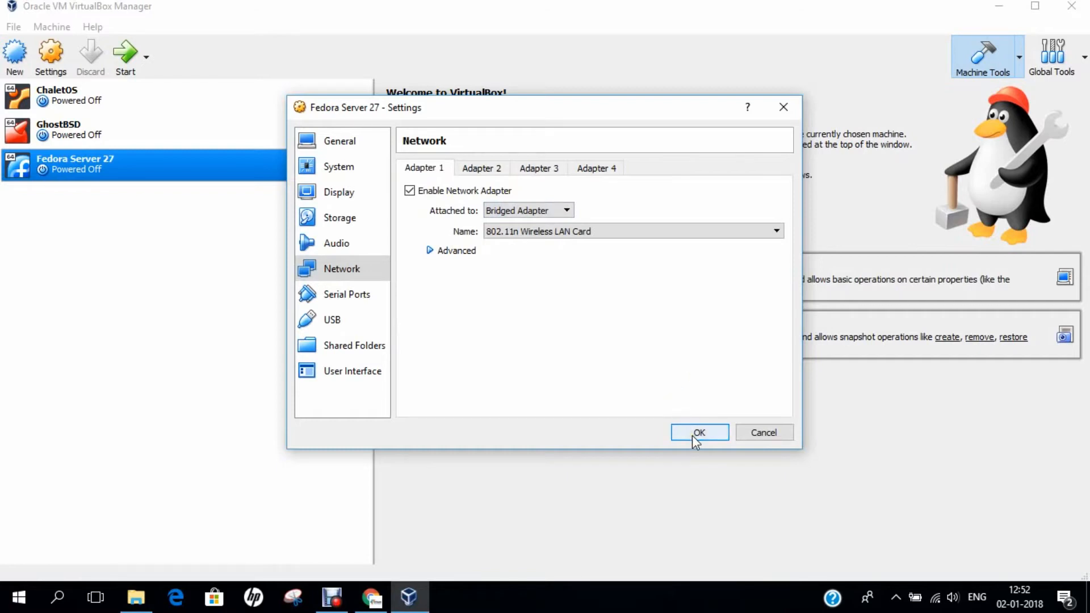
pyautogui.click(699, 432)
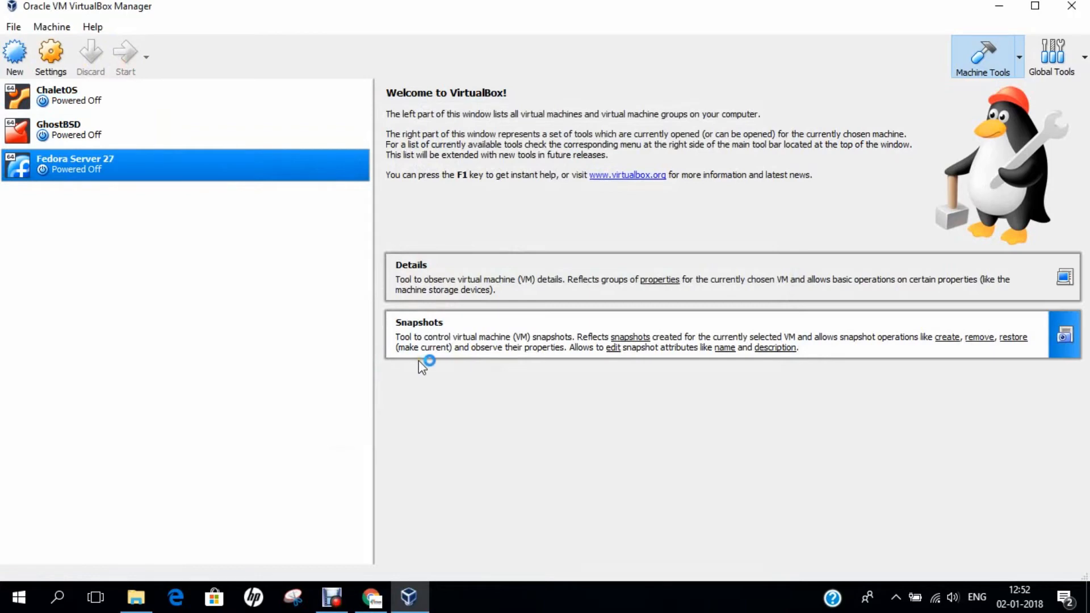
# - Start the Fedora Server 27 VM and switch it to full-screen mode
pyautogui.click(125, 56)
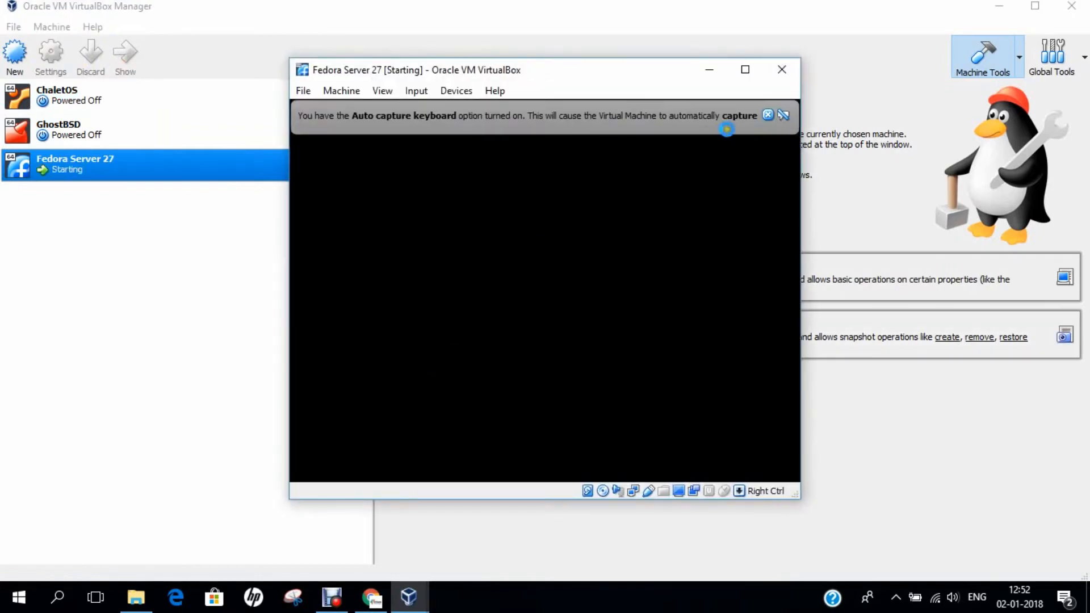
pyautogui.click(382, 91)
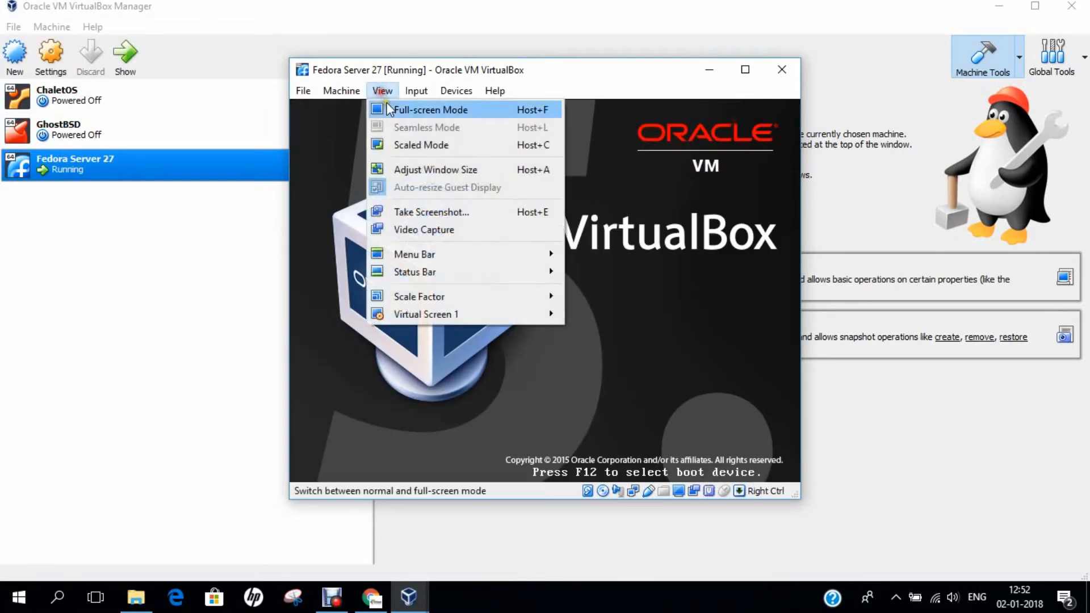
pyautogui.click(430, 110)
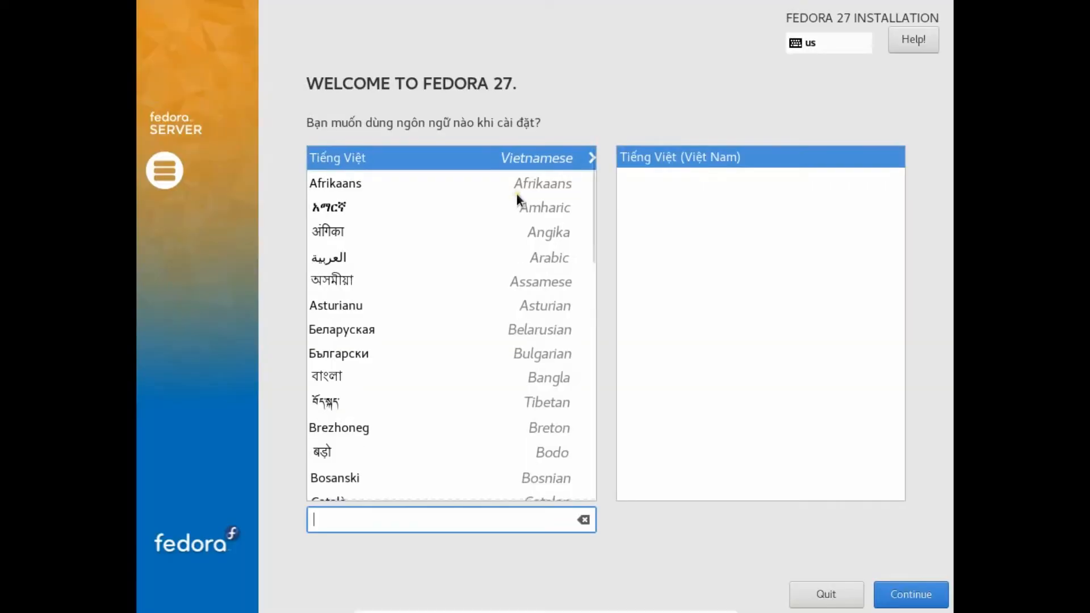
pyautogui.moveTo(479, 101)
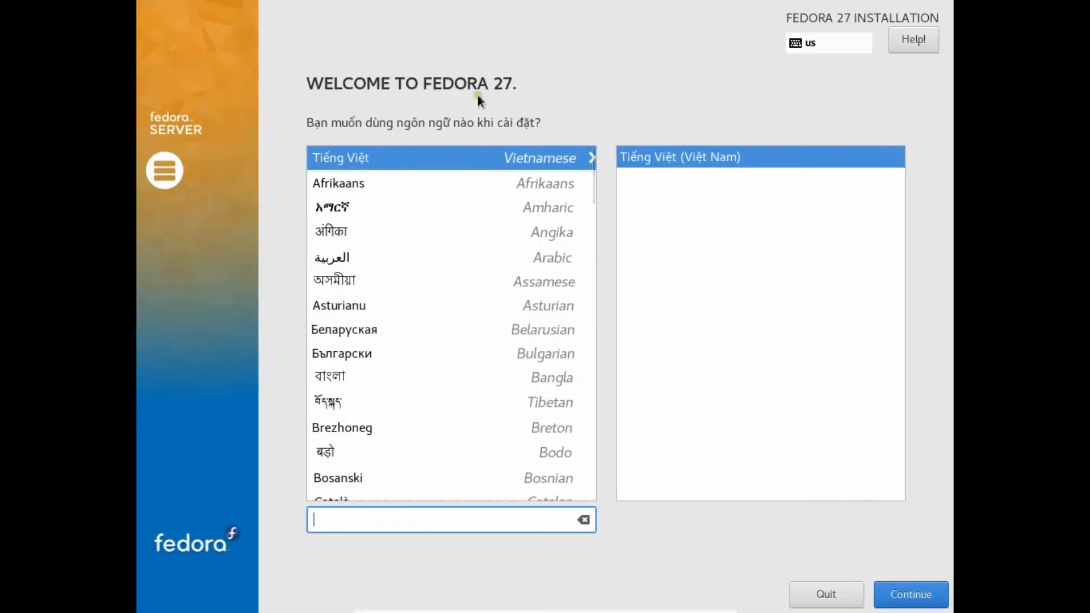
pyautogui.moveTo(446, 184)
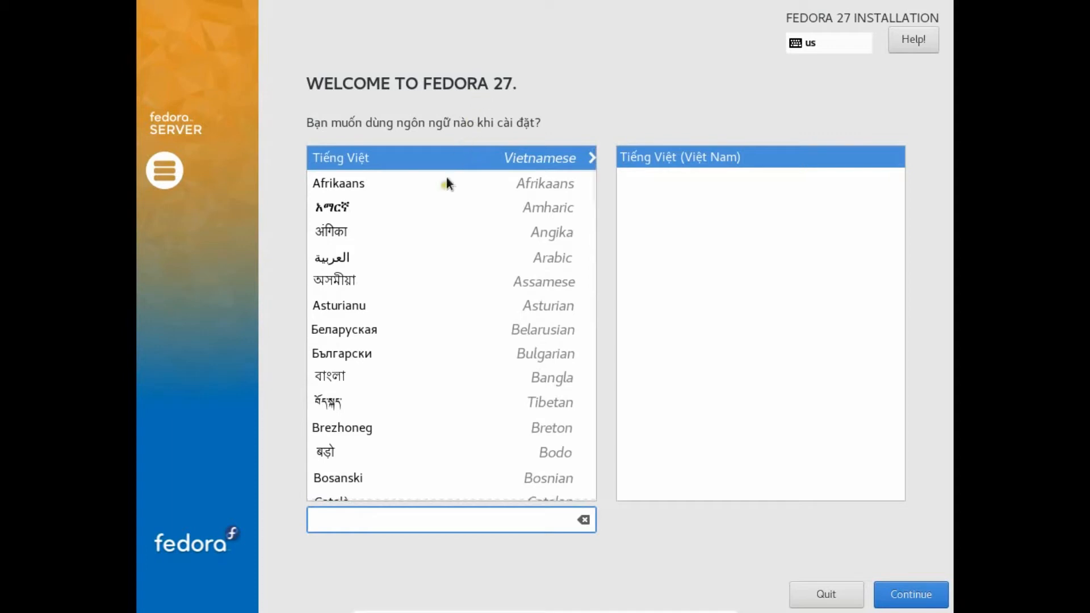
# - Choose English (United States) as the installer language and continue
pyautogui.scroll(-3)
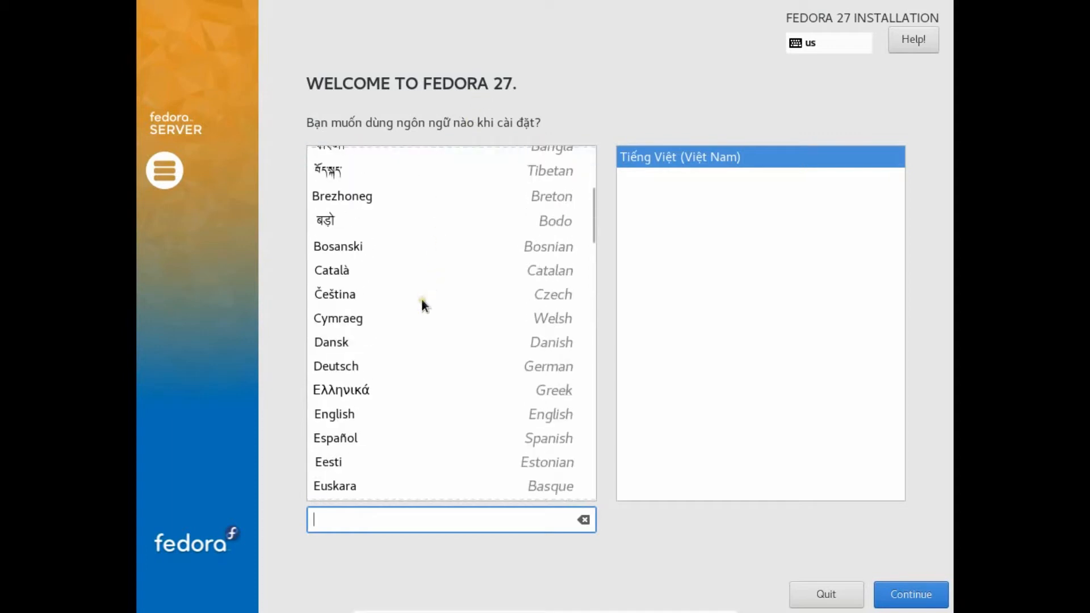
pyautogui.scroll(-3)
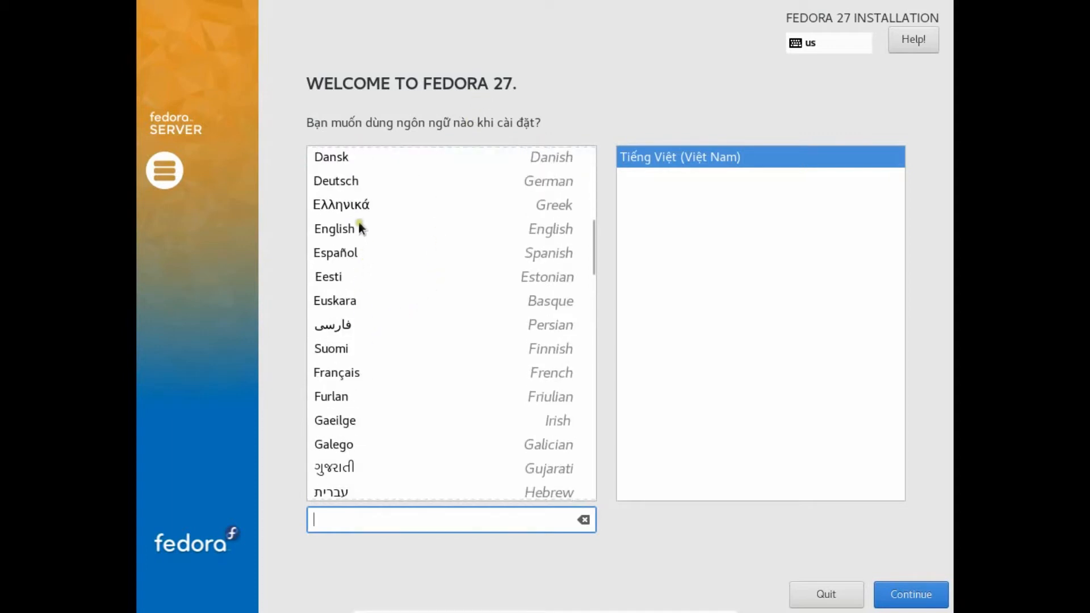
pyautogui.click(334, 229)
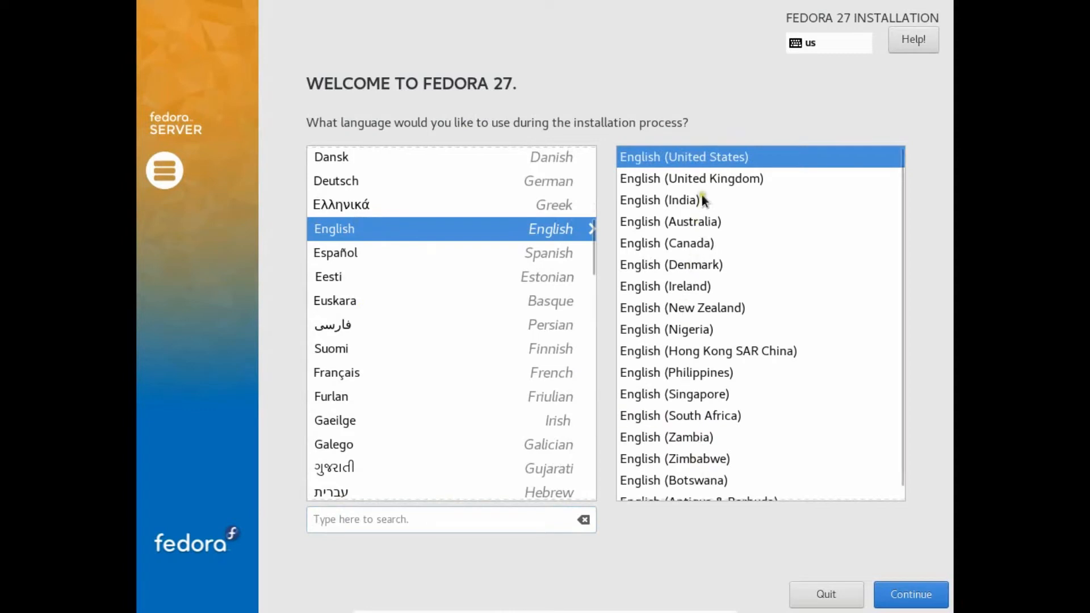
pyautogui.moveTo(911, 595)
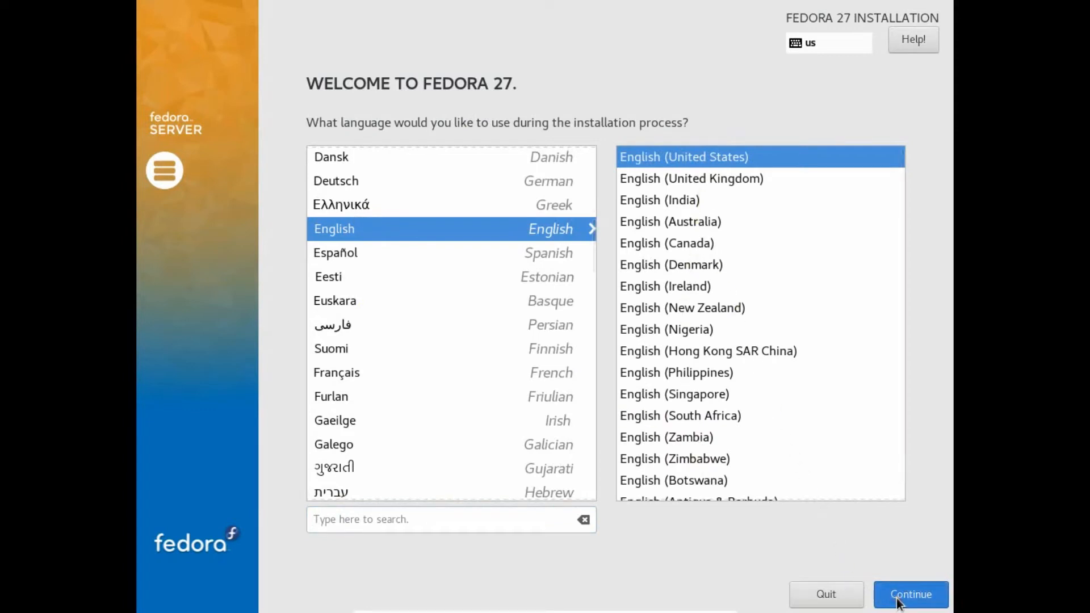
pyautogui.click(910, 594)
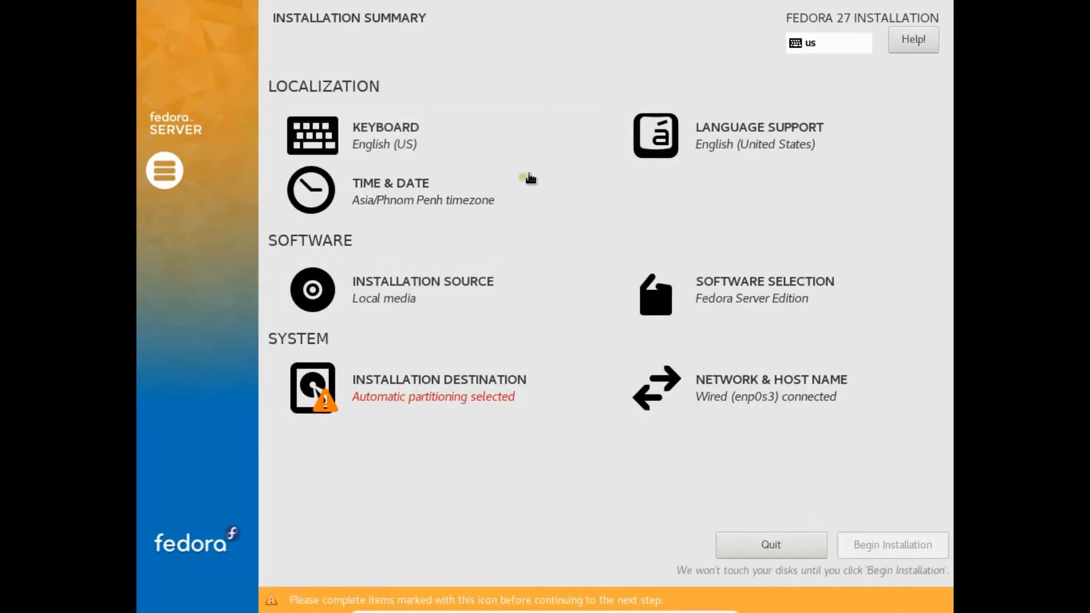
pyautogui.moveTo(461, 396)
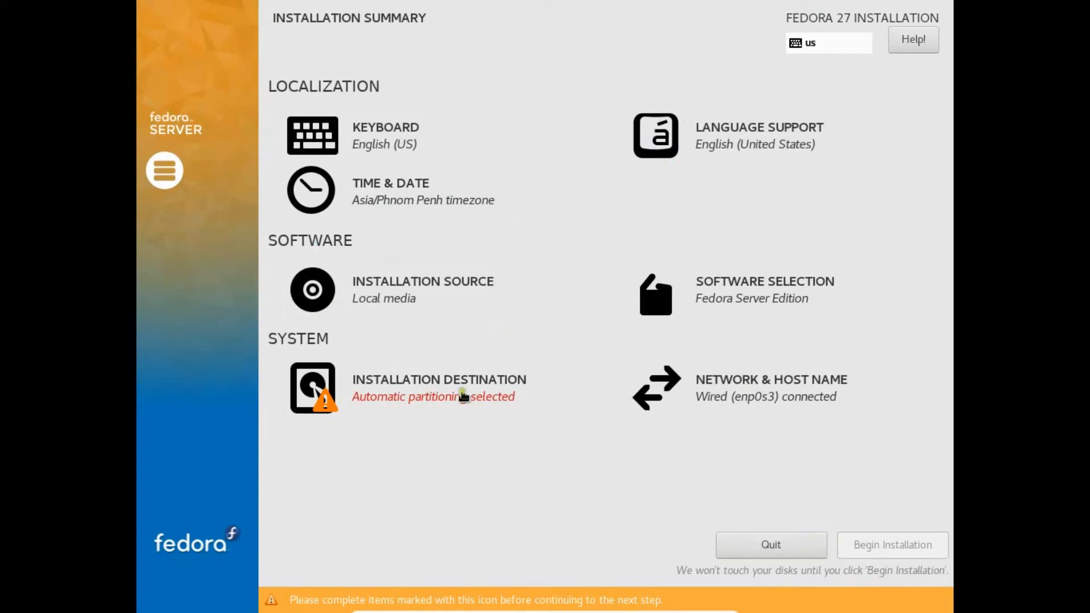
pyautogui.moveTo(461, 396)
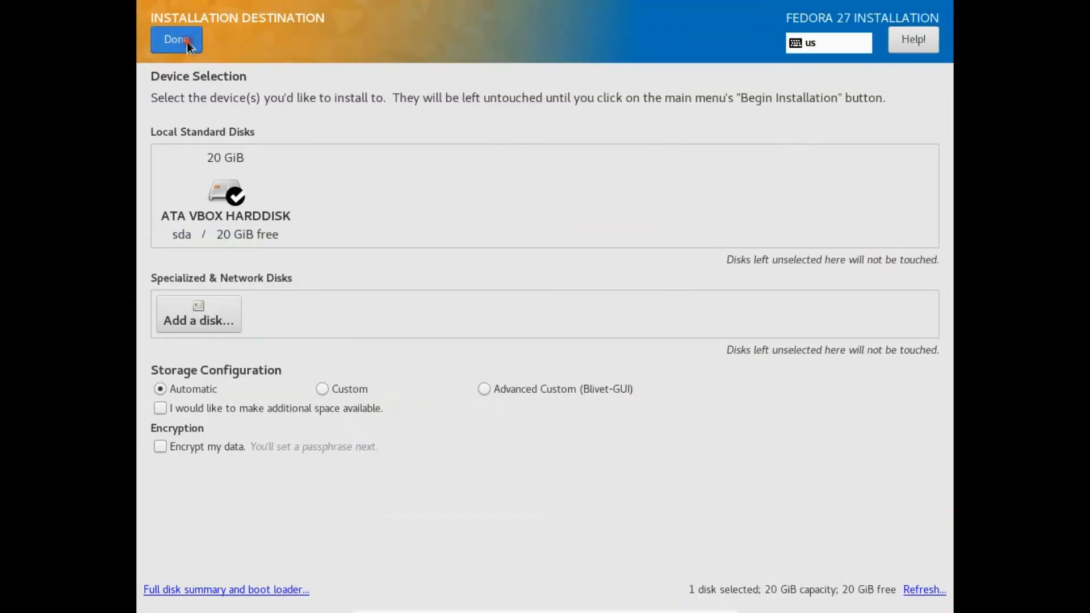
# - Confirm the automatic installation destination and begin installing Fedora
pyautogui.click(176, 39)
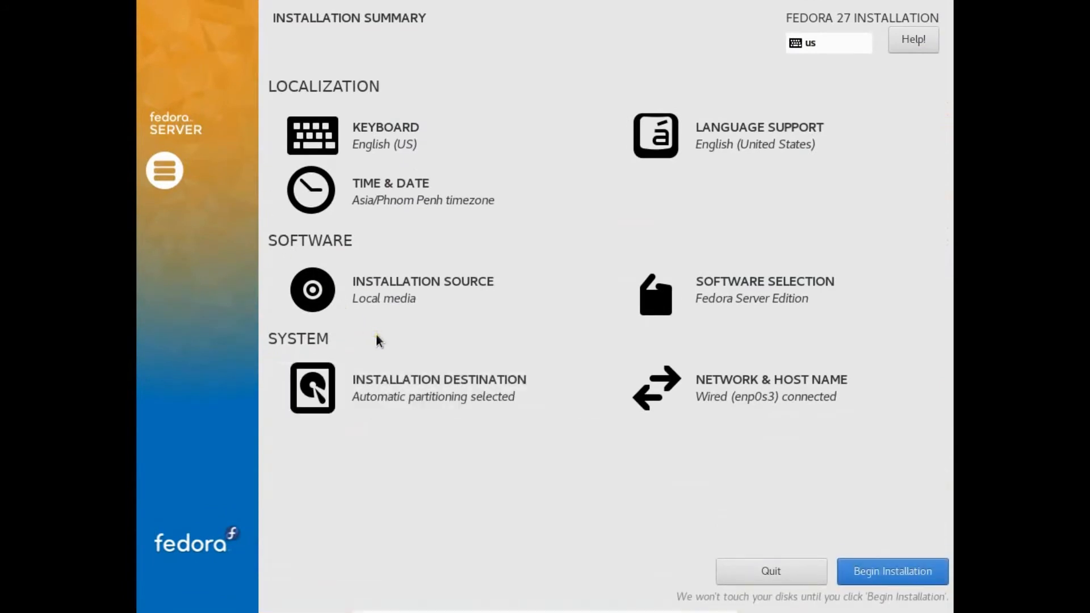
pyautogui.moveTo(484, 200)
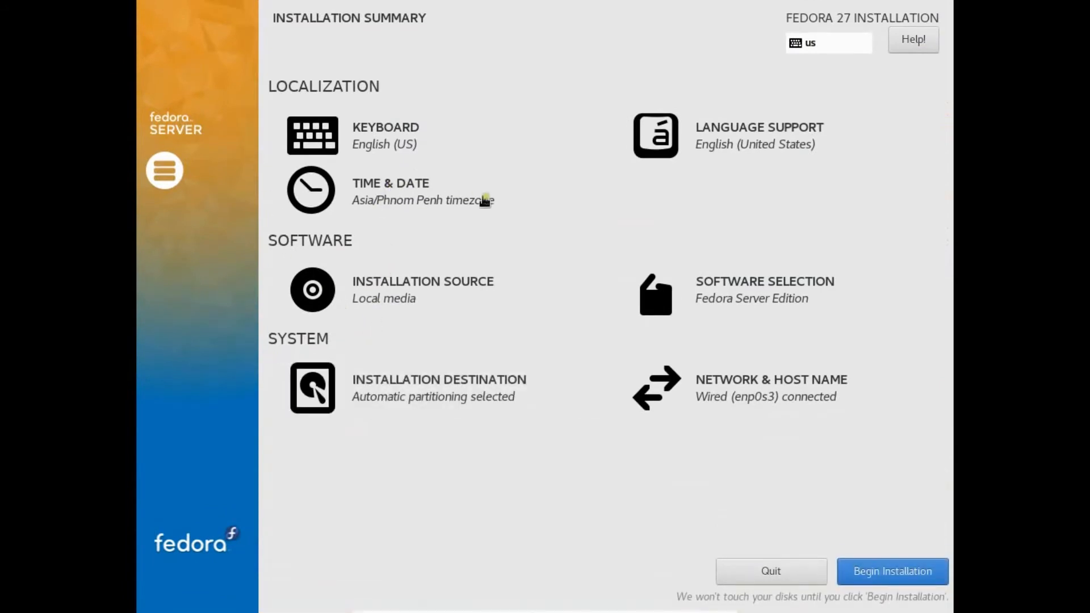
pyautogui.moveTo(498, 233)
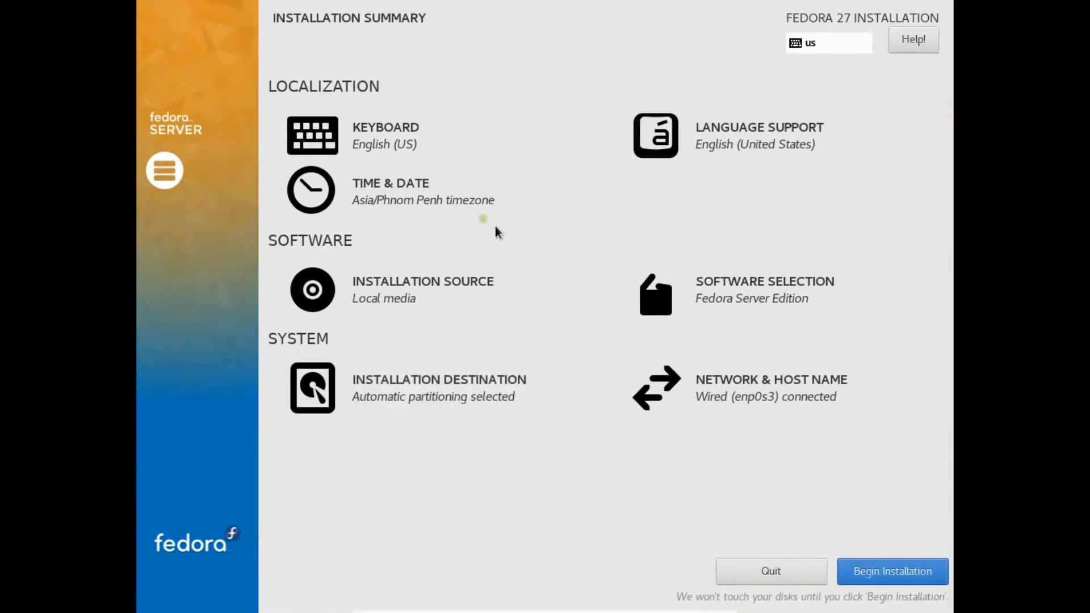
pyautogui.moveTo(438, 204)
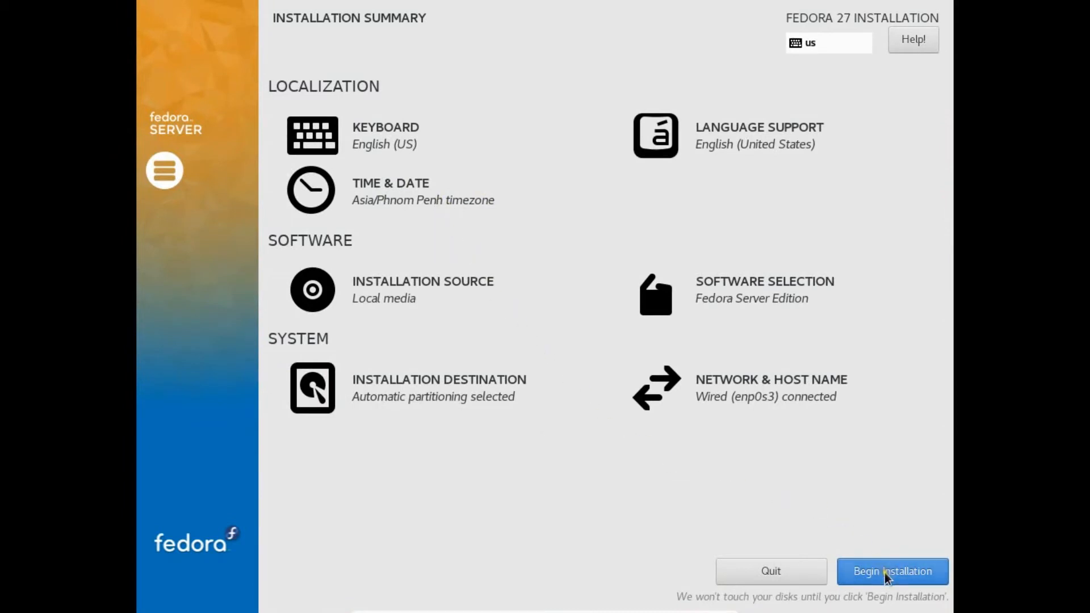
pyautogui.click(892, 570)
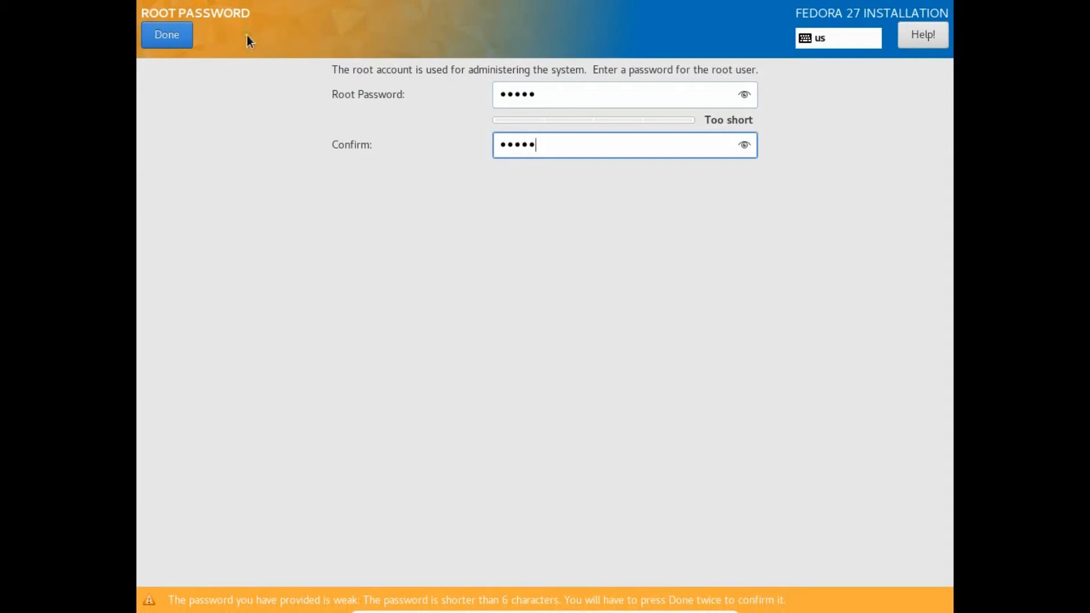
# - Confirm the root password and create user 'anand nayyar' with username anand
pyautogui.click(166, 35)
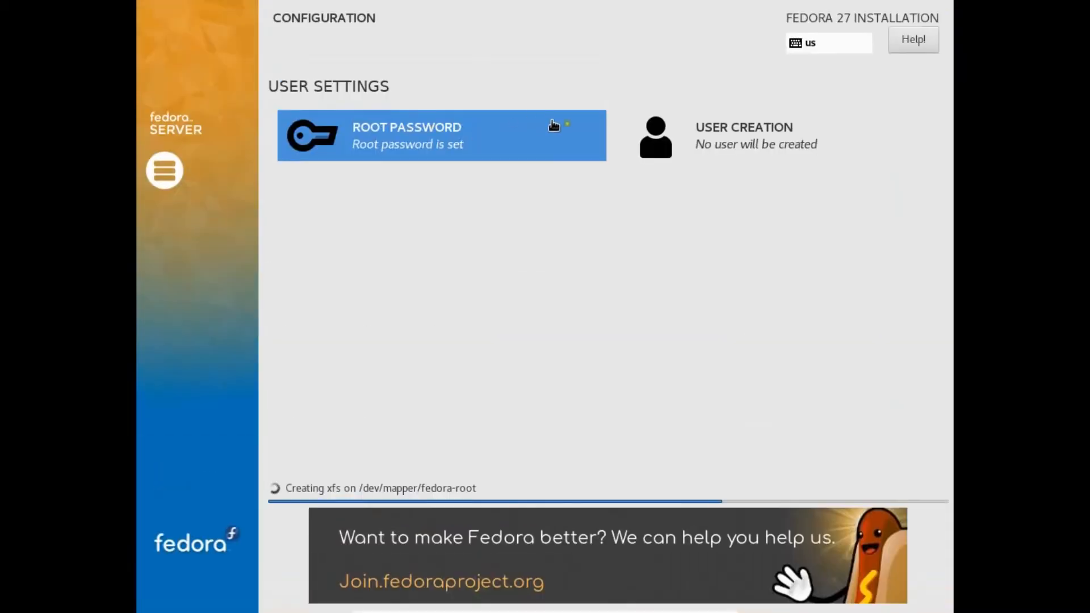
pyautogui.click(743, 135)
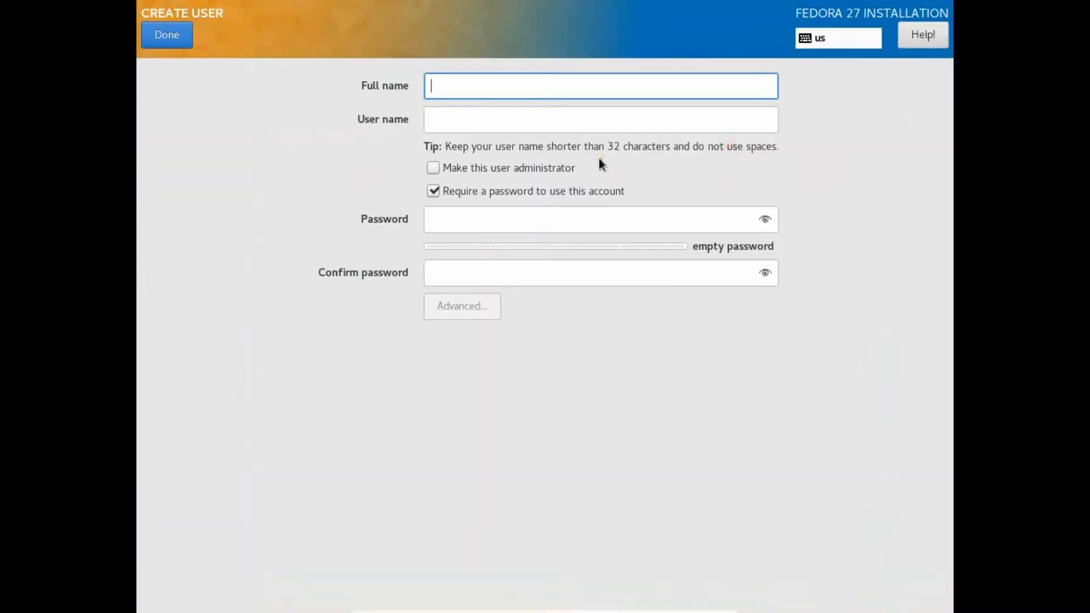
pyautogui.write('anand nayyar')
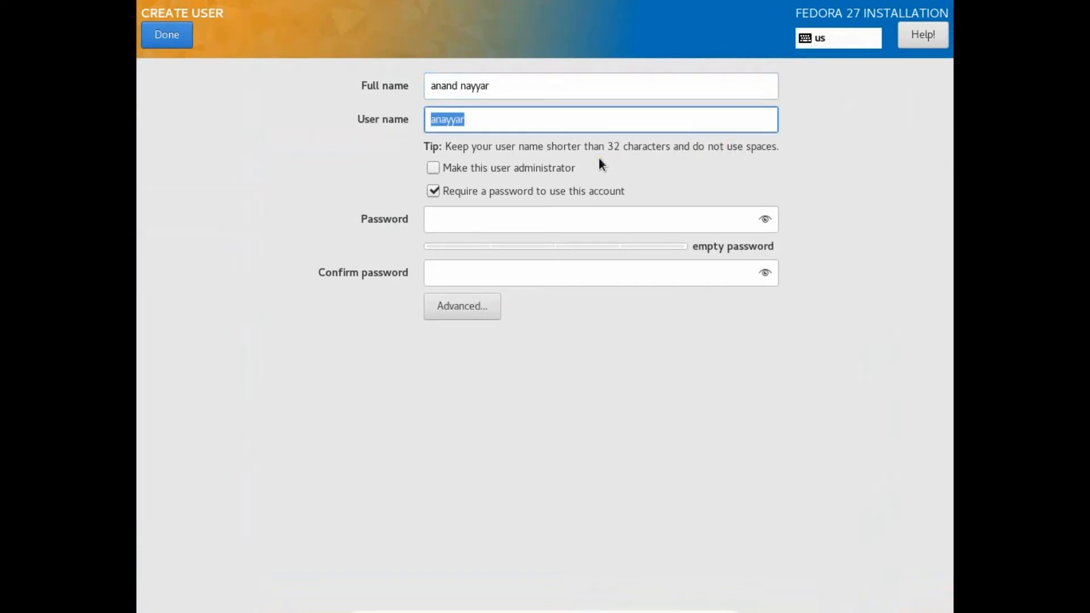
pyautogui.click(600, 219)
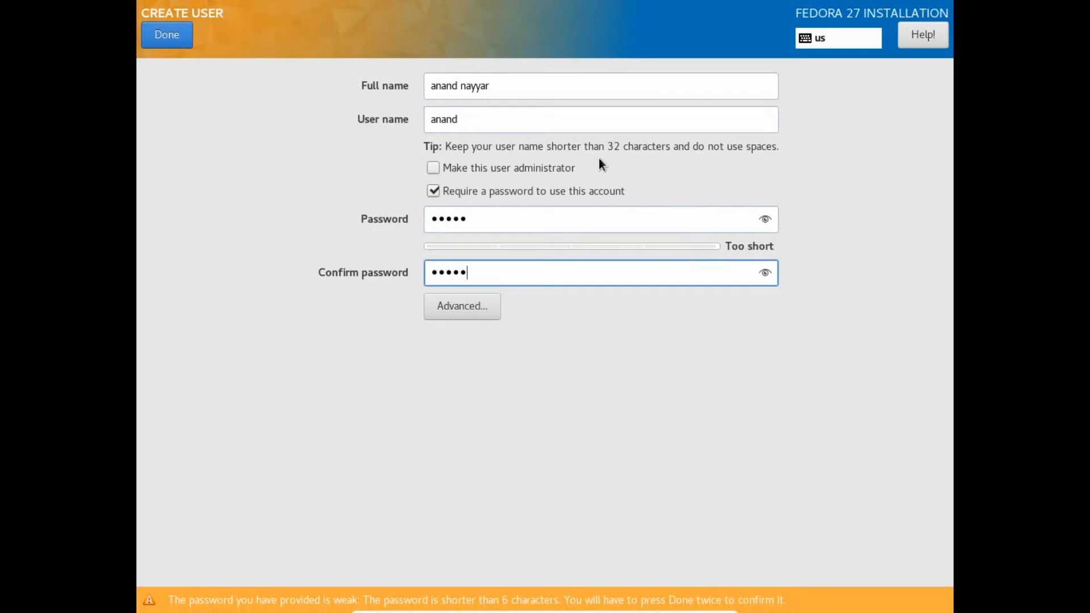
pyautogui.click(166, 34)
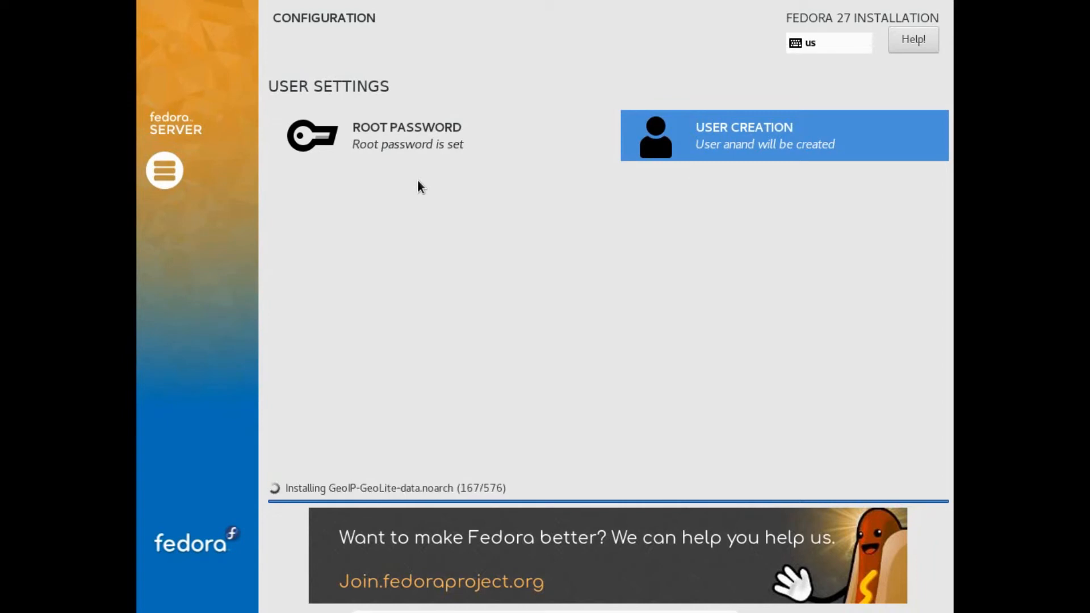
pyautogui.moveTo(629, 593)
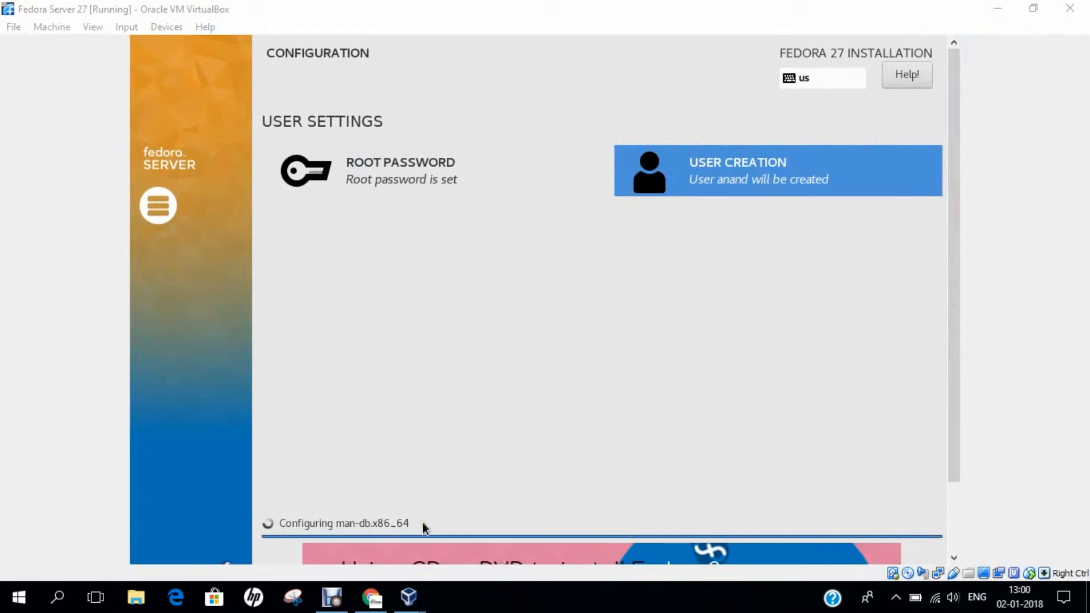
# - Switch the VM display to full-screen mode while installation proceeds
pyautogui.click(91, 27)
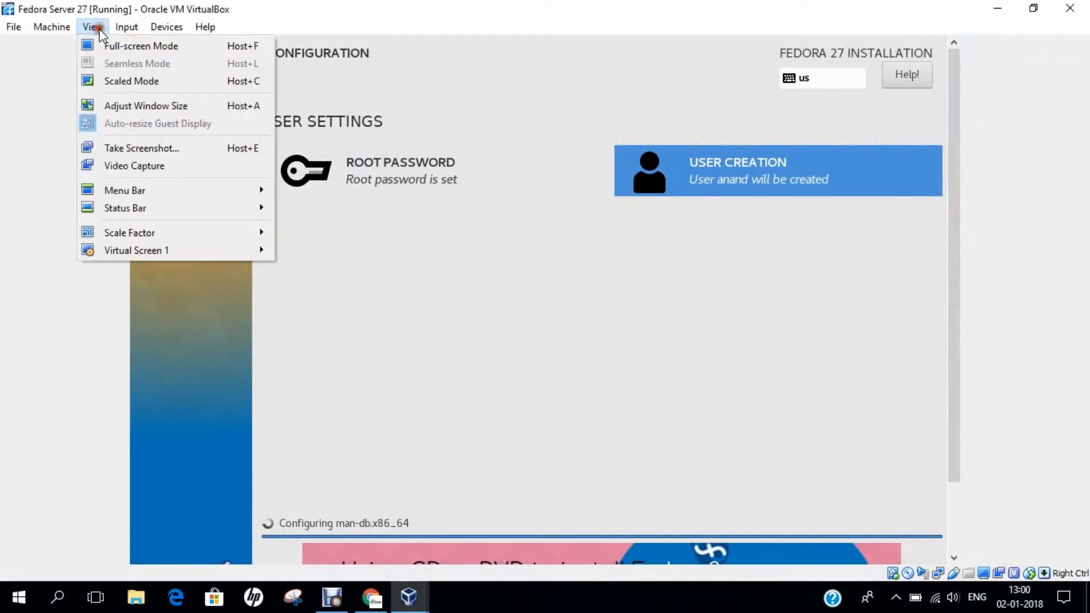
pyautogui.click(140, 46)
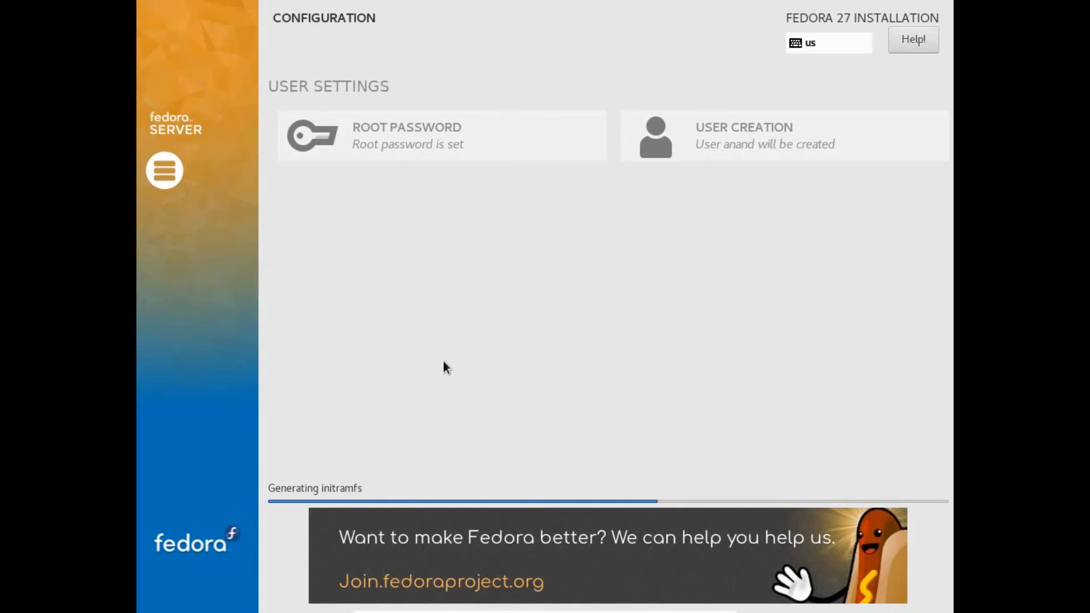
pyautogui.moveTo(493, 608)
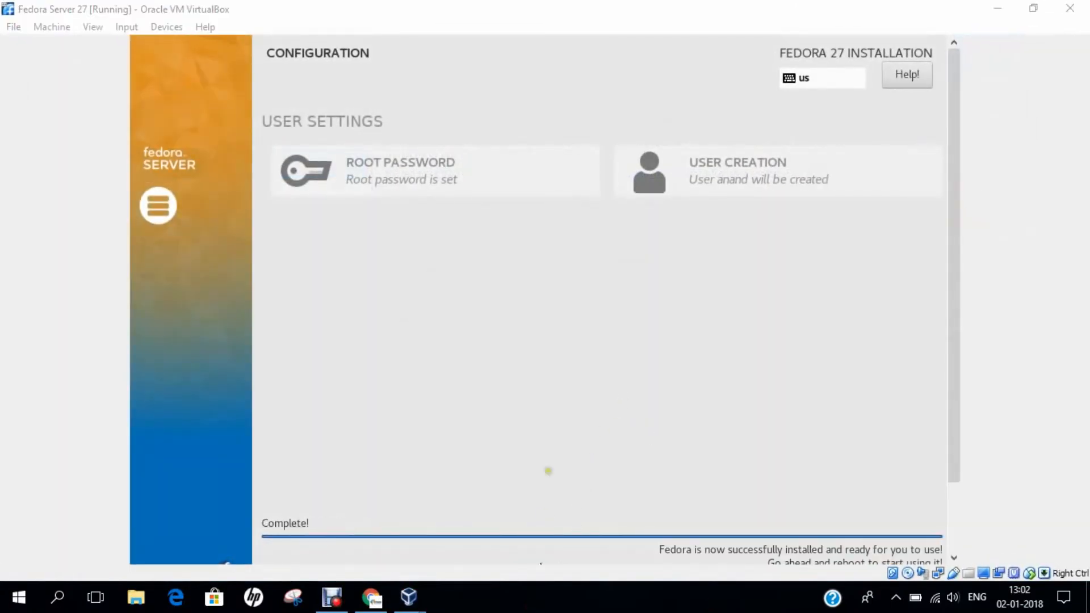
# - Return the VM to full screen and reboot into the installed system
pyautogui.click(92, 26)
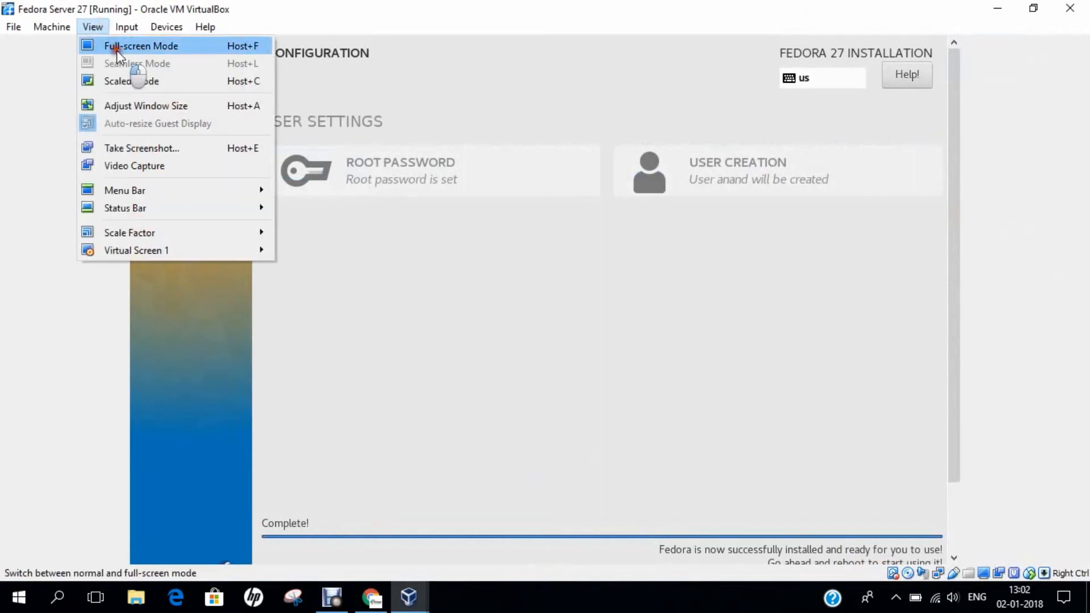
pyautogui.click(140, 46)
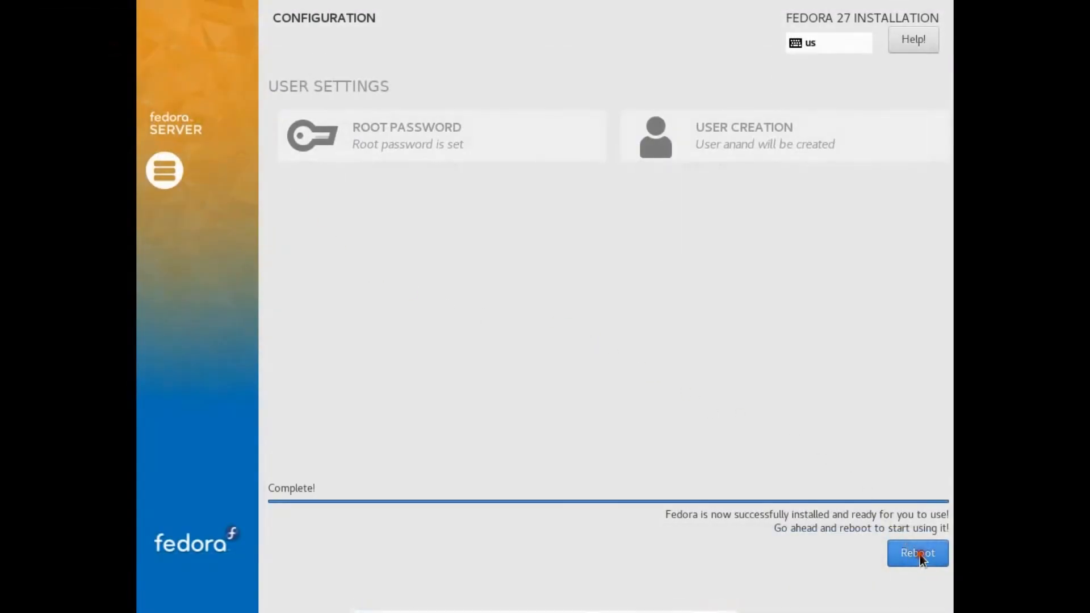
pyautogui.click(917, 552)
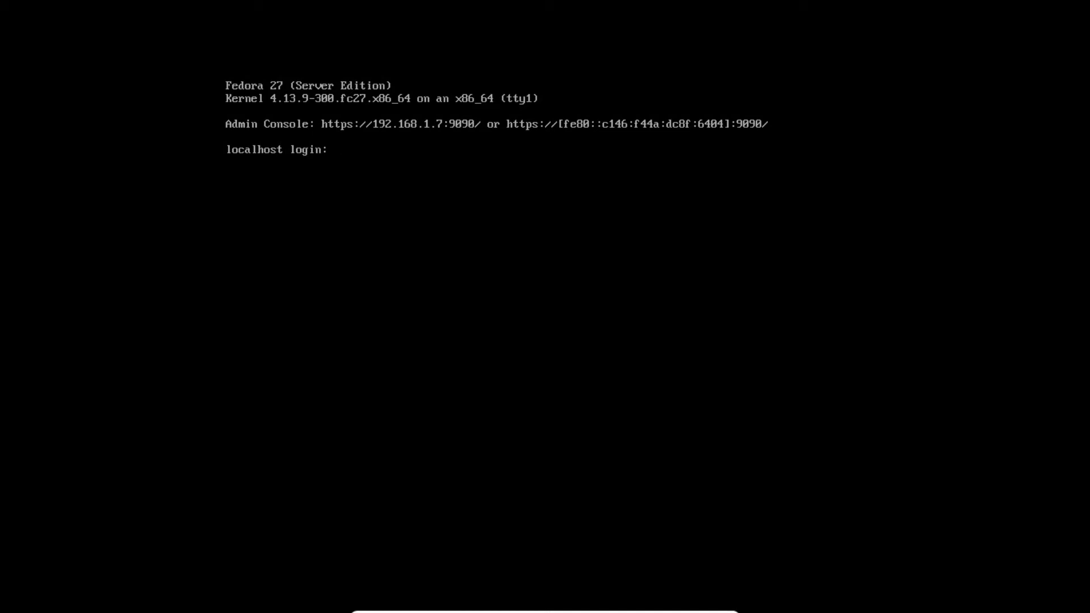
# - Log in as root at the Fedora console, then minimize the VM window
pyautogui.write('r3o')
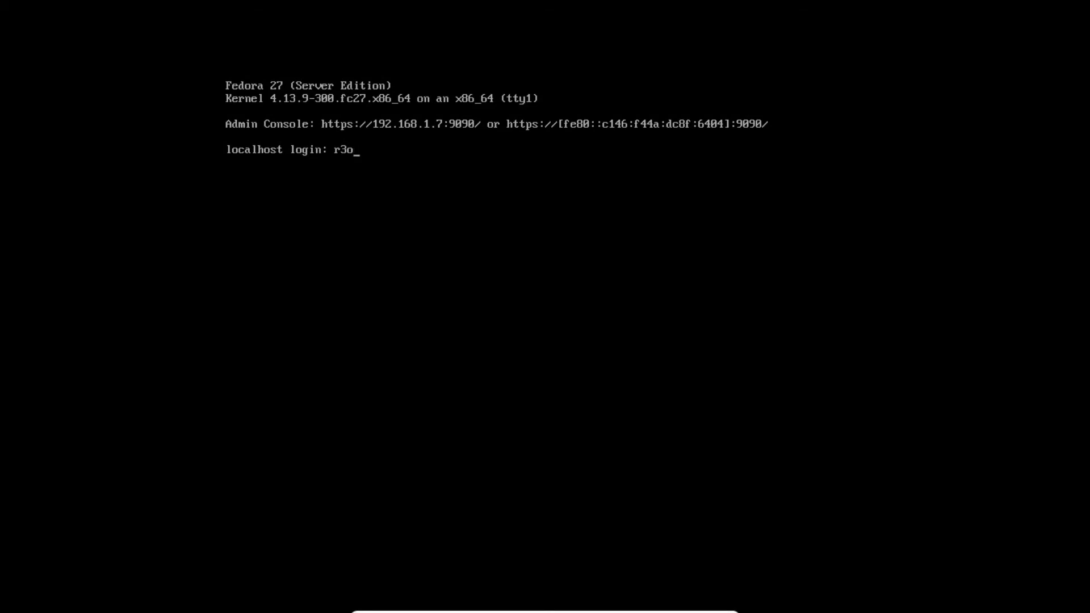
pyautogui.press('Return')
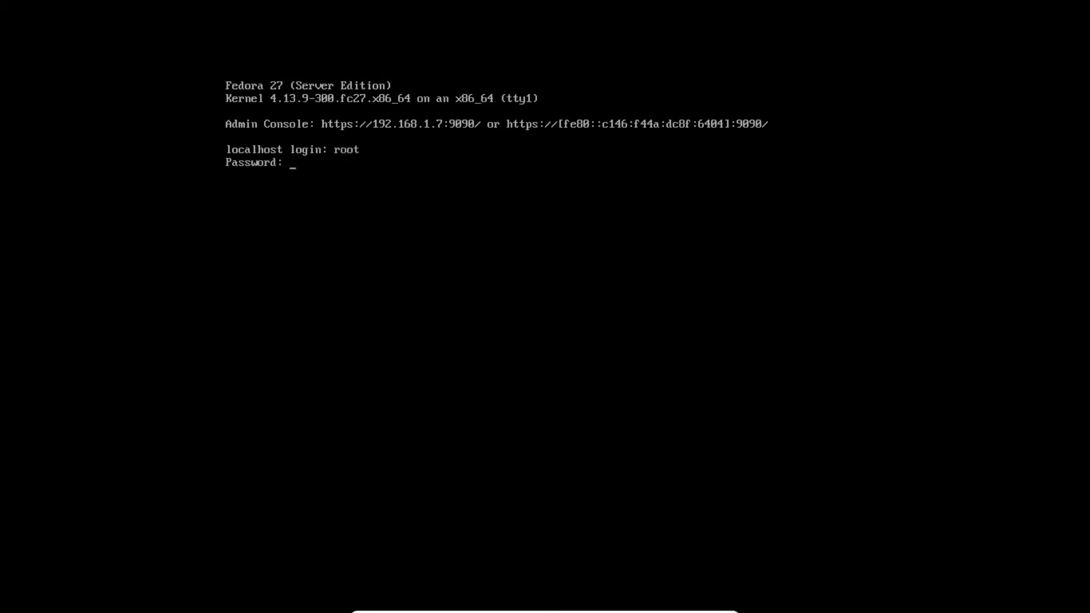
pyautogui.press('Return')
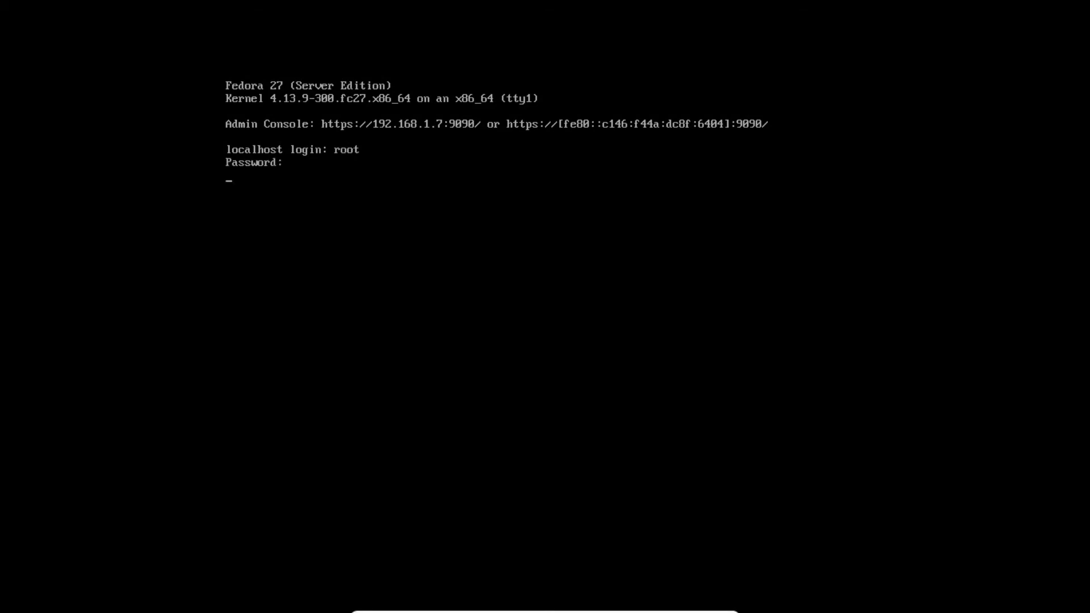
pyautogui.press('Return')
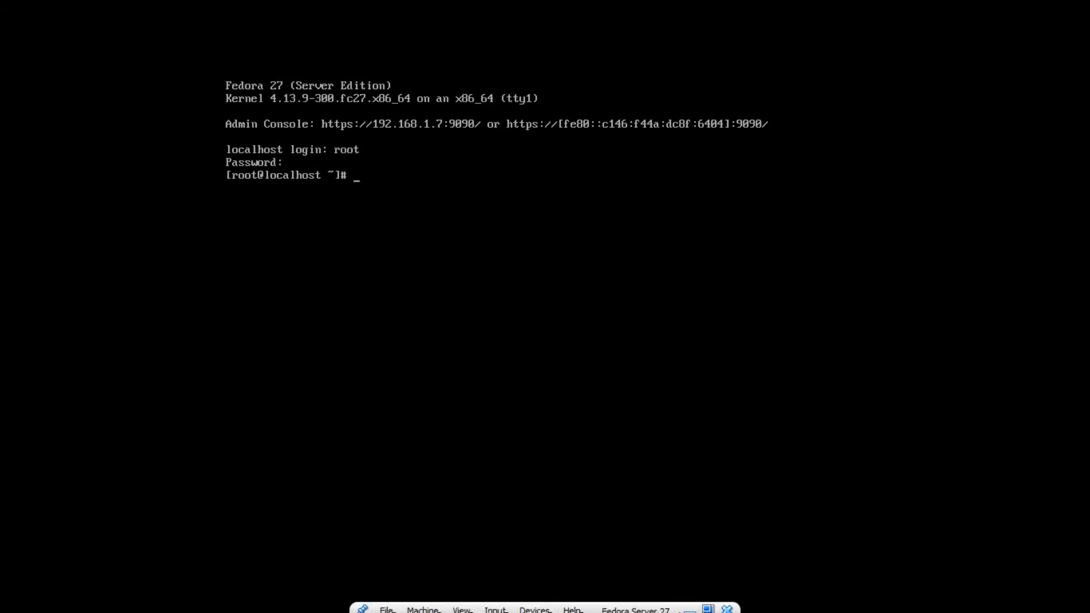
pyautogui.click(332, 597)
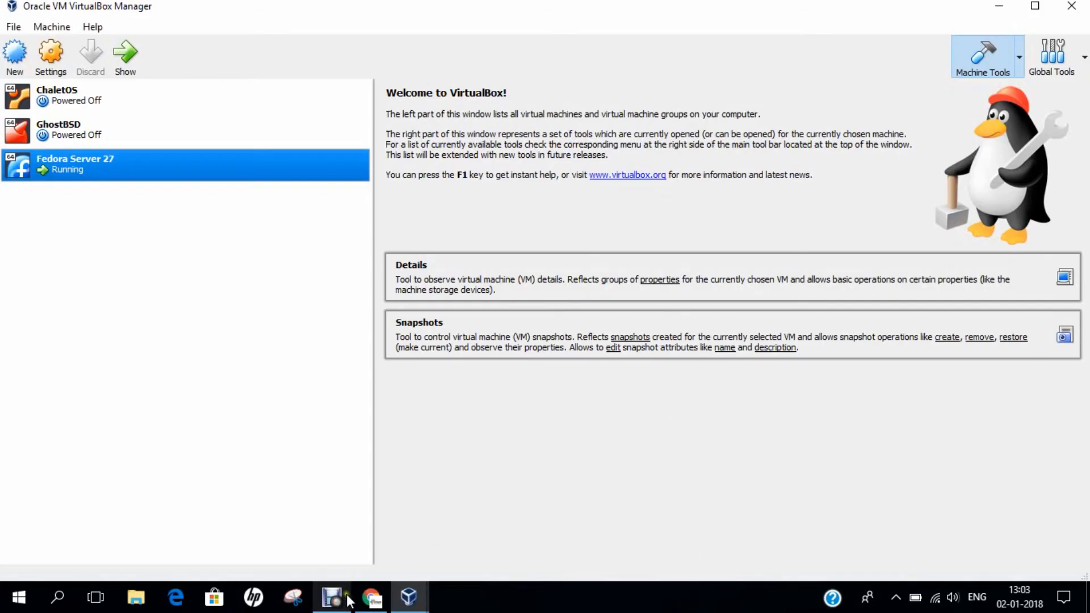
pyautogui.click(372, 597)
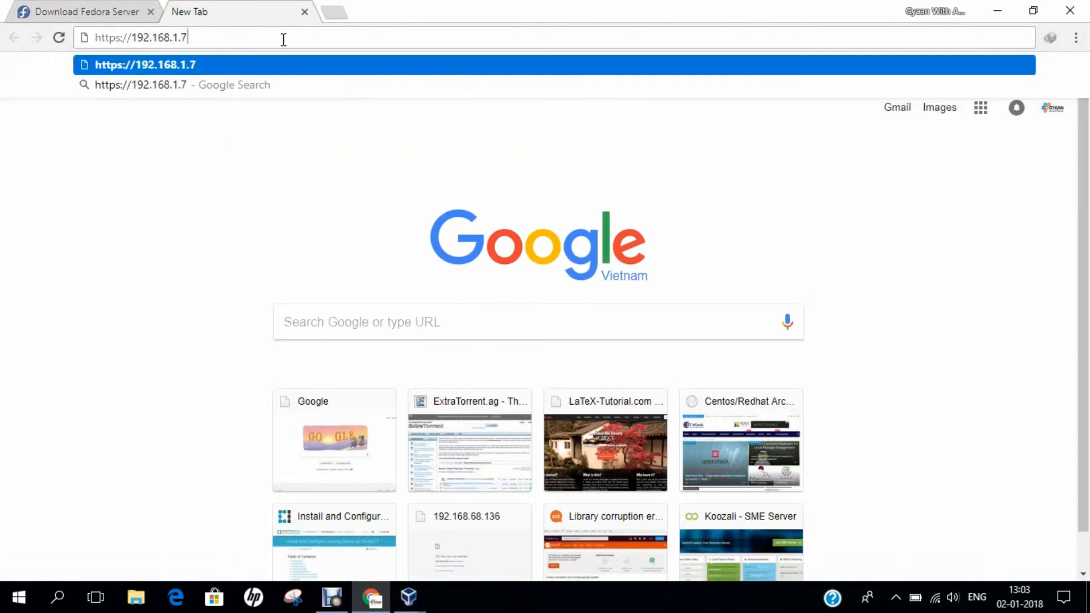
pyautogui.write(':9090')
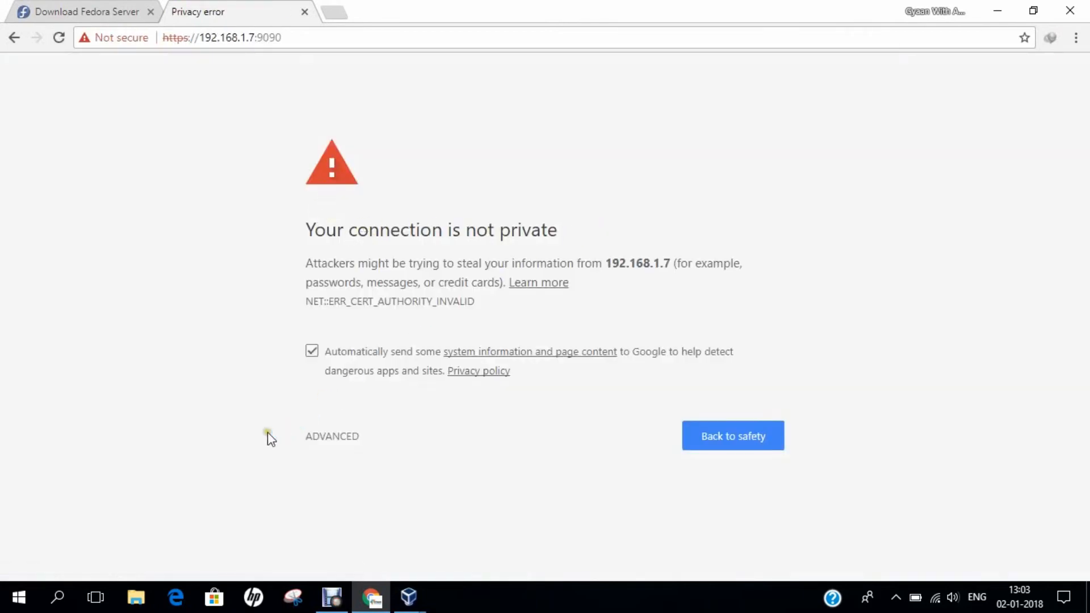
pyautogui.click(332, 436)
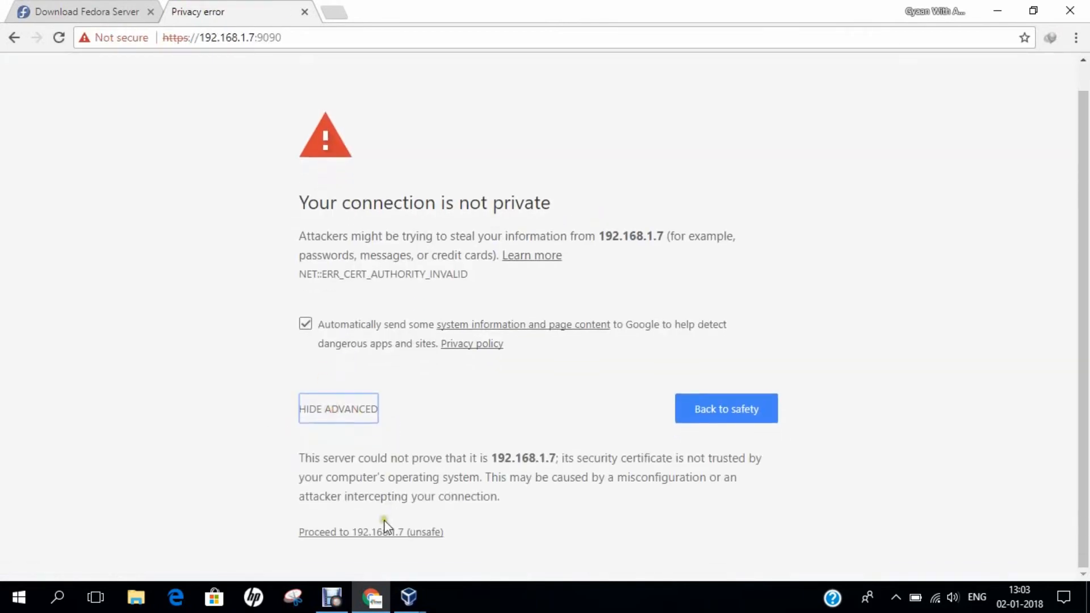
pyautogui.click(371, 532)
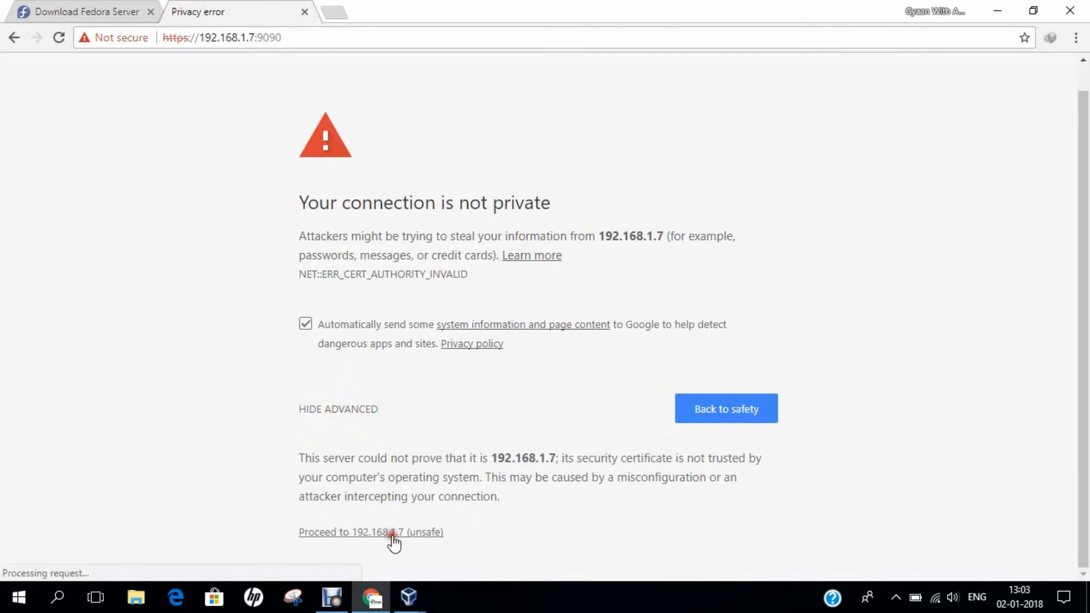
pyautogui.click(371, 532)
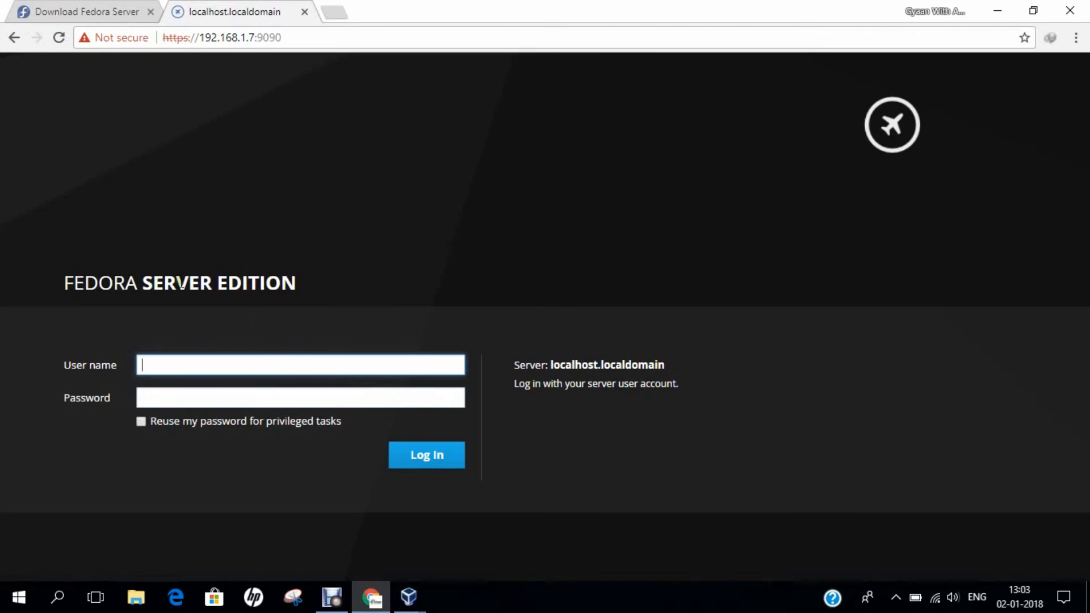
pyautogui.moveTo(198, 365)
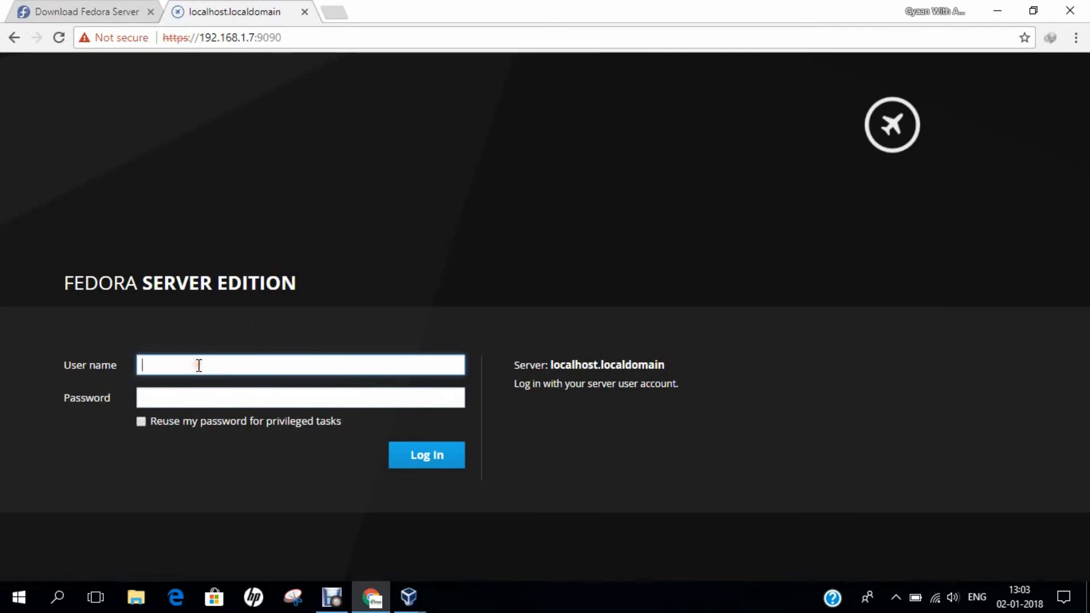
# - Log in to Cockpit as root and set the Pretty Host Name to anandlab.local
pyautogui.click(426, 455)
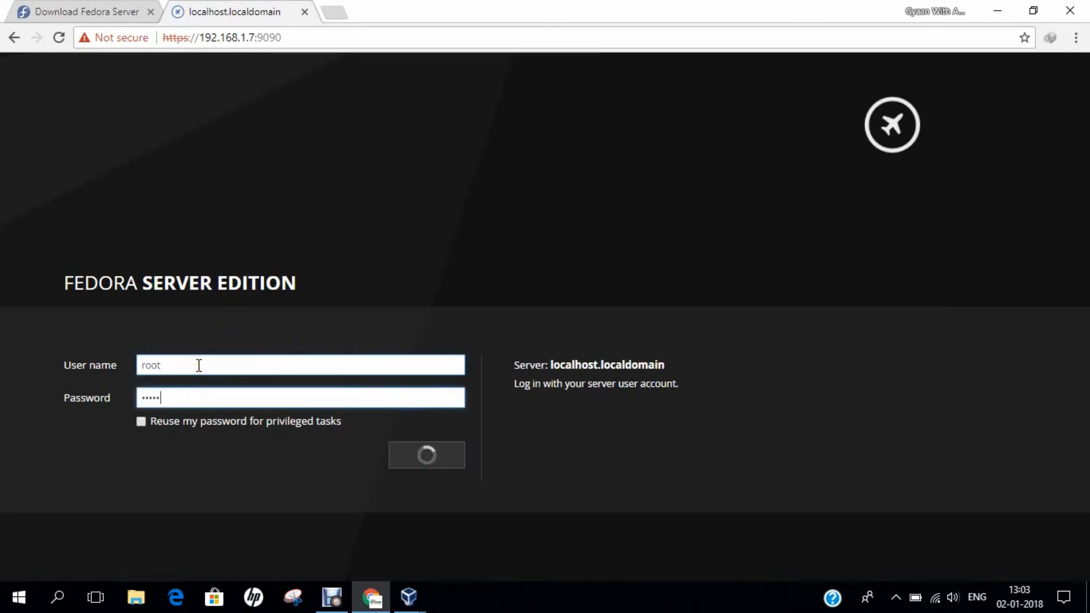
pyautogui.click(426, 455)
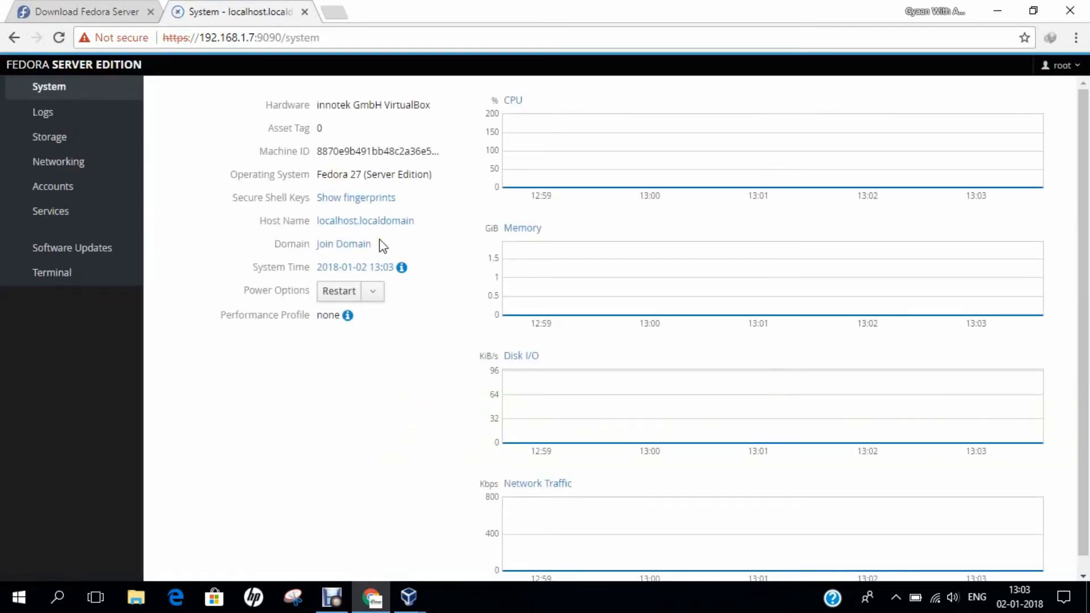
pyautogui.moveTo(365, 220)
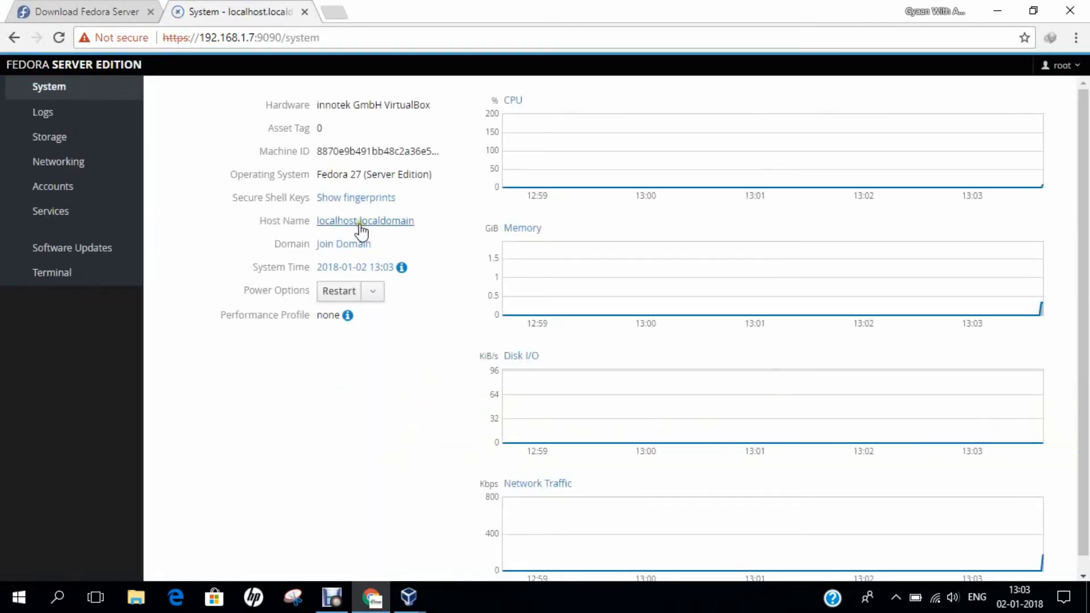
pyautogui.click(365, 220)
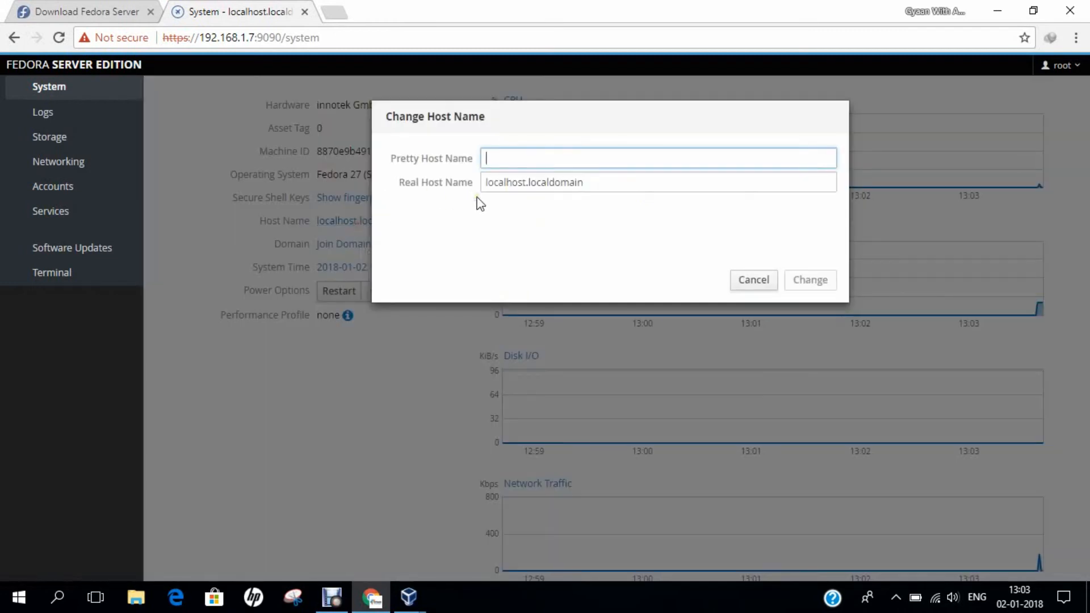
pyautogui.write('anan')
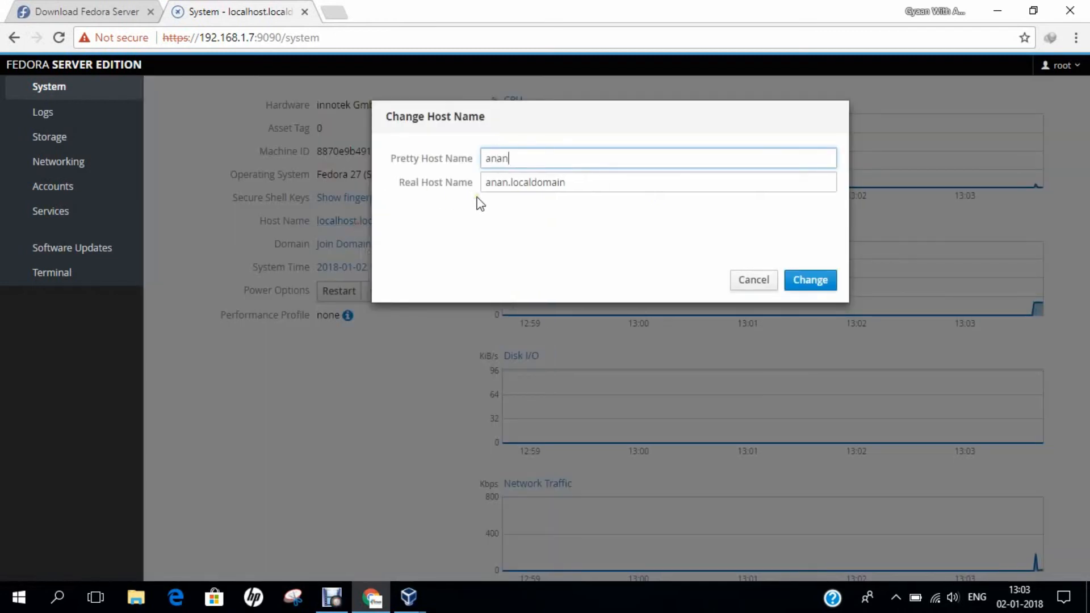
pyautogui.write('lab.')
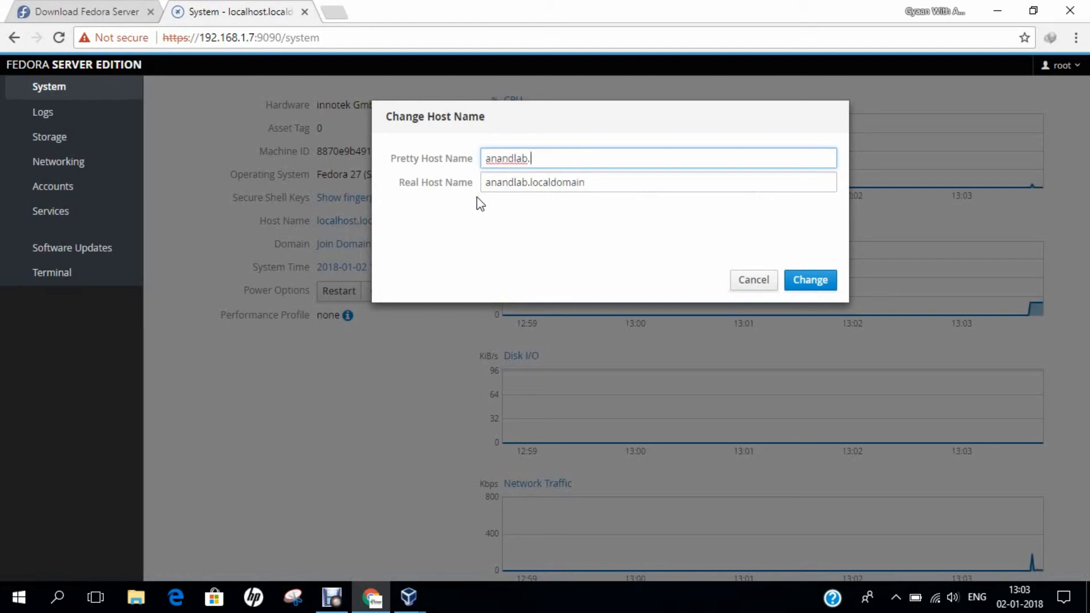
pyautogui.write('local')
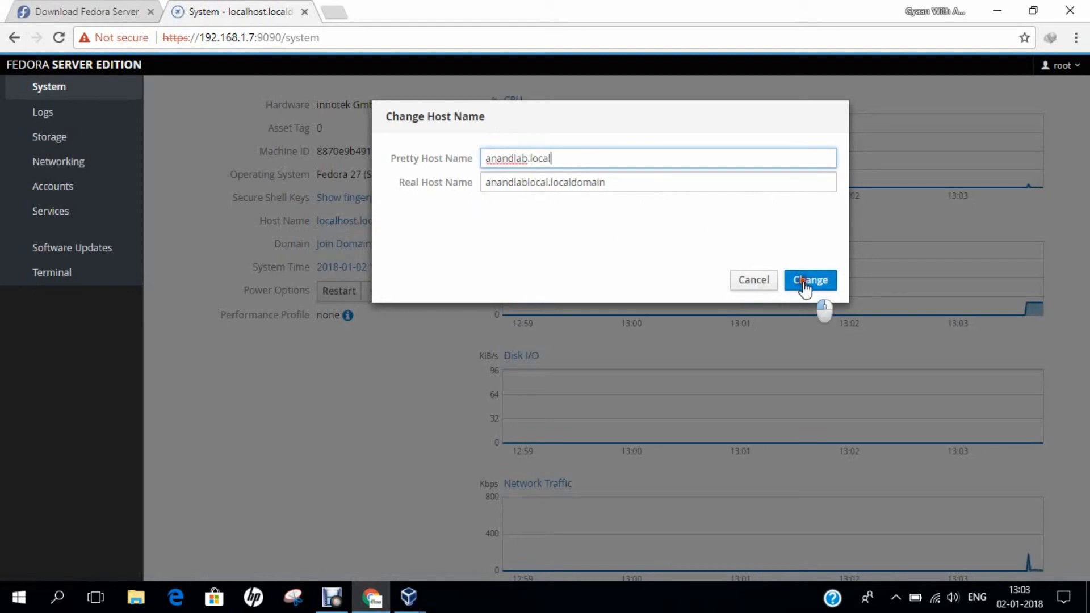
pyautogui.click(809, 279)
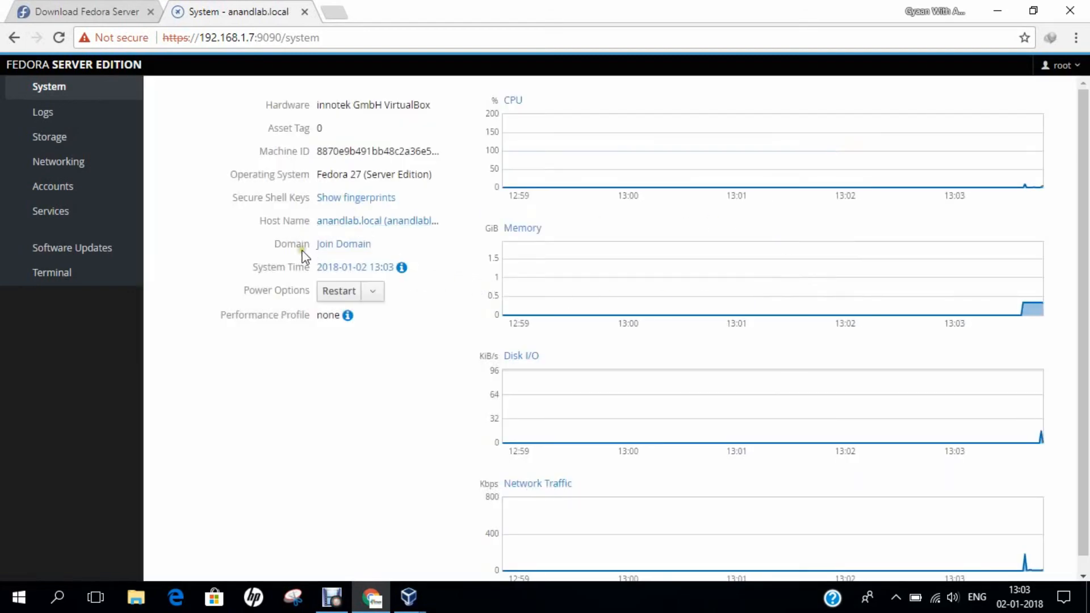
pyautogui.moveTo(72, 247)
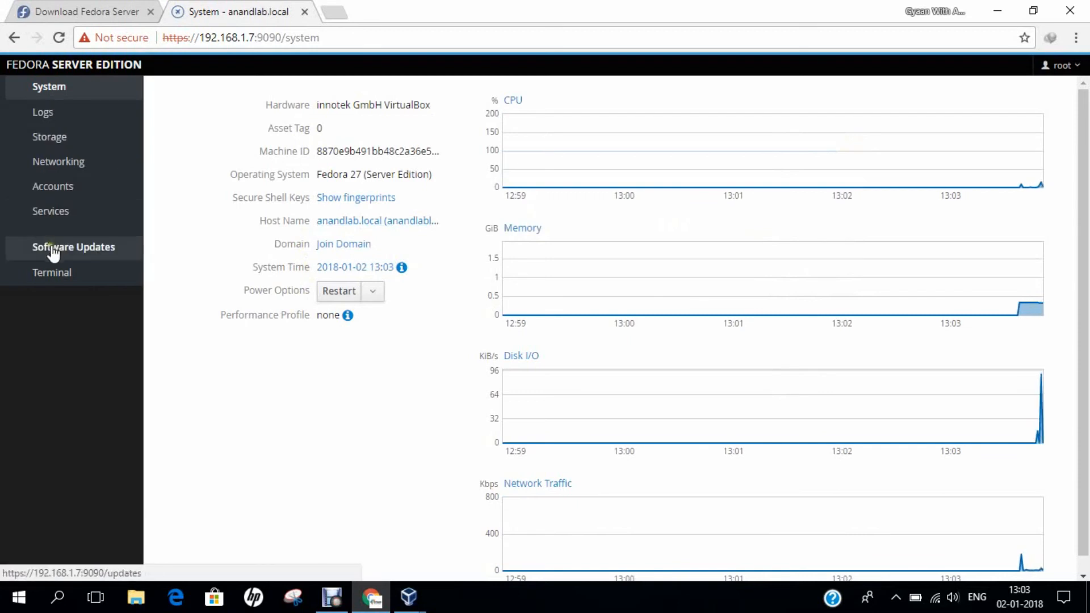
# - Open Software Updates and scroll the list of 276 updates, including 9 security fixes
pyautogui.click(73, 247)
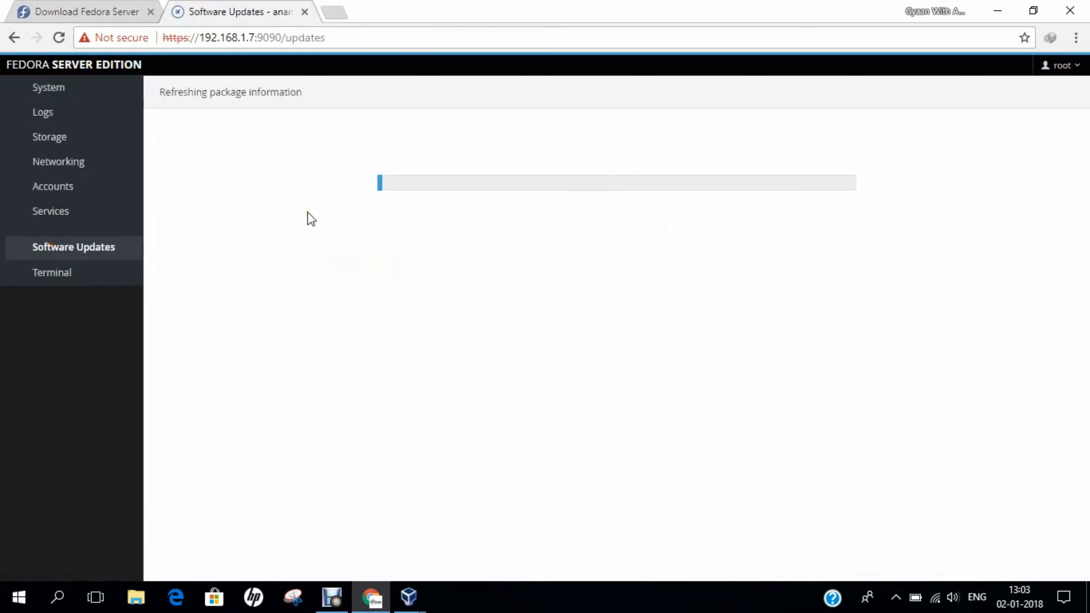
pyautogui.moveTo(429, 538)
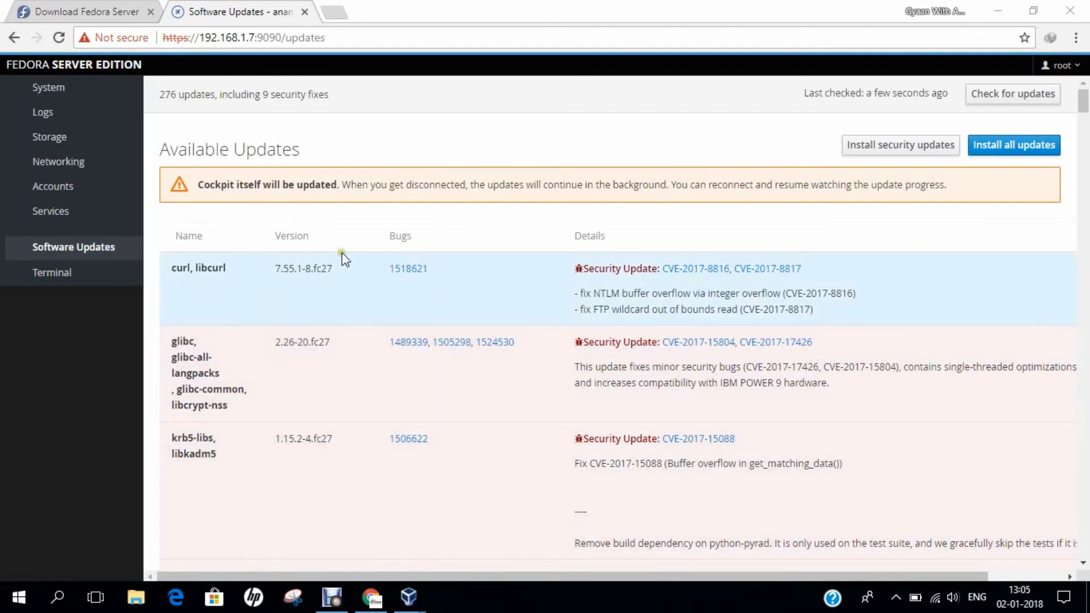
pyautogui.moveTo(505, 198)
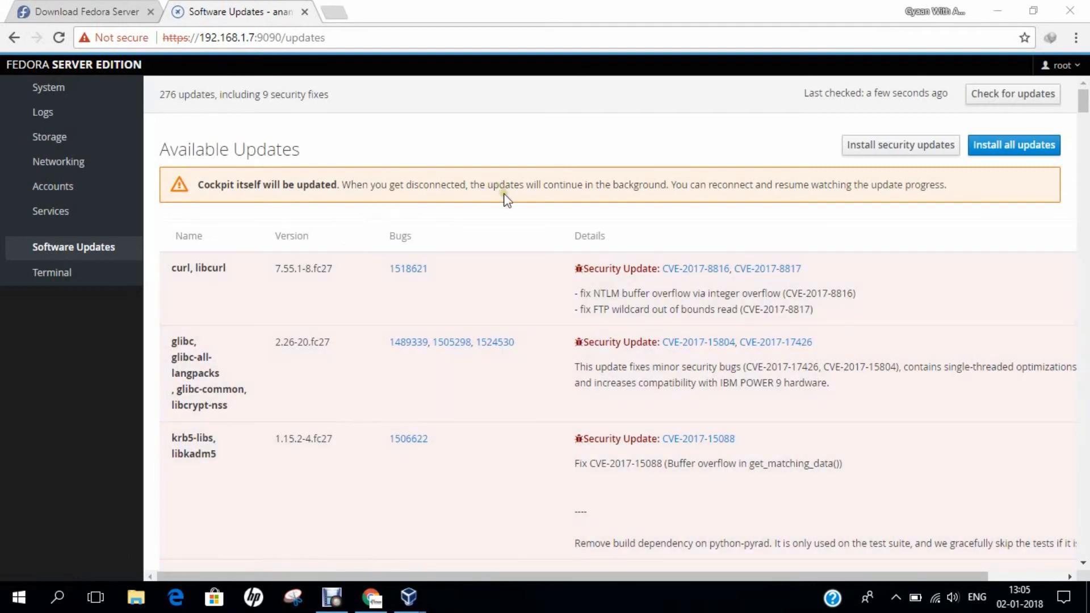
pyautogui.scroll(-3)
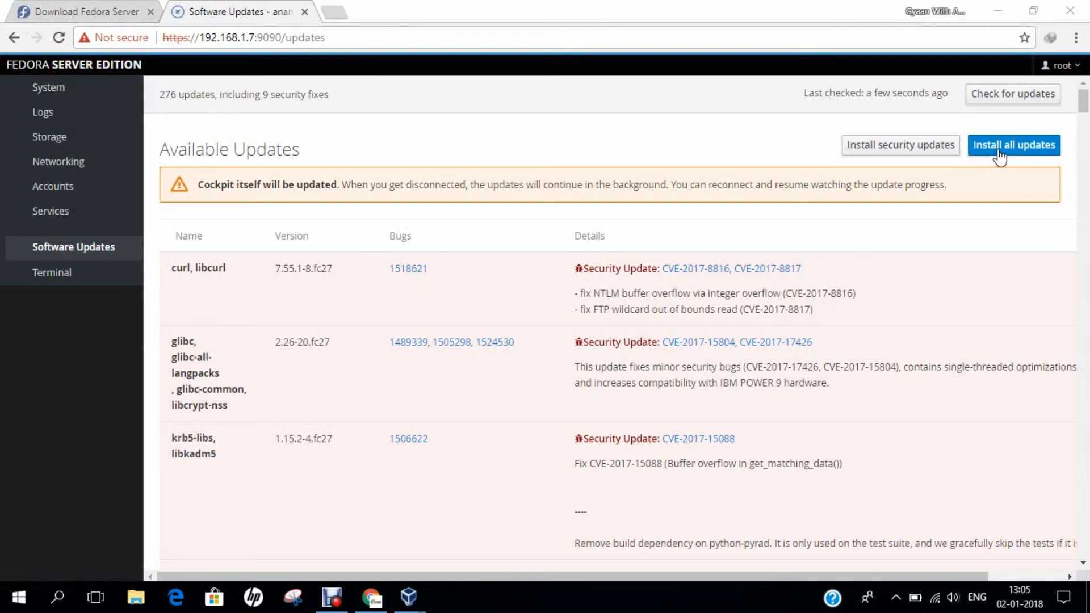
# - Install all available updates and expand the Update Log to follow progress
pyautogui.click(1013, 145)
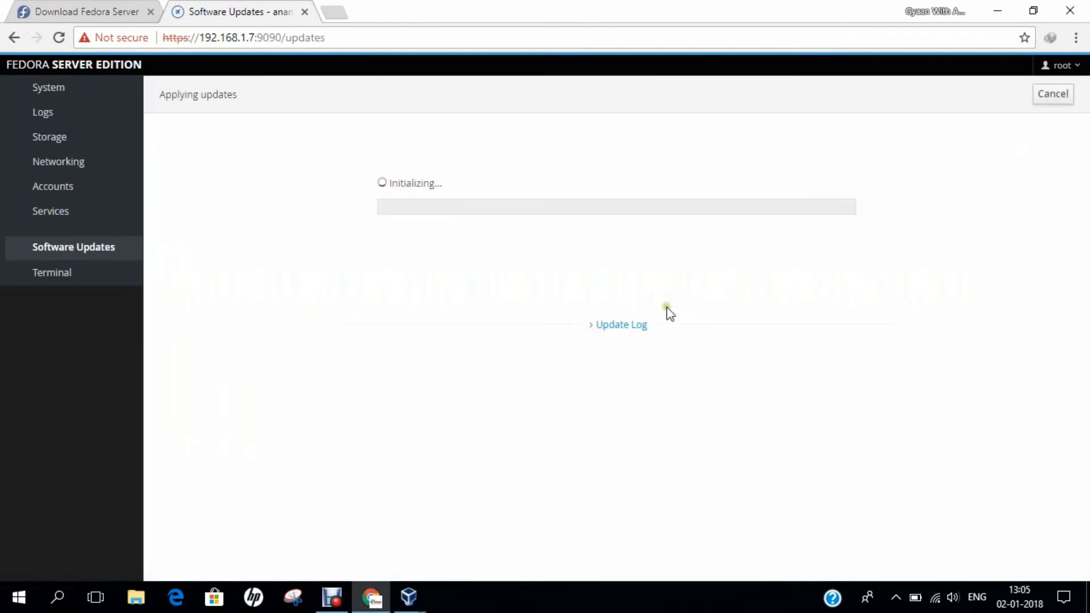
pyautogui.click(620, 324)
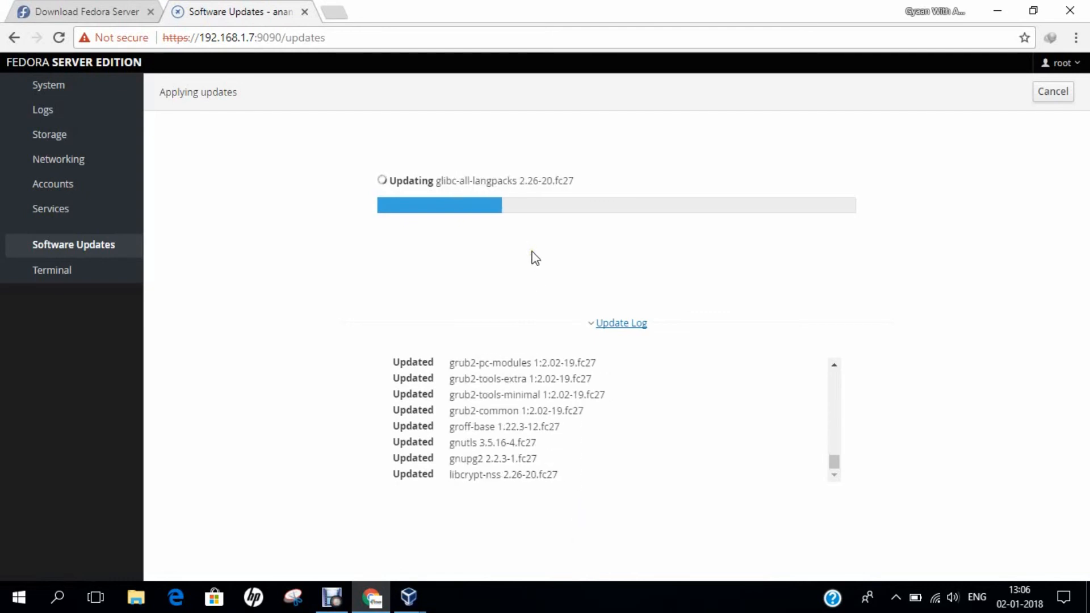
pyautogui.moveTo(553, 421)
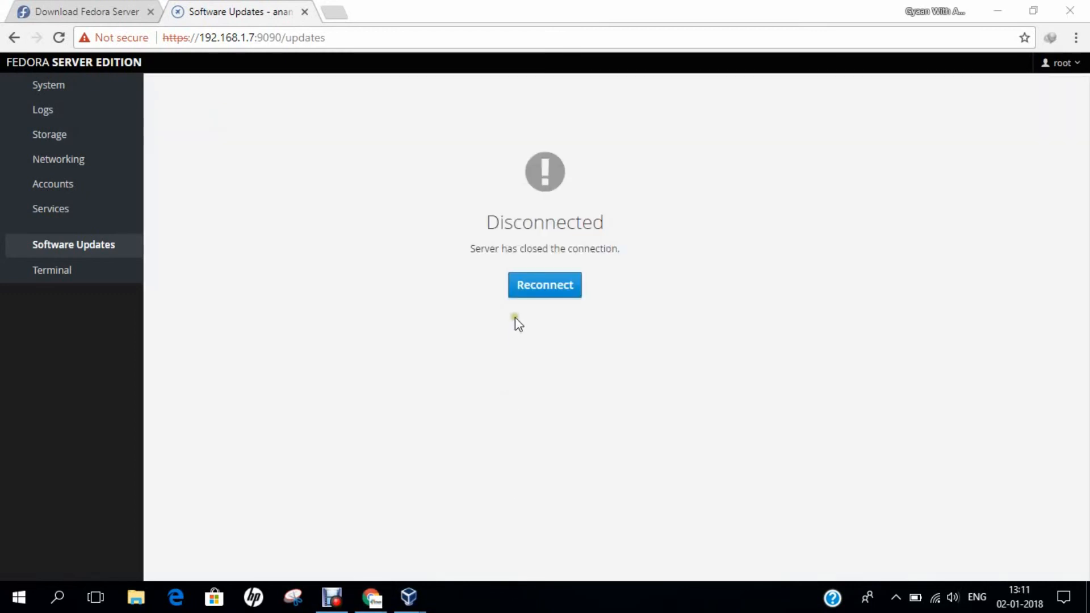
pyautogui.moveTo(592, 249)
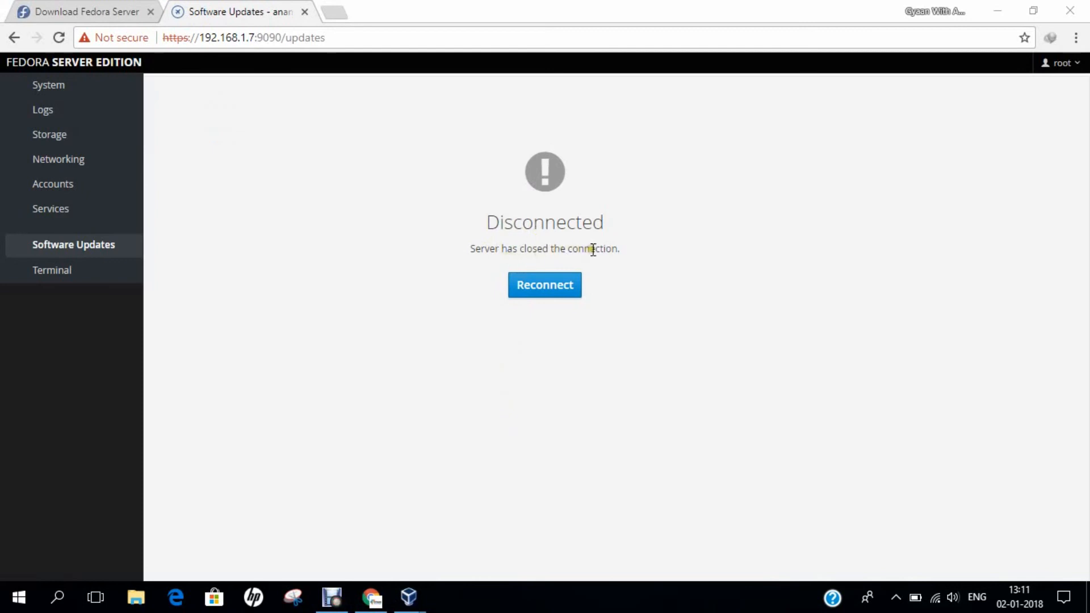
# - Reconnect and log back into Cockpit as root so the update run continues
pyautogui.click(544, 285)
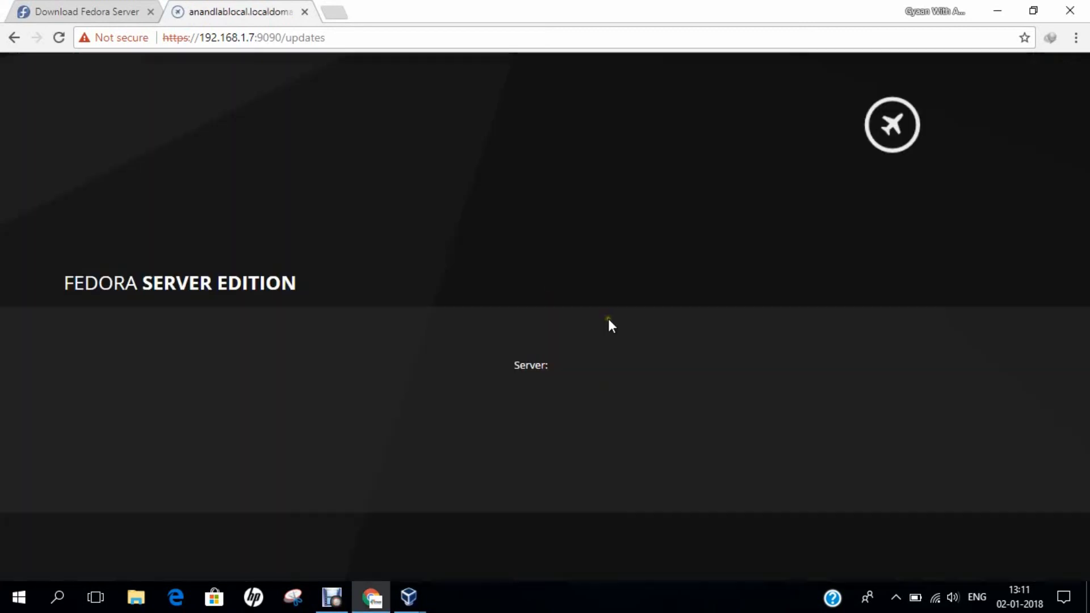
pyautogui.write('root')
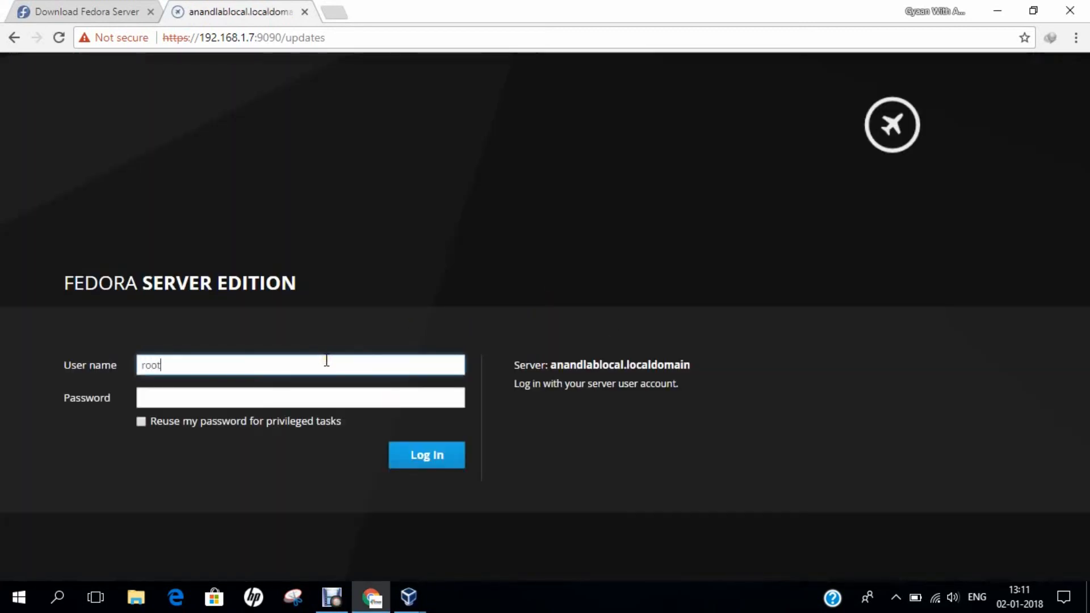
pyautogui.write('password')
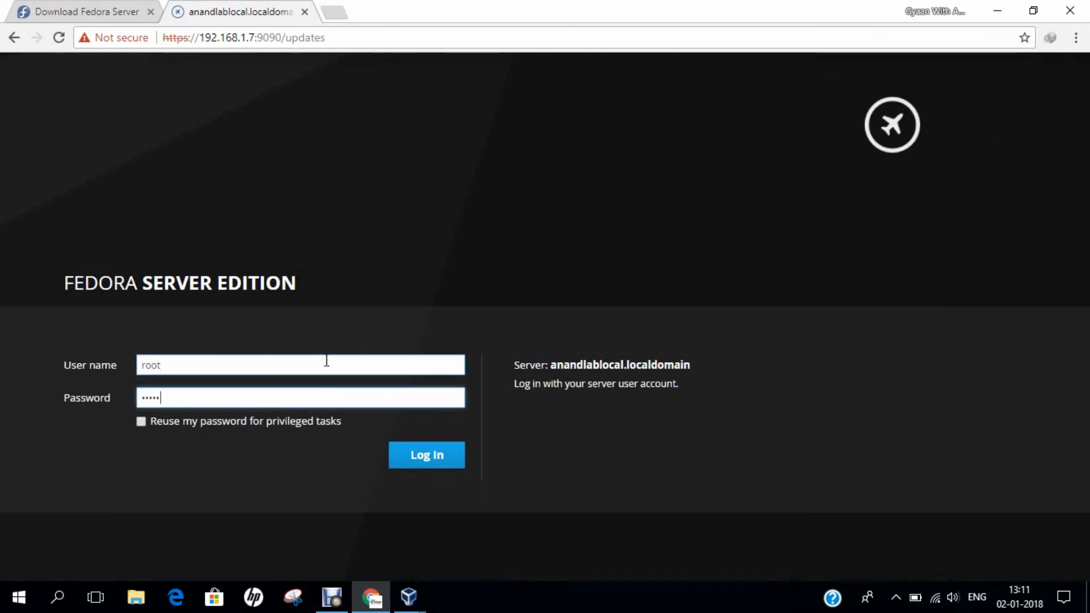
pyautogui.click(427, 455)
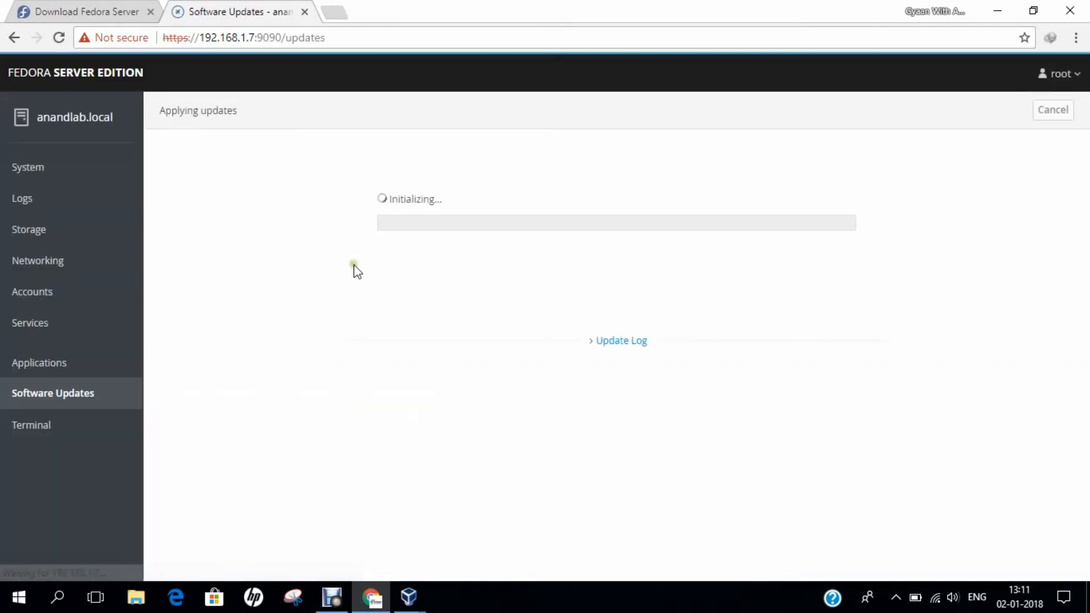
pyautogui.moveTo(437, 530)
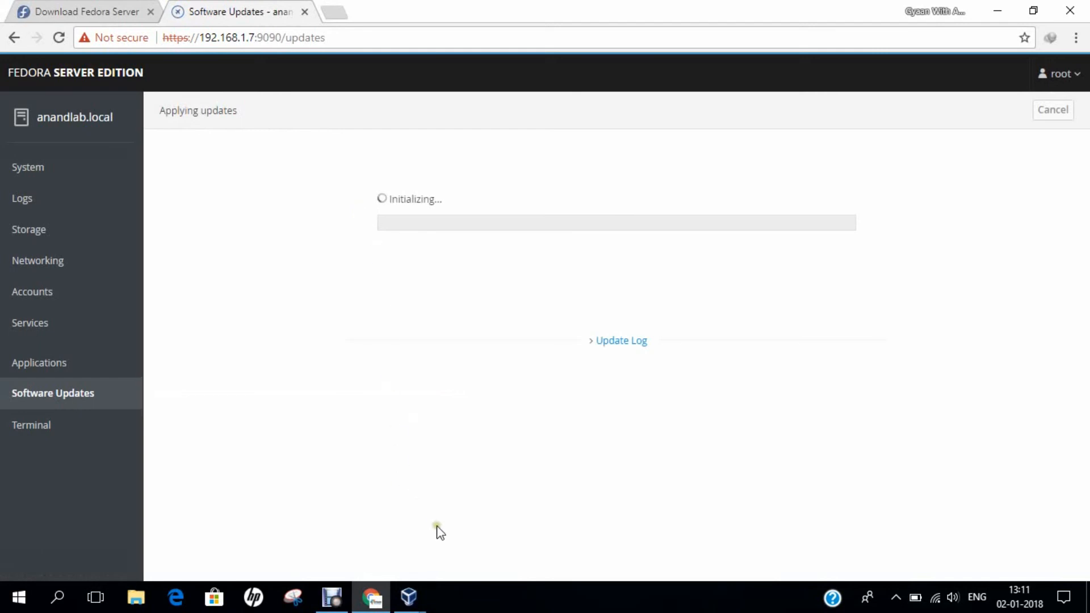
pyautogui.moveTo(469, 97)
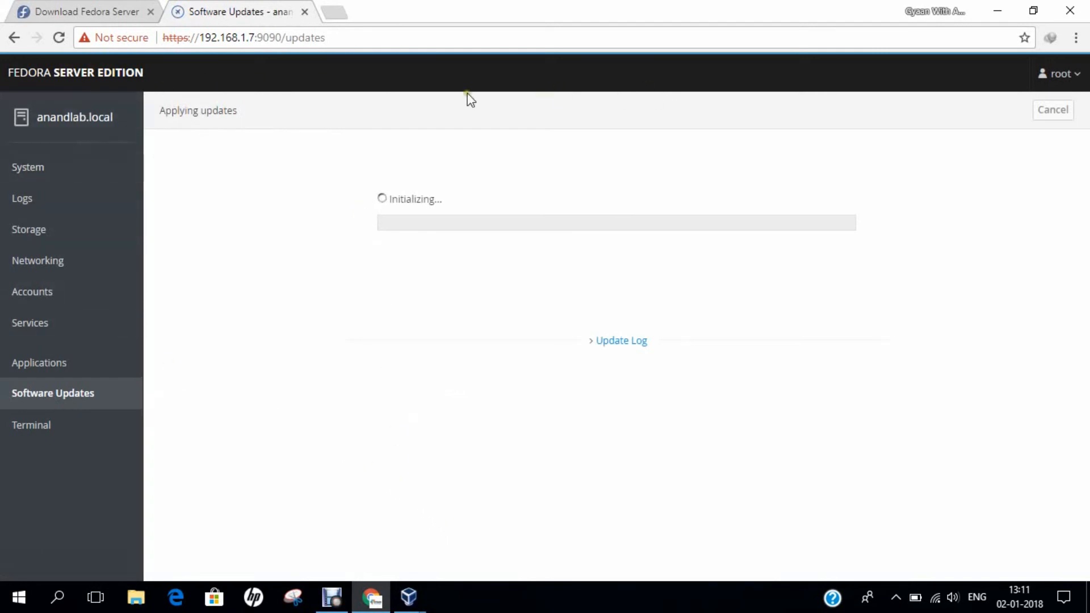
pyautogui.moveTo(471, 393)
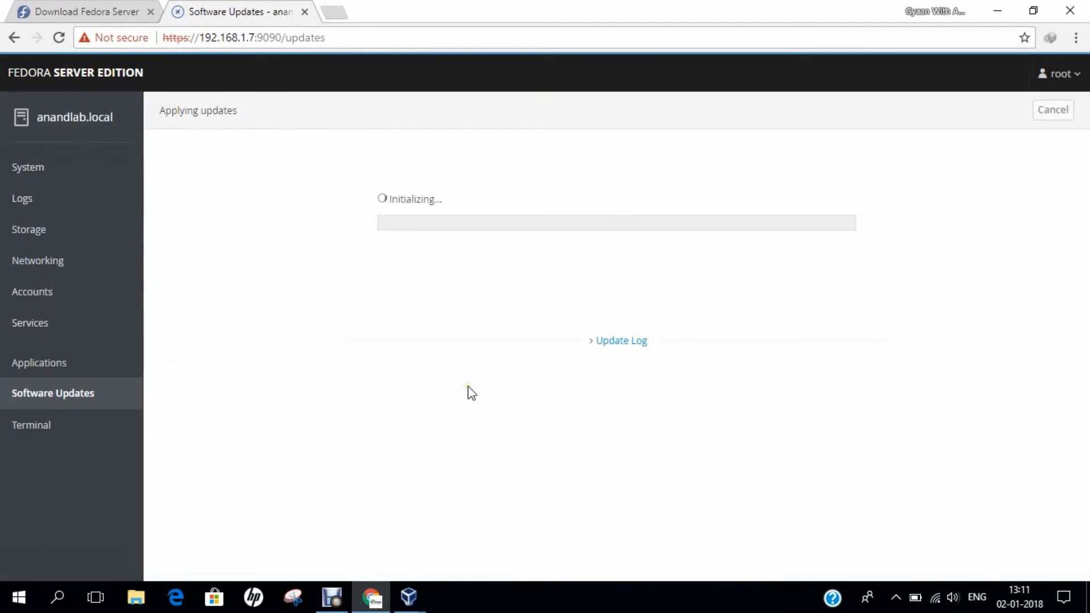
pyautogui.moveTo(456, 601)
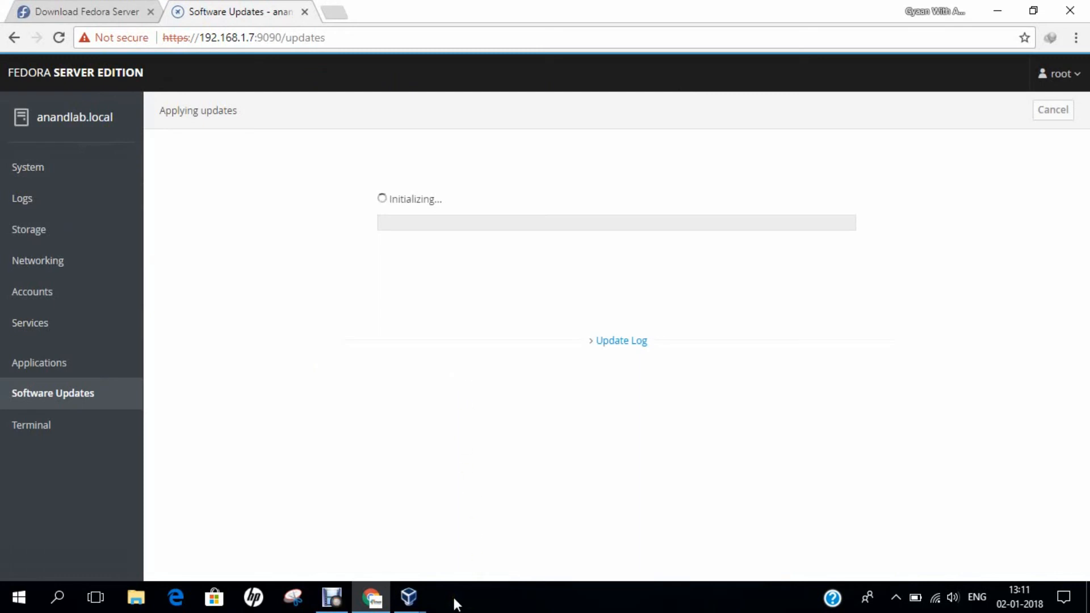
pyautogui.moveTo(473, 601)
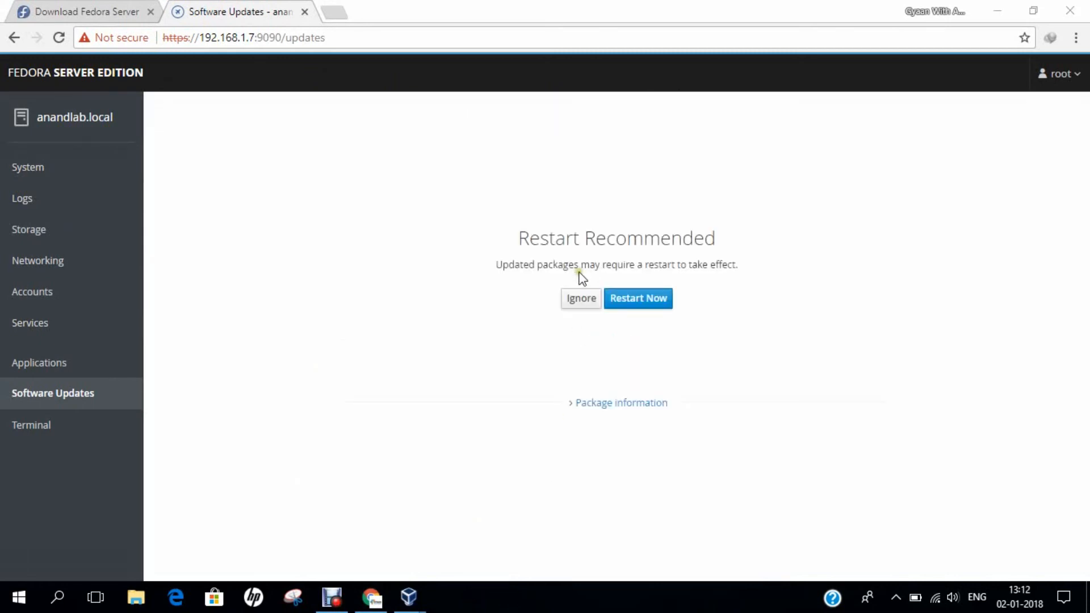
pyautogui.moveTo(570, 270)
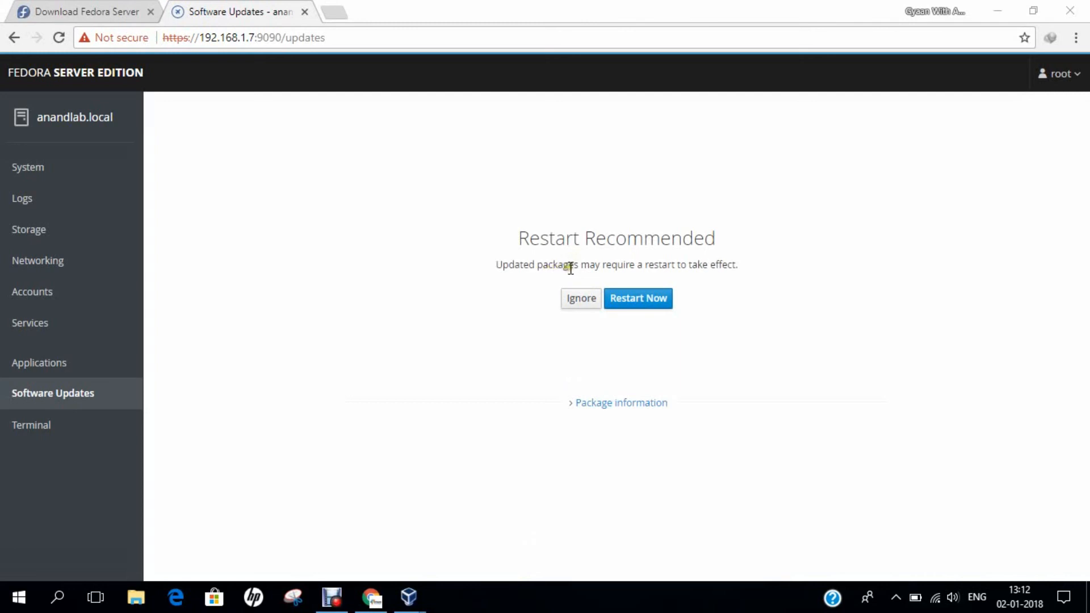
pyautogui.moveTo(617, 305)
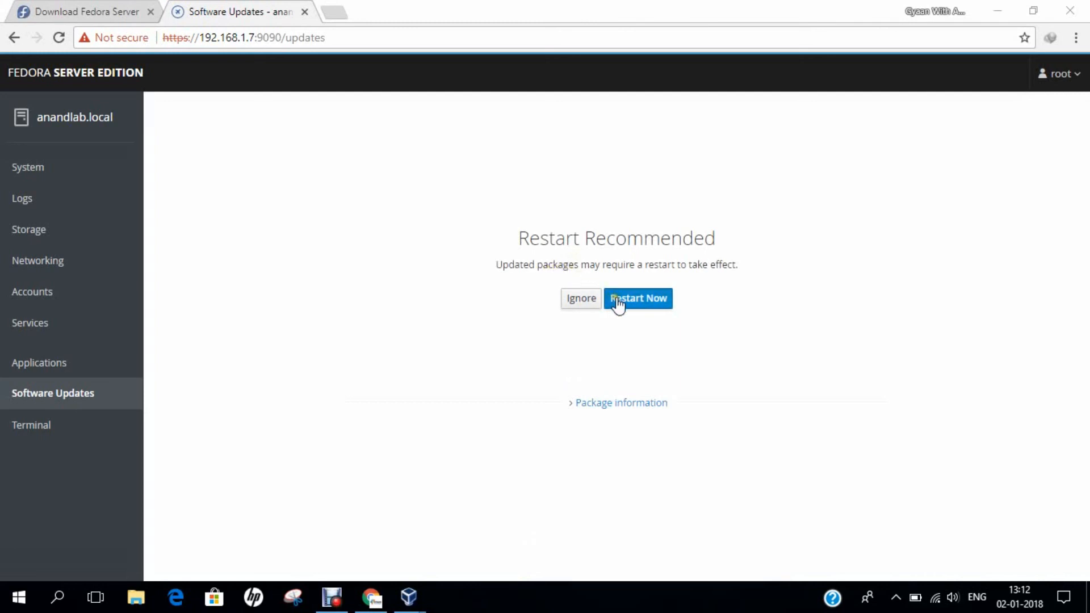
# - Restart the updated server now and bring the VirtualBox VM window forward
pyautogui.click(638, 297)
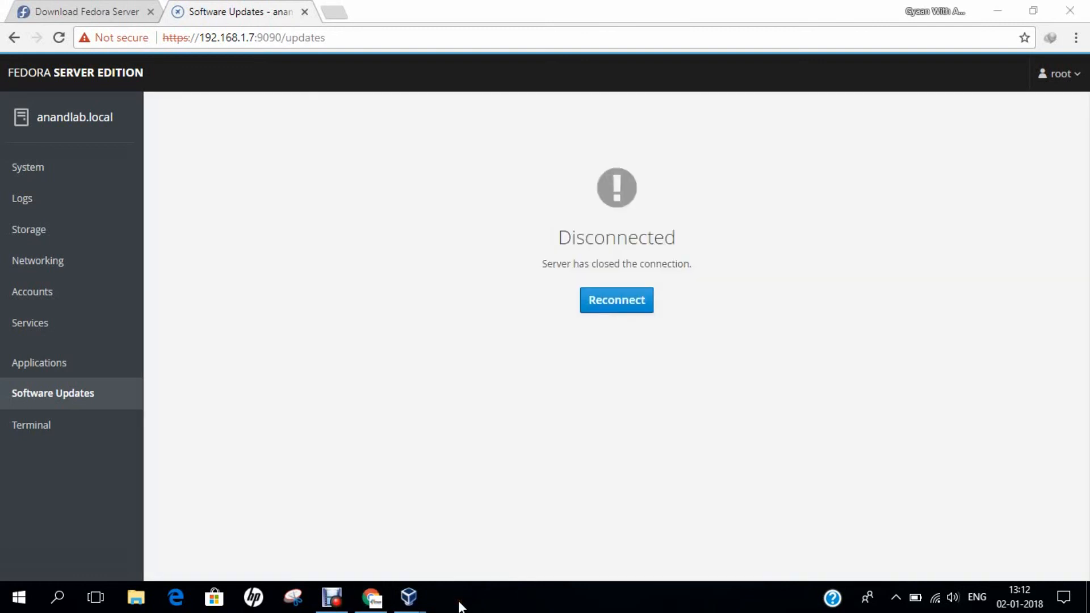
pyautogui.click(408, 598)
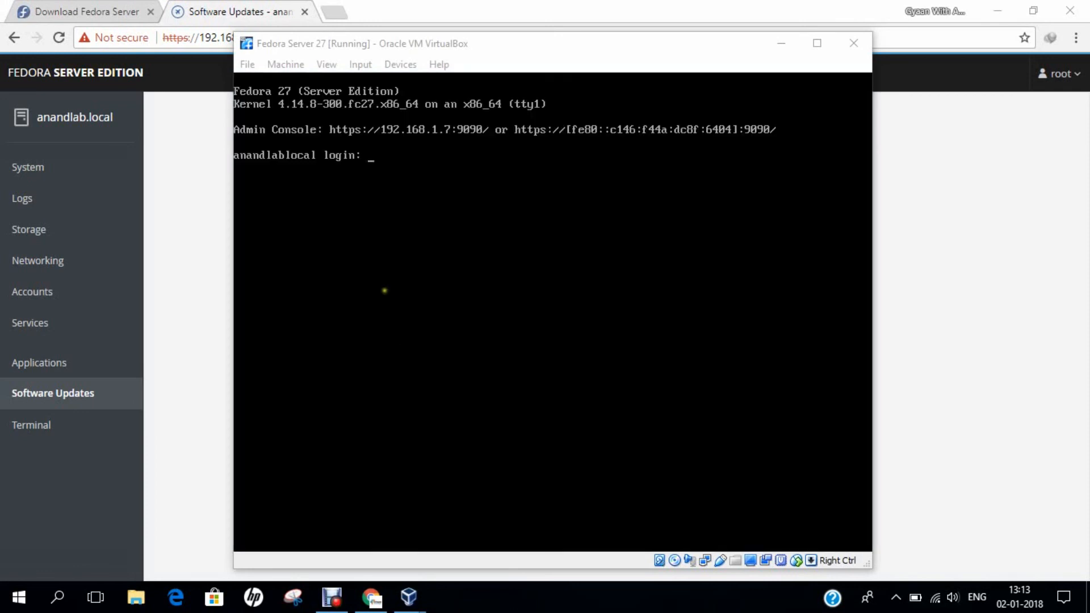
# - Log in as root with the password at the Fedora VM text console
pyautogui.write('roo')
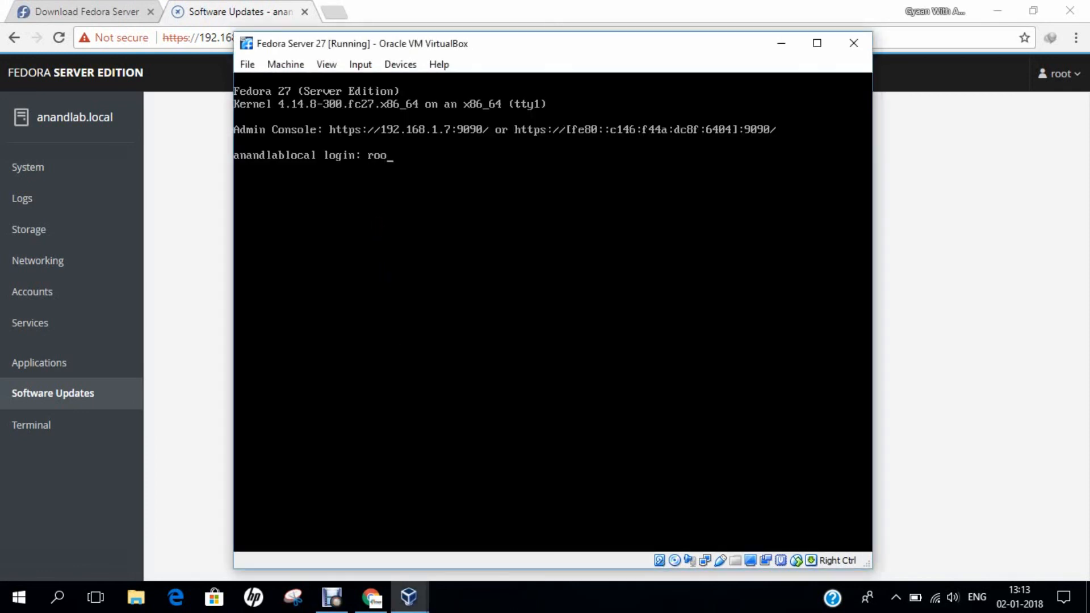
pyautogui.press('Return')
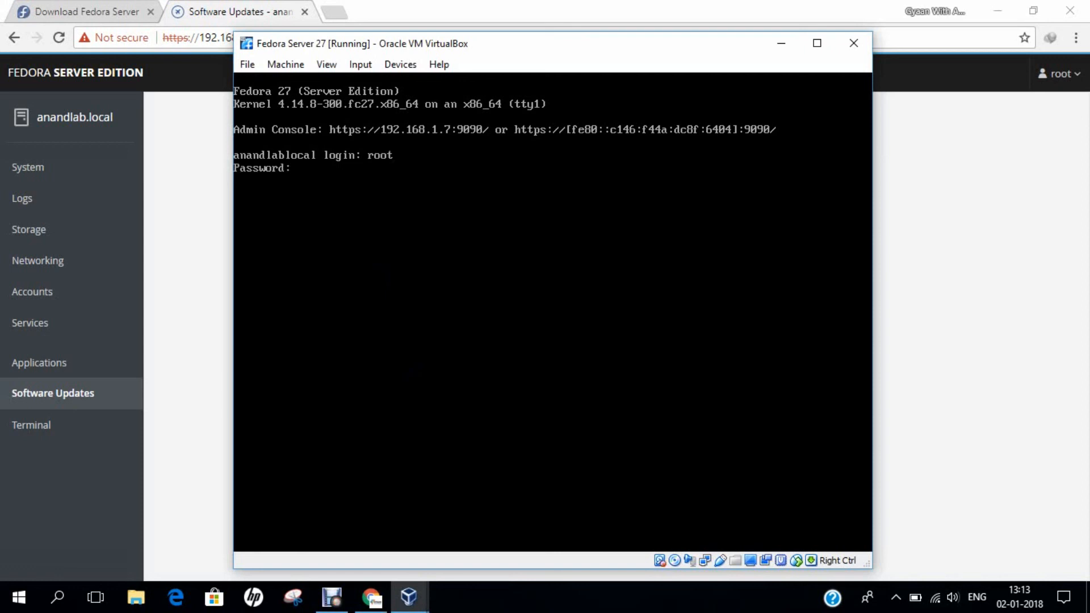
pyautogui.press('Return')
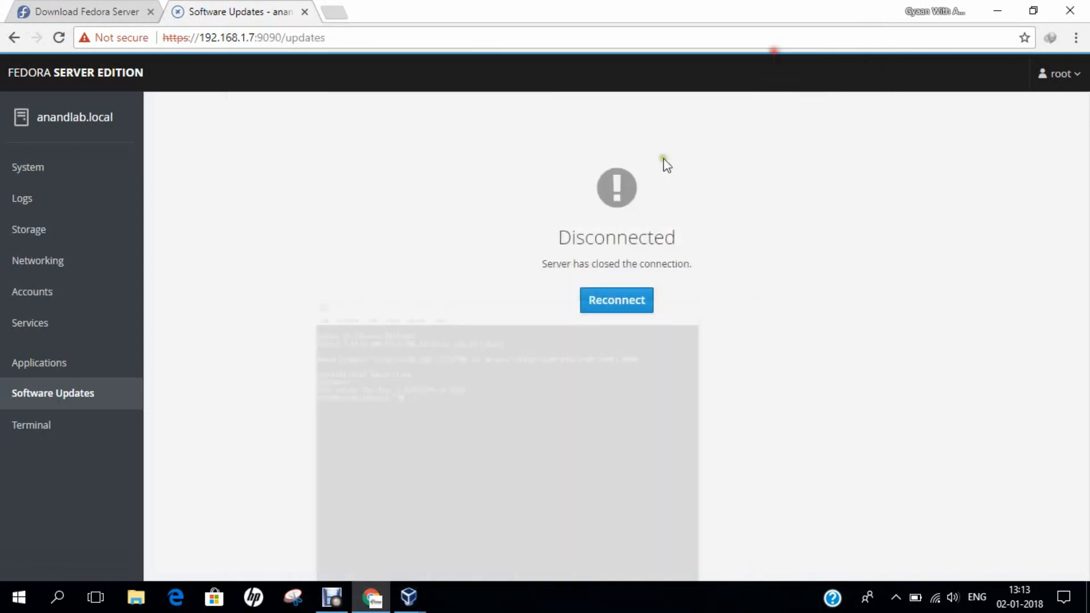
# - Reconnect as root after reboot, confirm no pending updates, and view the System overview
pyautogui.click(615, 300)
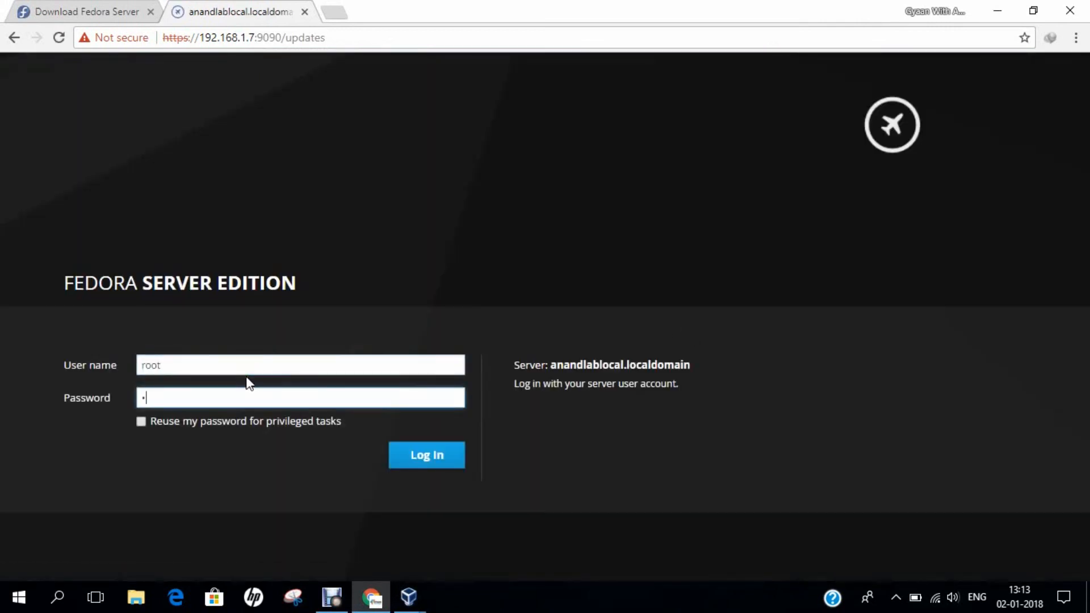
pyautogui.click(426, 455)
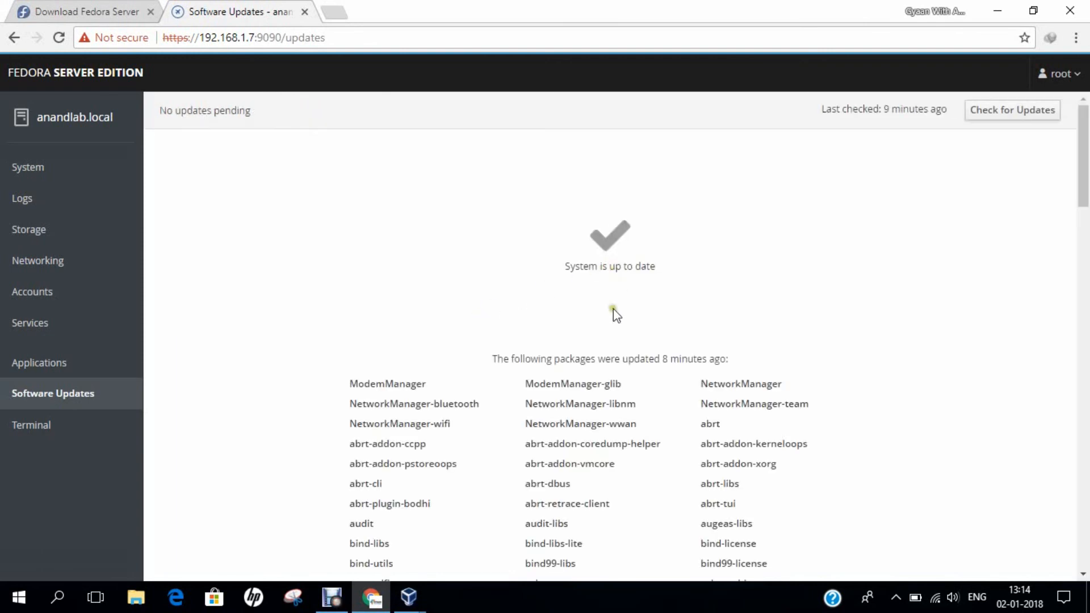
pyautogui.scroll(-3)
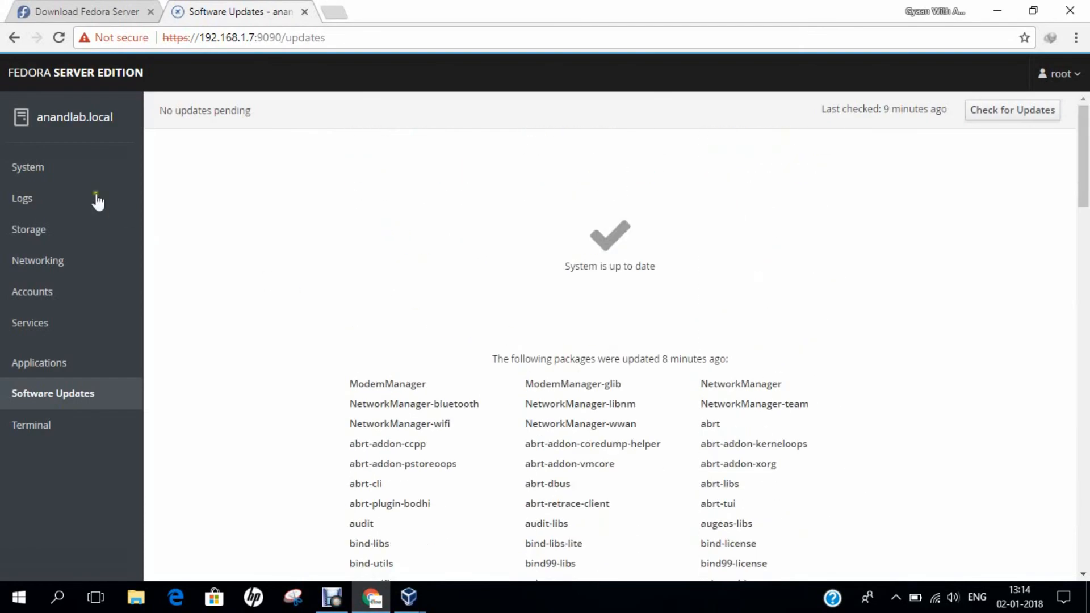
pyautogui.click(28, 167)
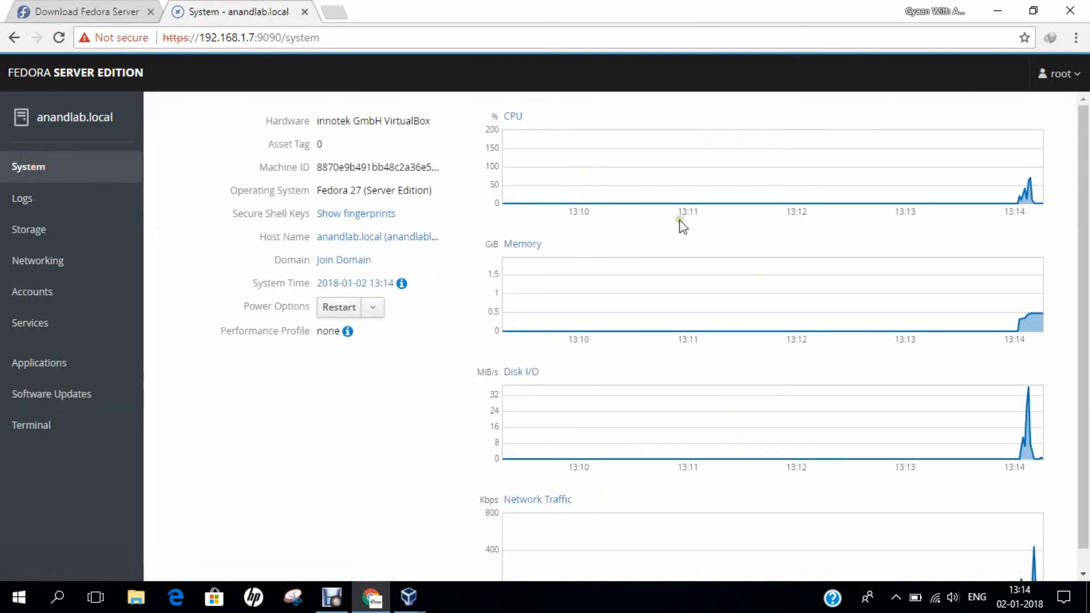
pyautogui.moveTo(522, 244)
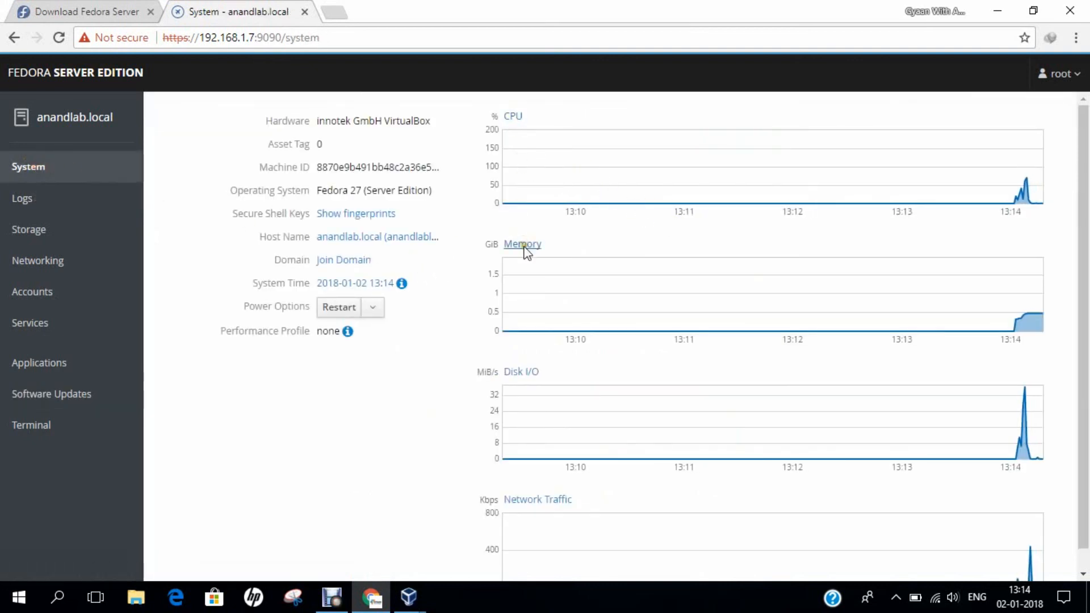
# - Browse the Networking, Logs, Storage and Accounts pages in Cockpit
pyautogui.click(38, 260)
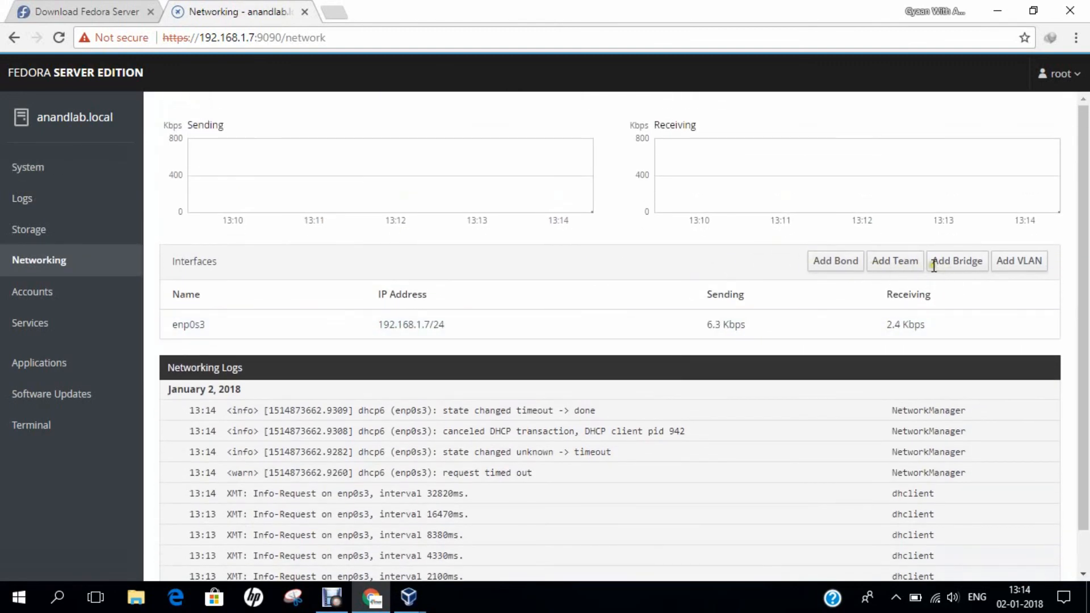
pyautogui.scroll(-3)
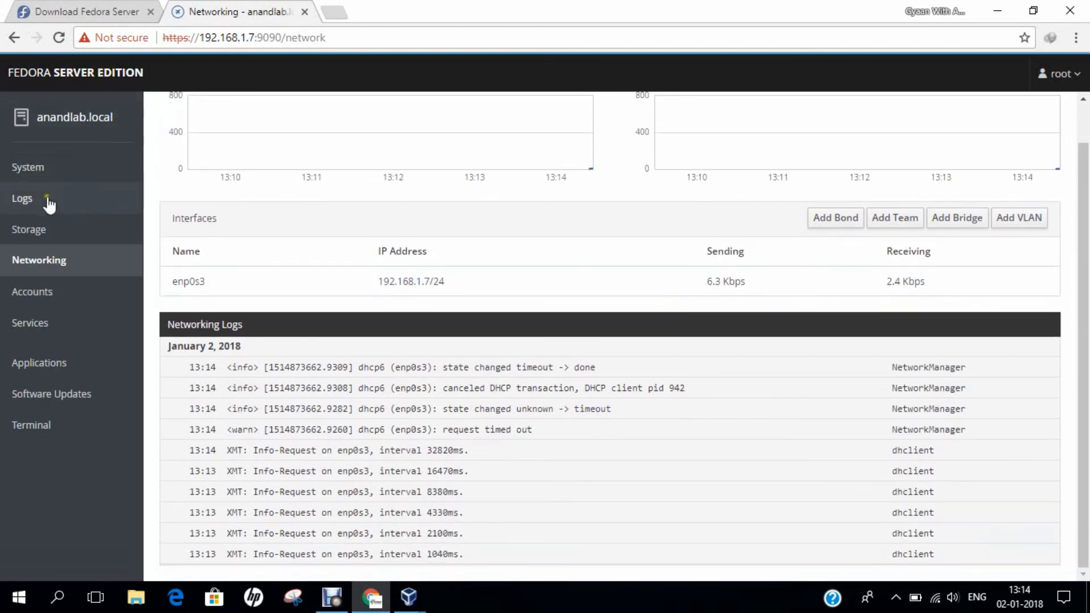
pyautogui.click(22, 198)
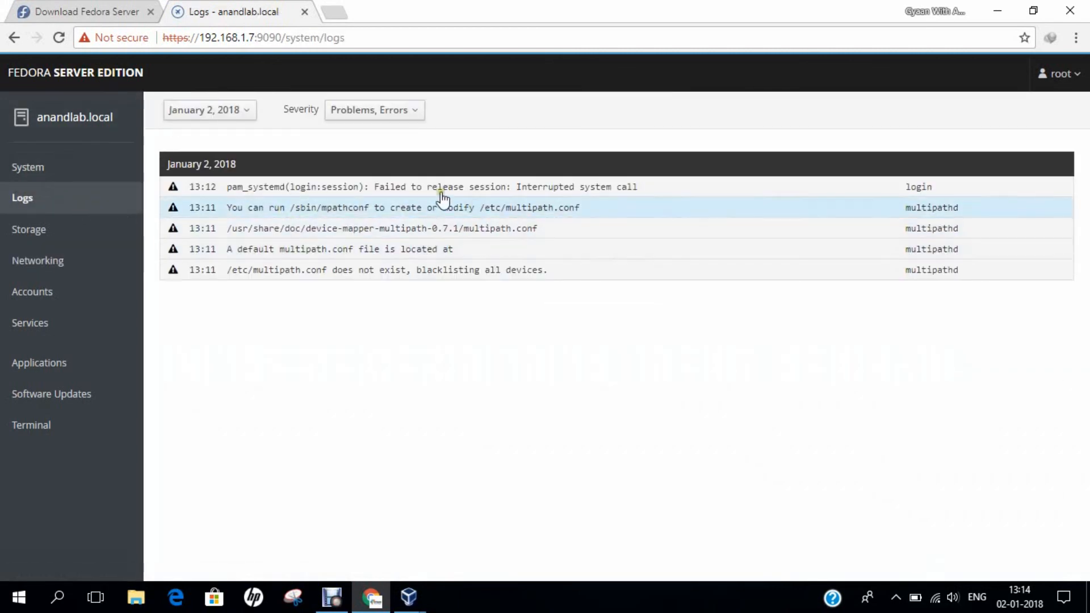
pyautogui.click(29, 229)
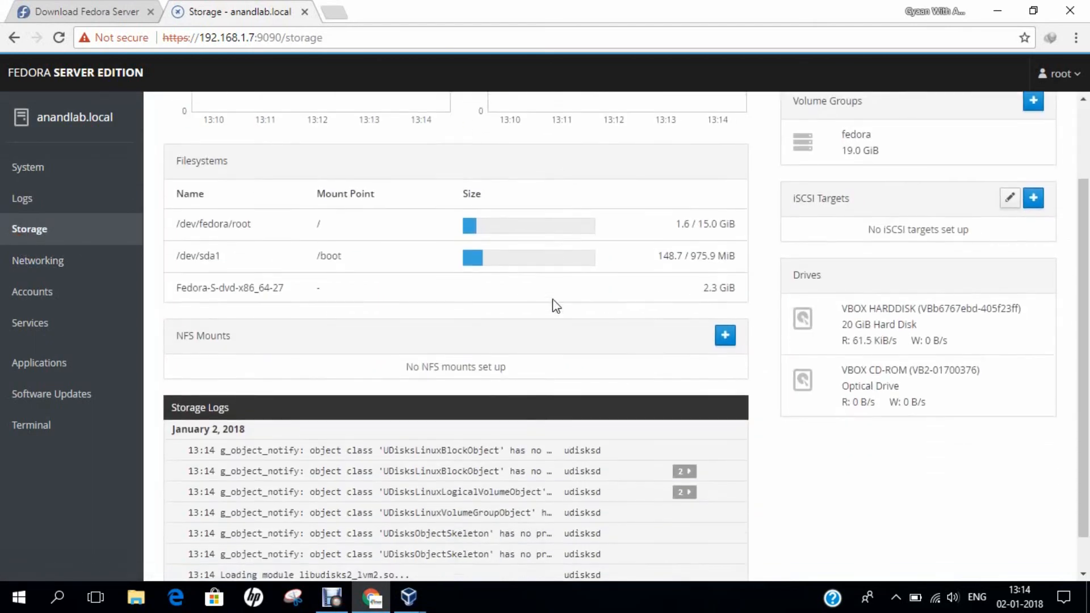
pyautogui.scroll(3)
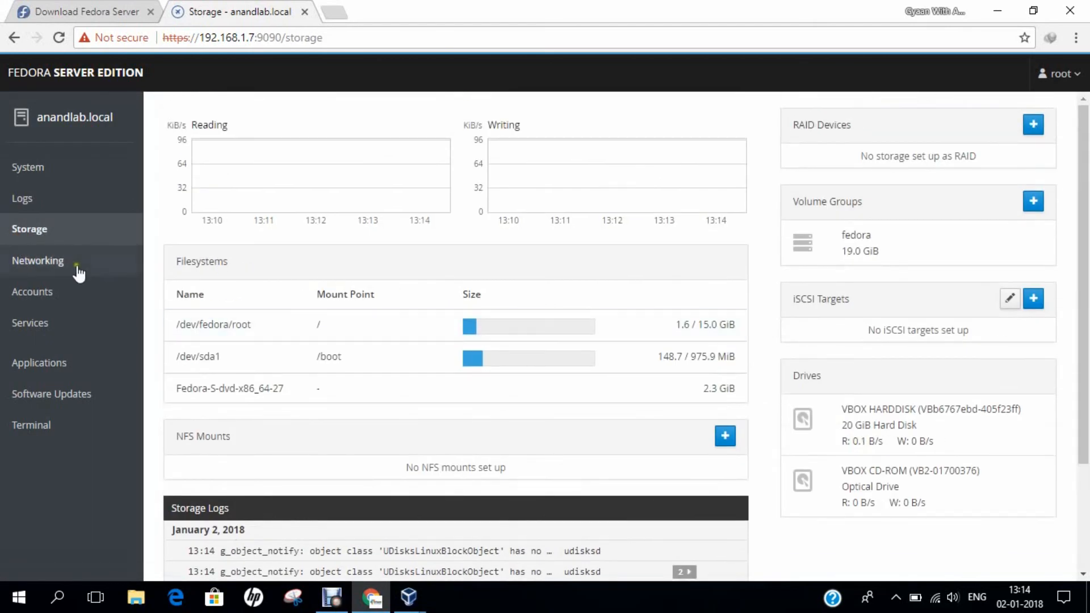
pyautogui.click(38, 260)
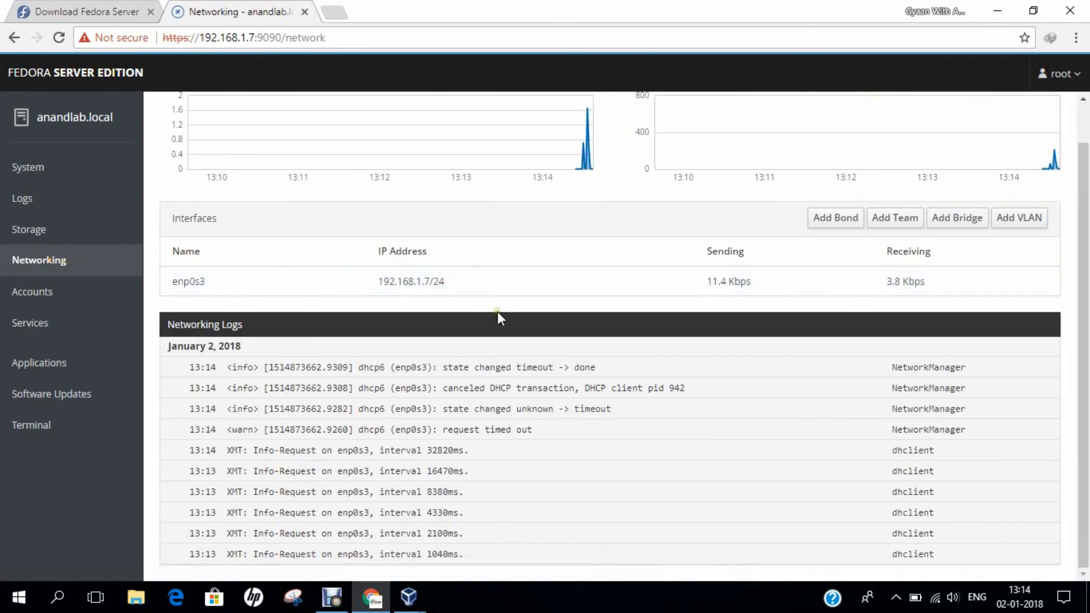
pyautogui.click(33, 291)
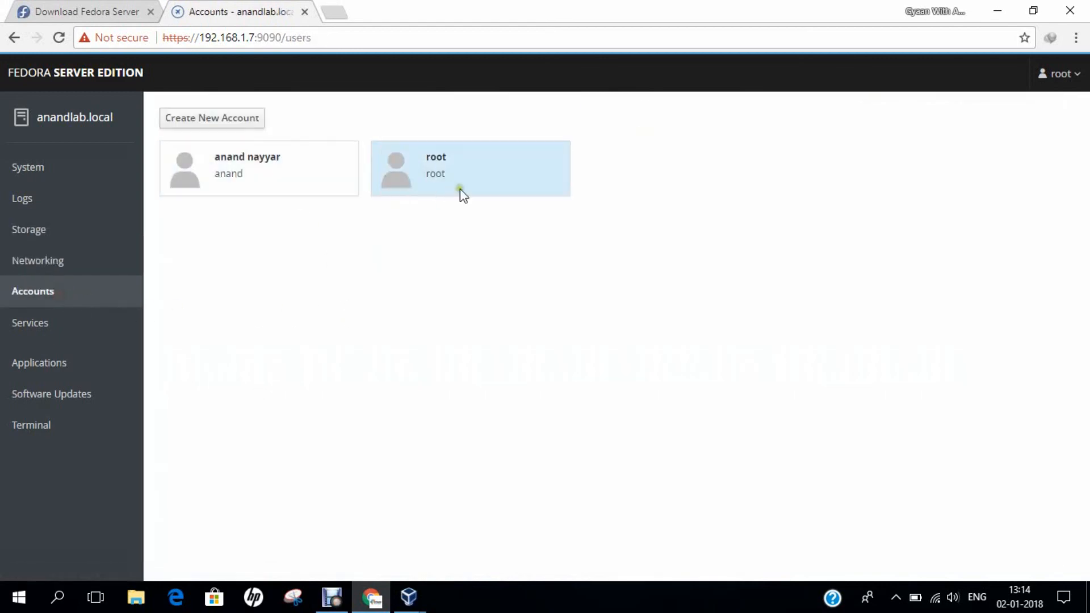
pyautogui.moveTo(80, 367)
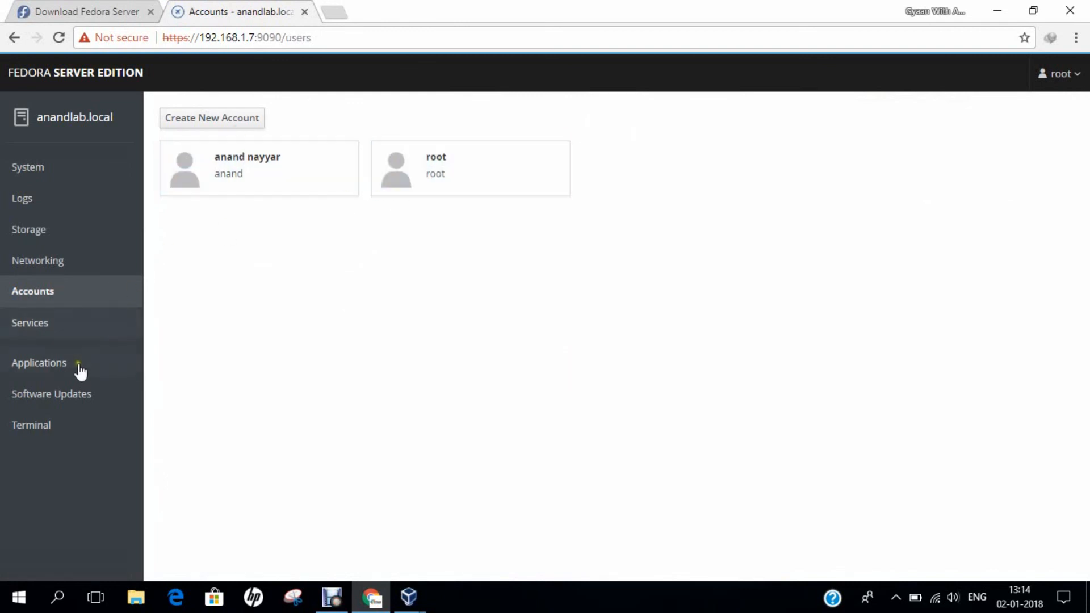
# - Refresh the Applications page for new applications, then open the Terminal
pyautogui.click(39, 362)
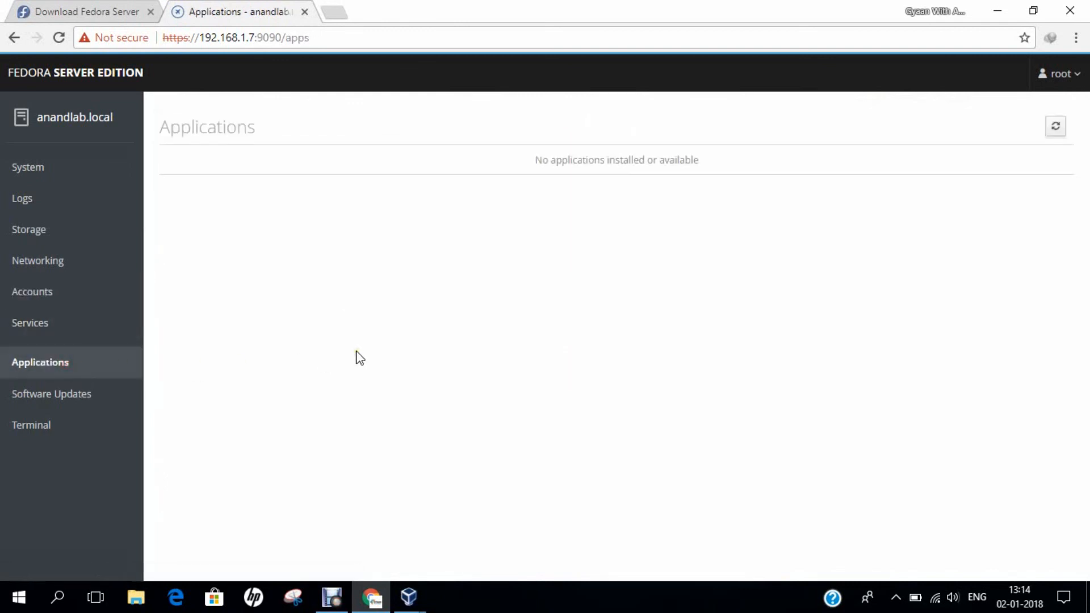
pyautogui.click(1056, 126)
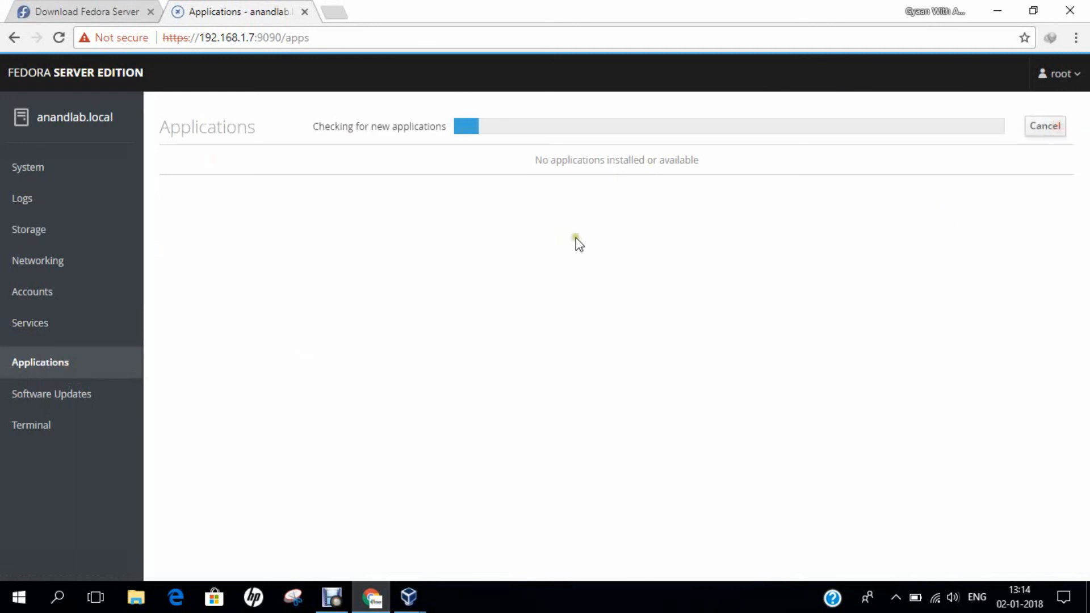
pyautogui.moveTo(566, 210)
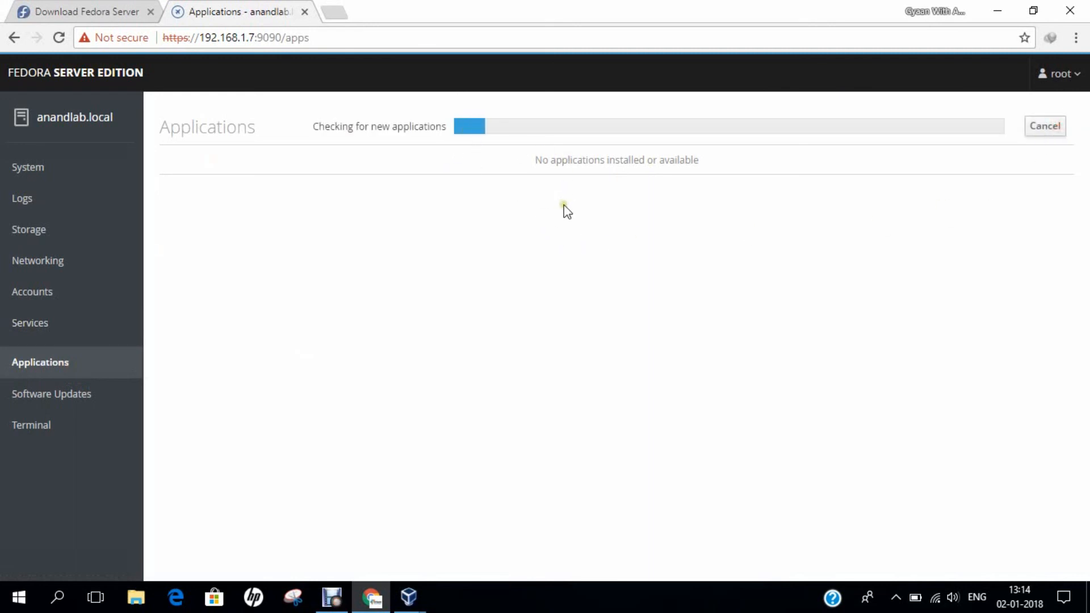
pyautogui.moveTo(437, 245)
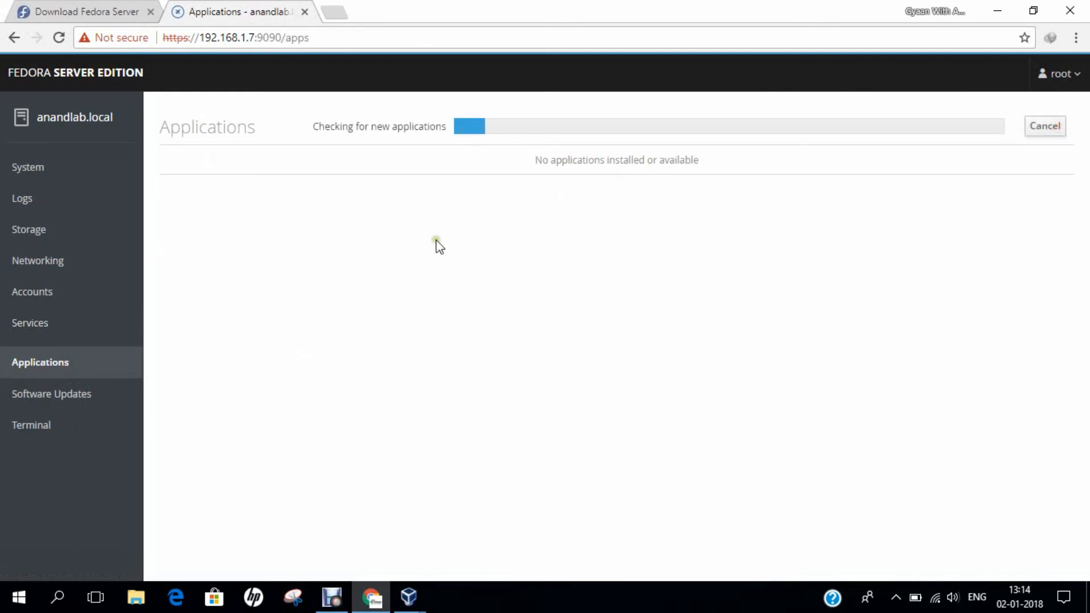
pyautogui.click(31, 424)
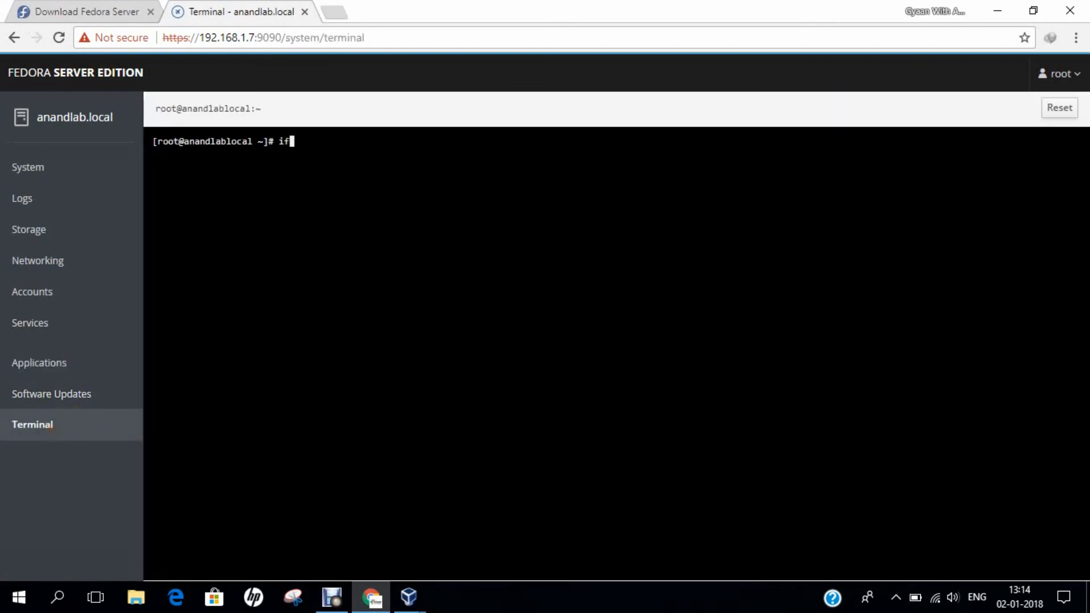
# - Run ifconfig showing enp0s3 at 192.168.1.7 and loopback, then briefly show and minimize VirtualBox
pyautogui.press('Return')
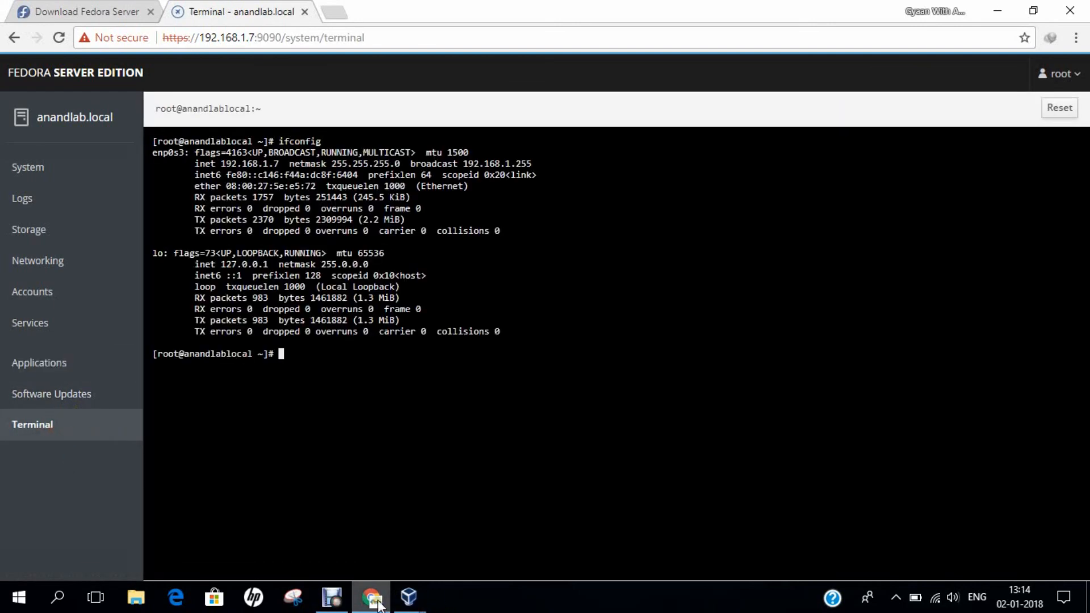
pyautogui.click(408, 597)
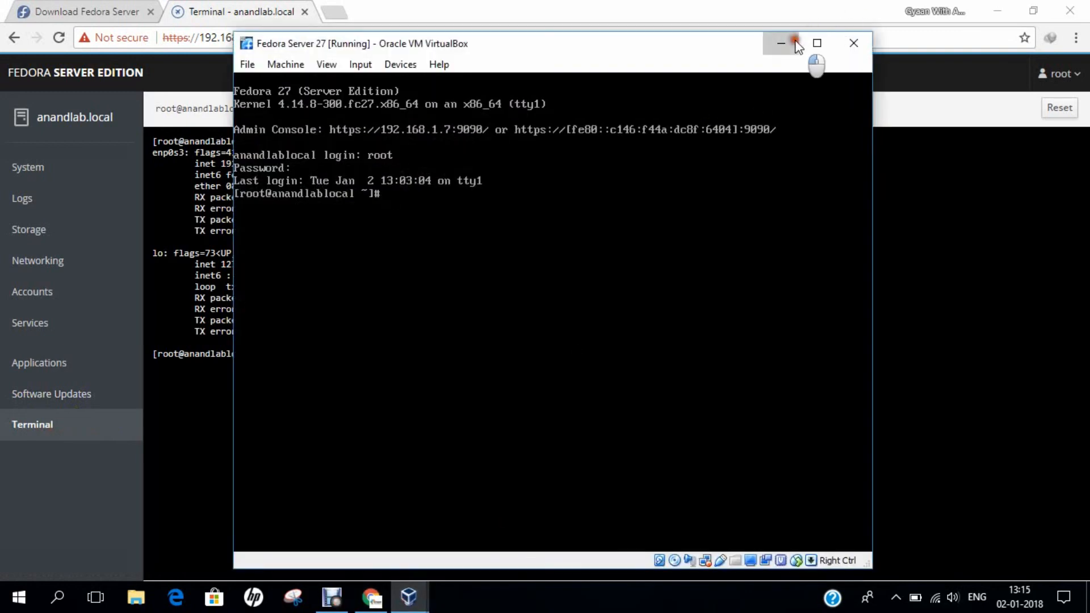
pyautogui.click(780, 43)
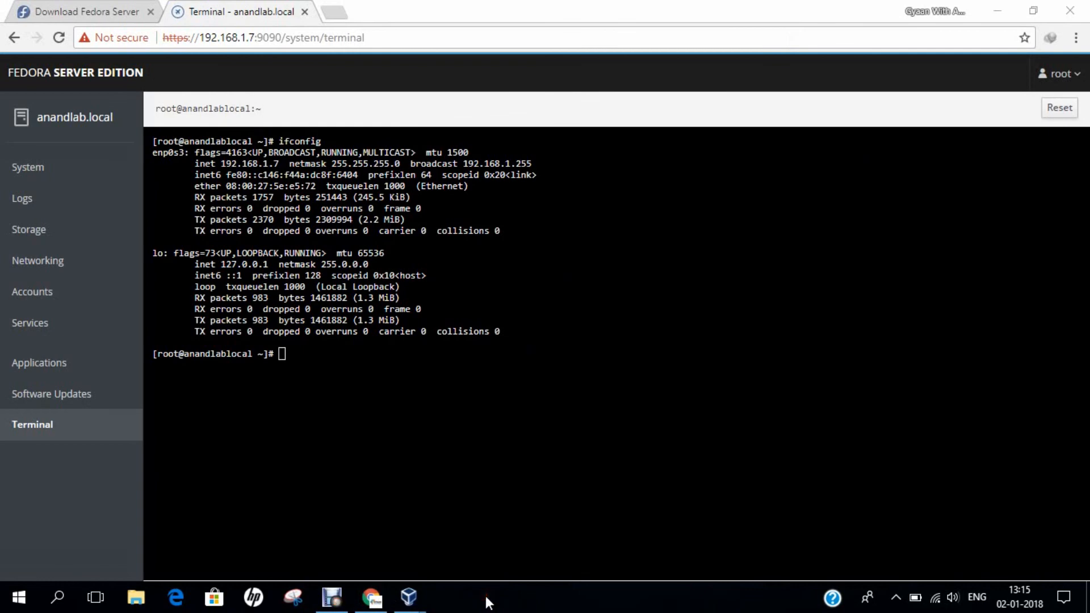